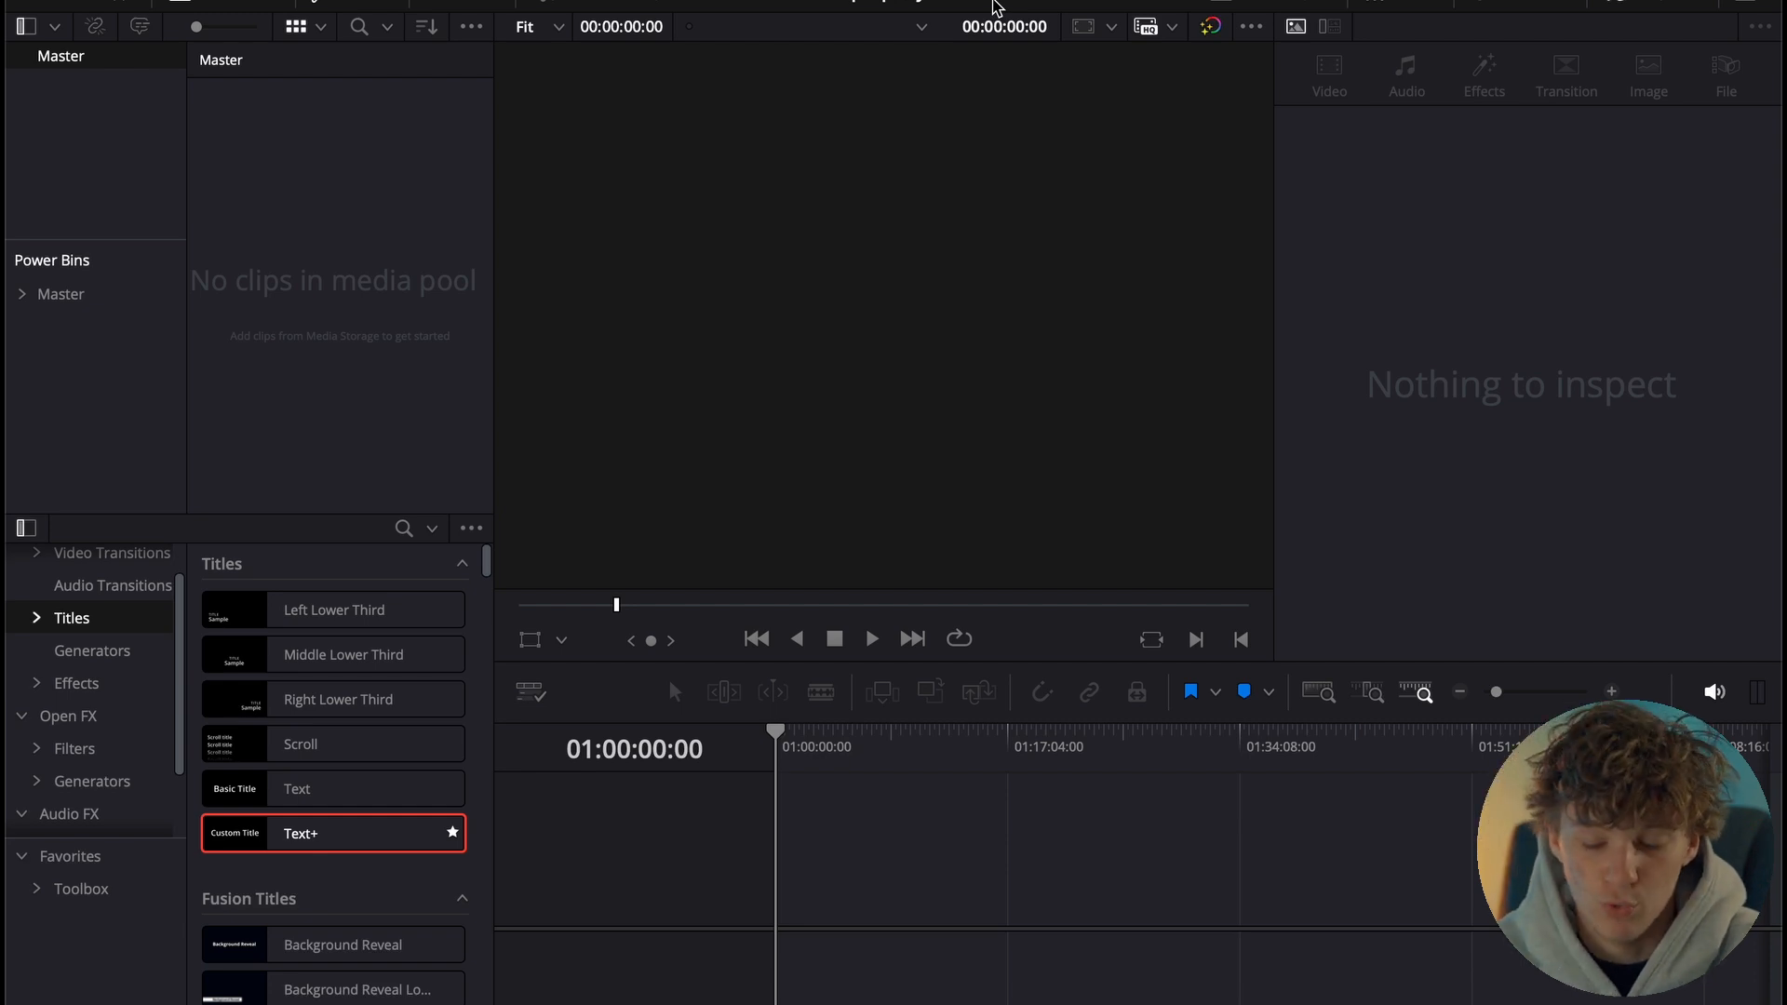
mouse_move(339, 294)
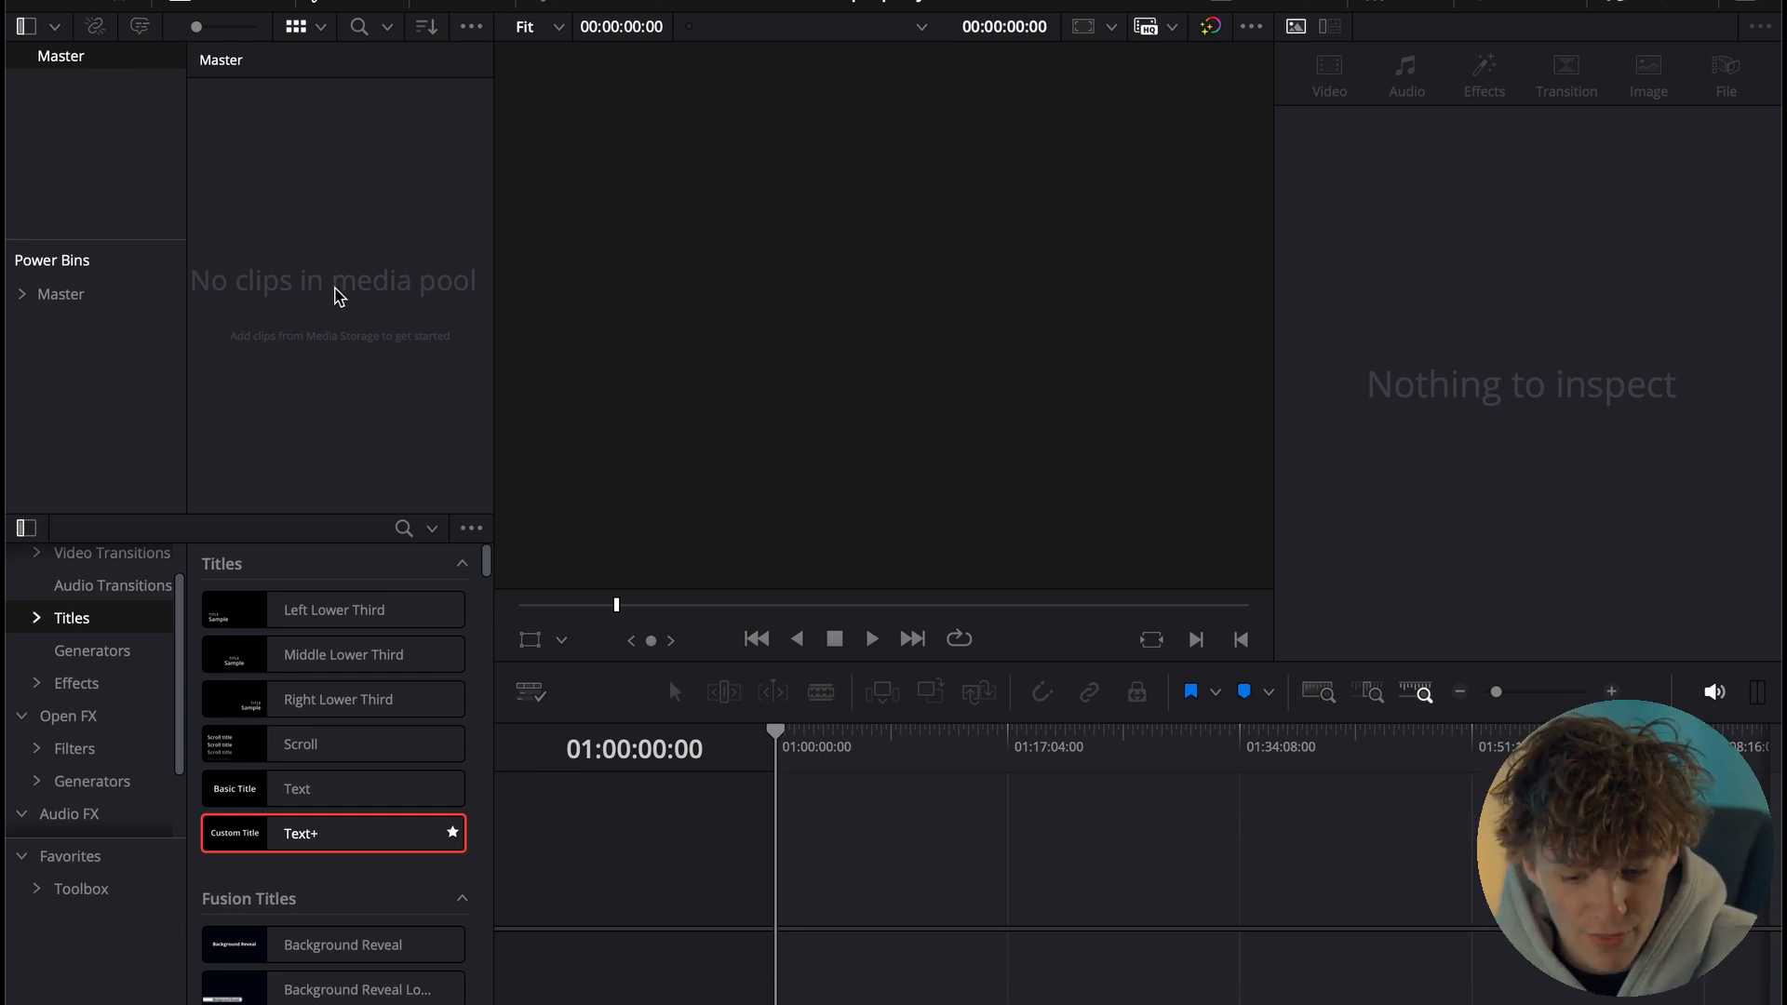
mouse_move(40, 277)
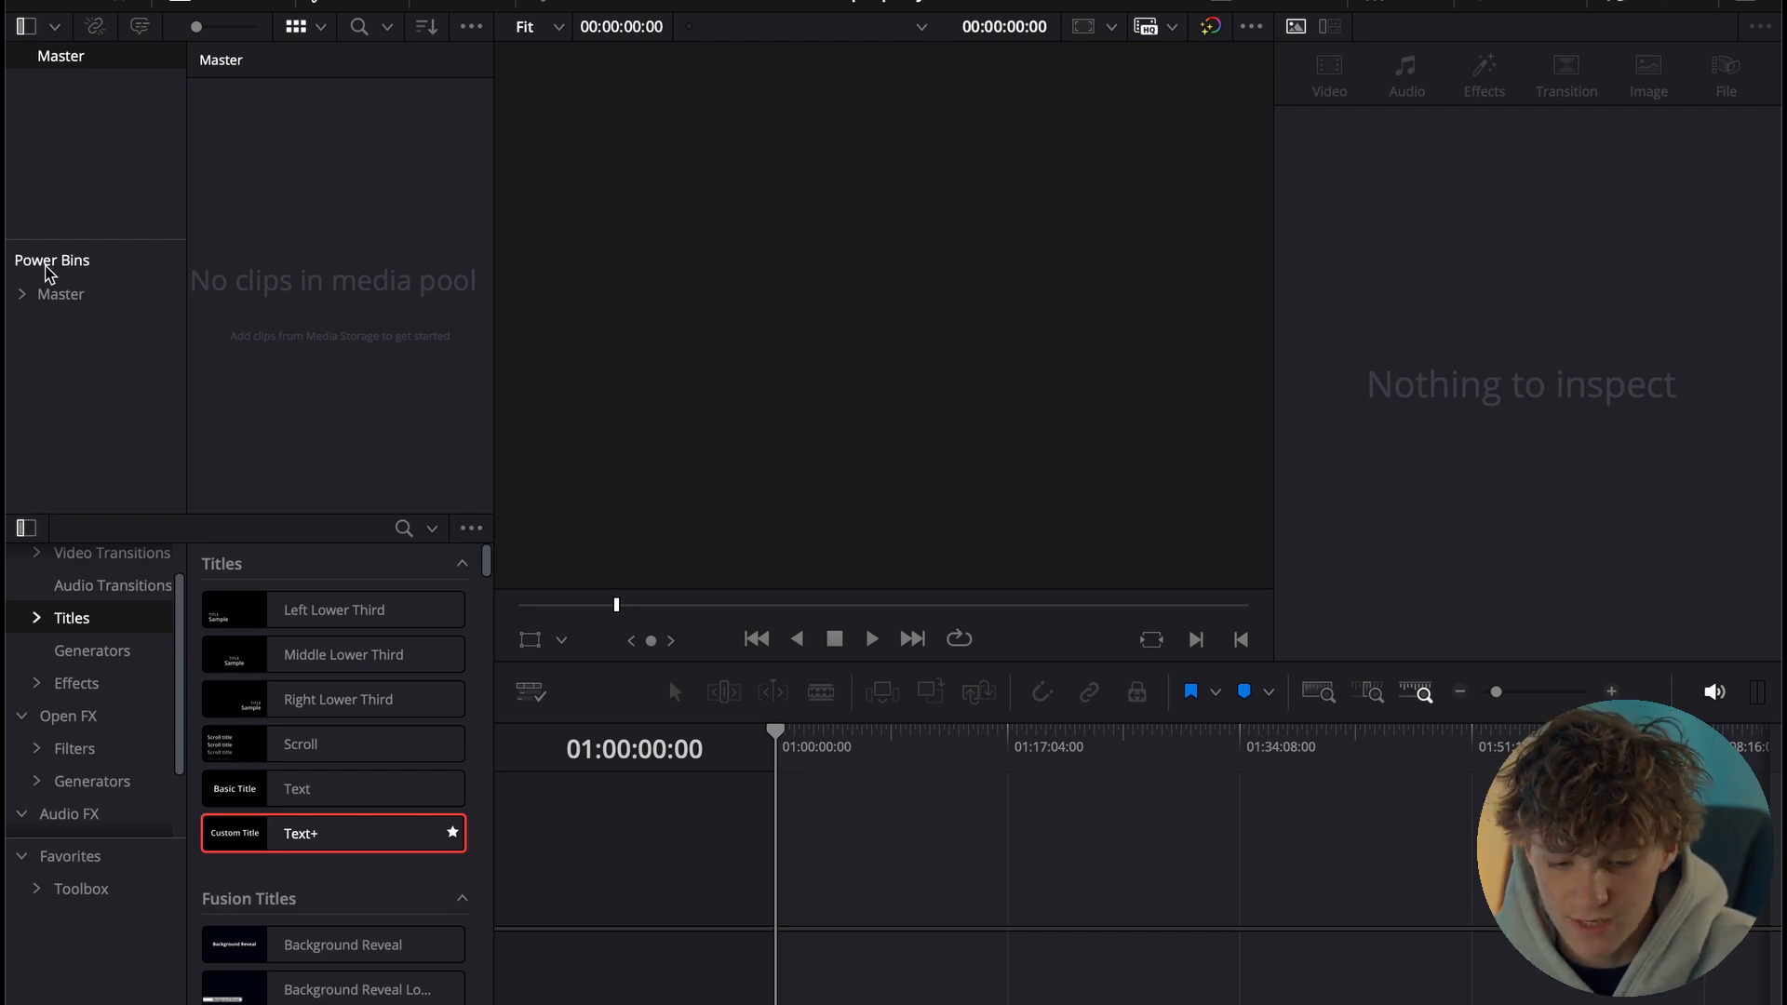
Expand the Master power bin to list TEXT, SOUNDS, SFX and PACKS
left_click(23, 294)
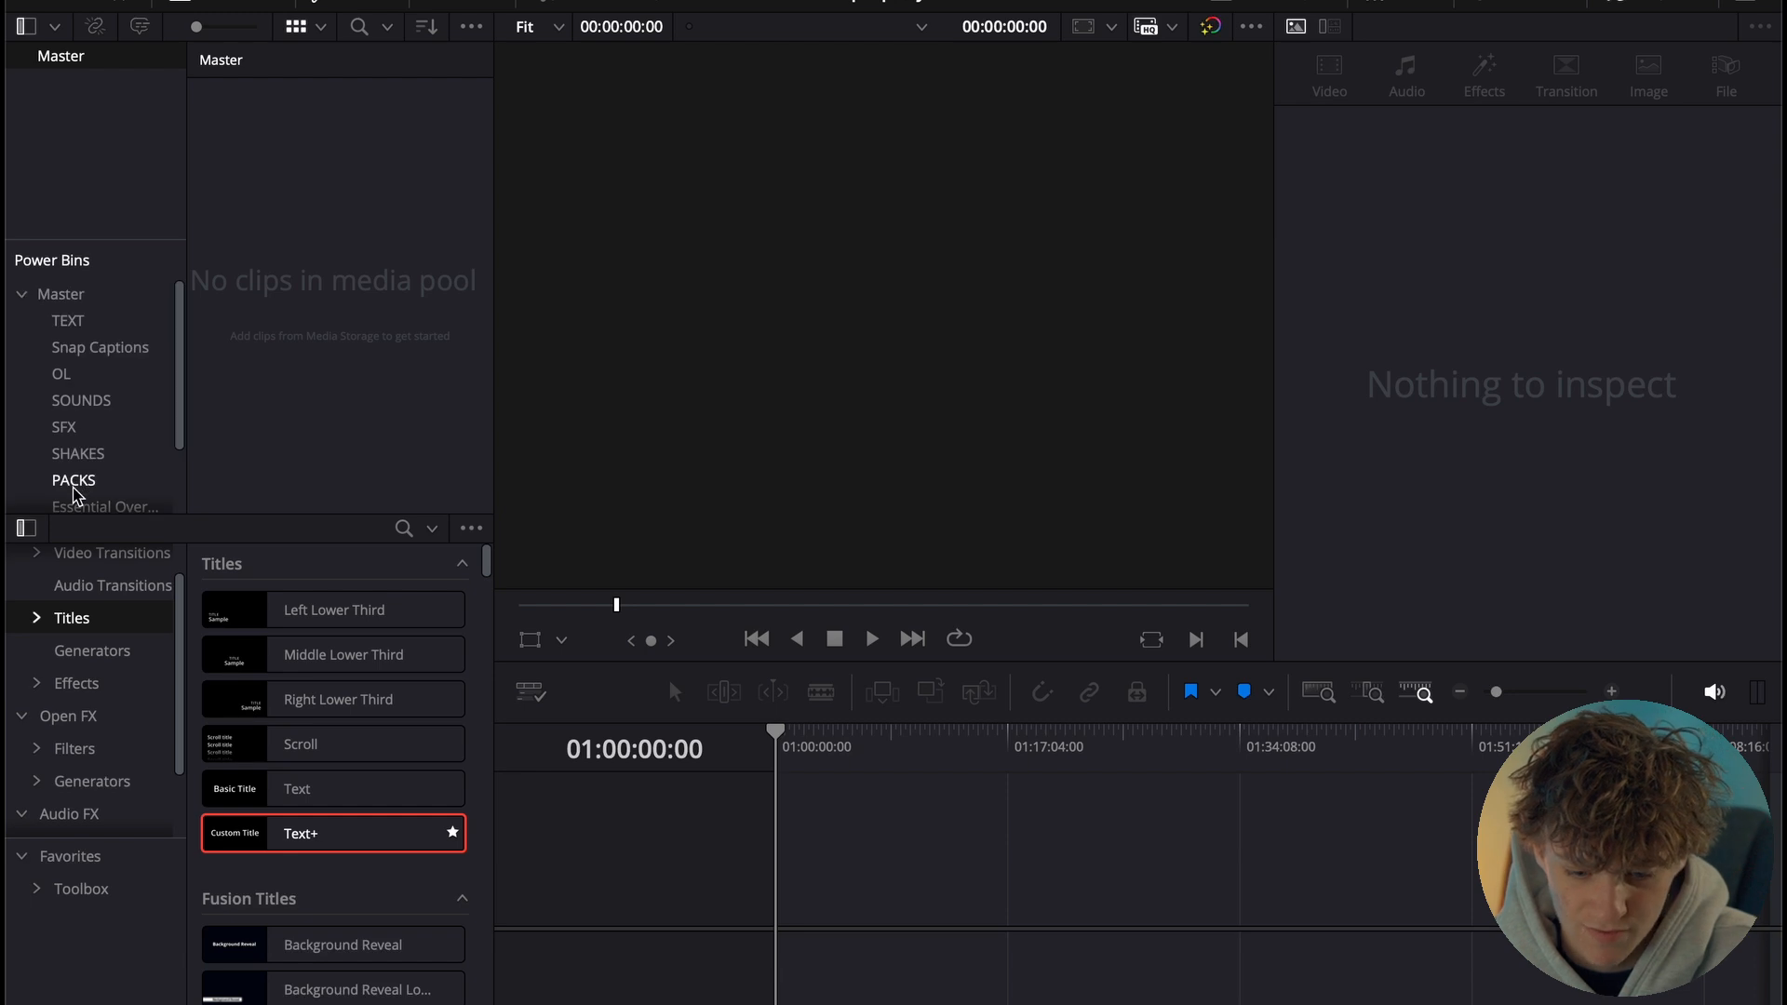
left_click(469, 26)
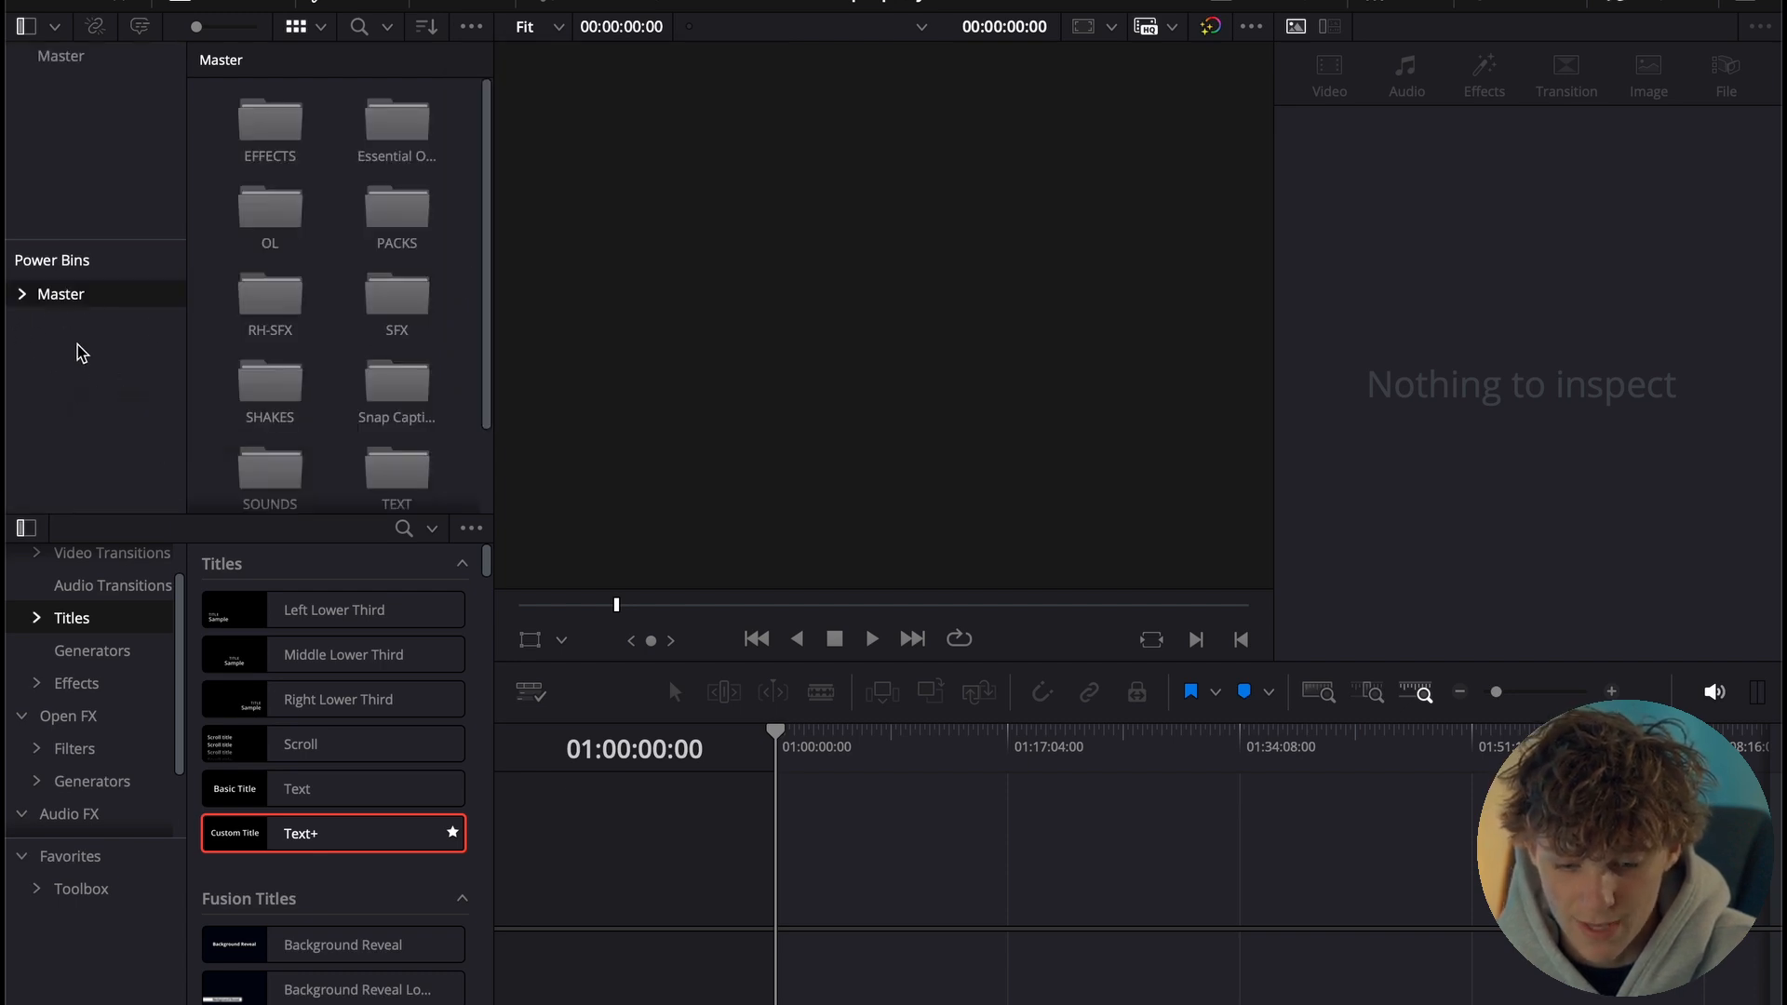
left_click(60, 294)
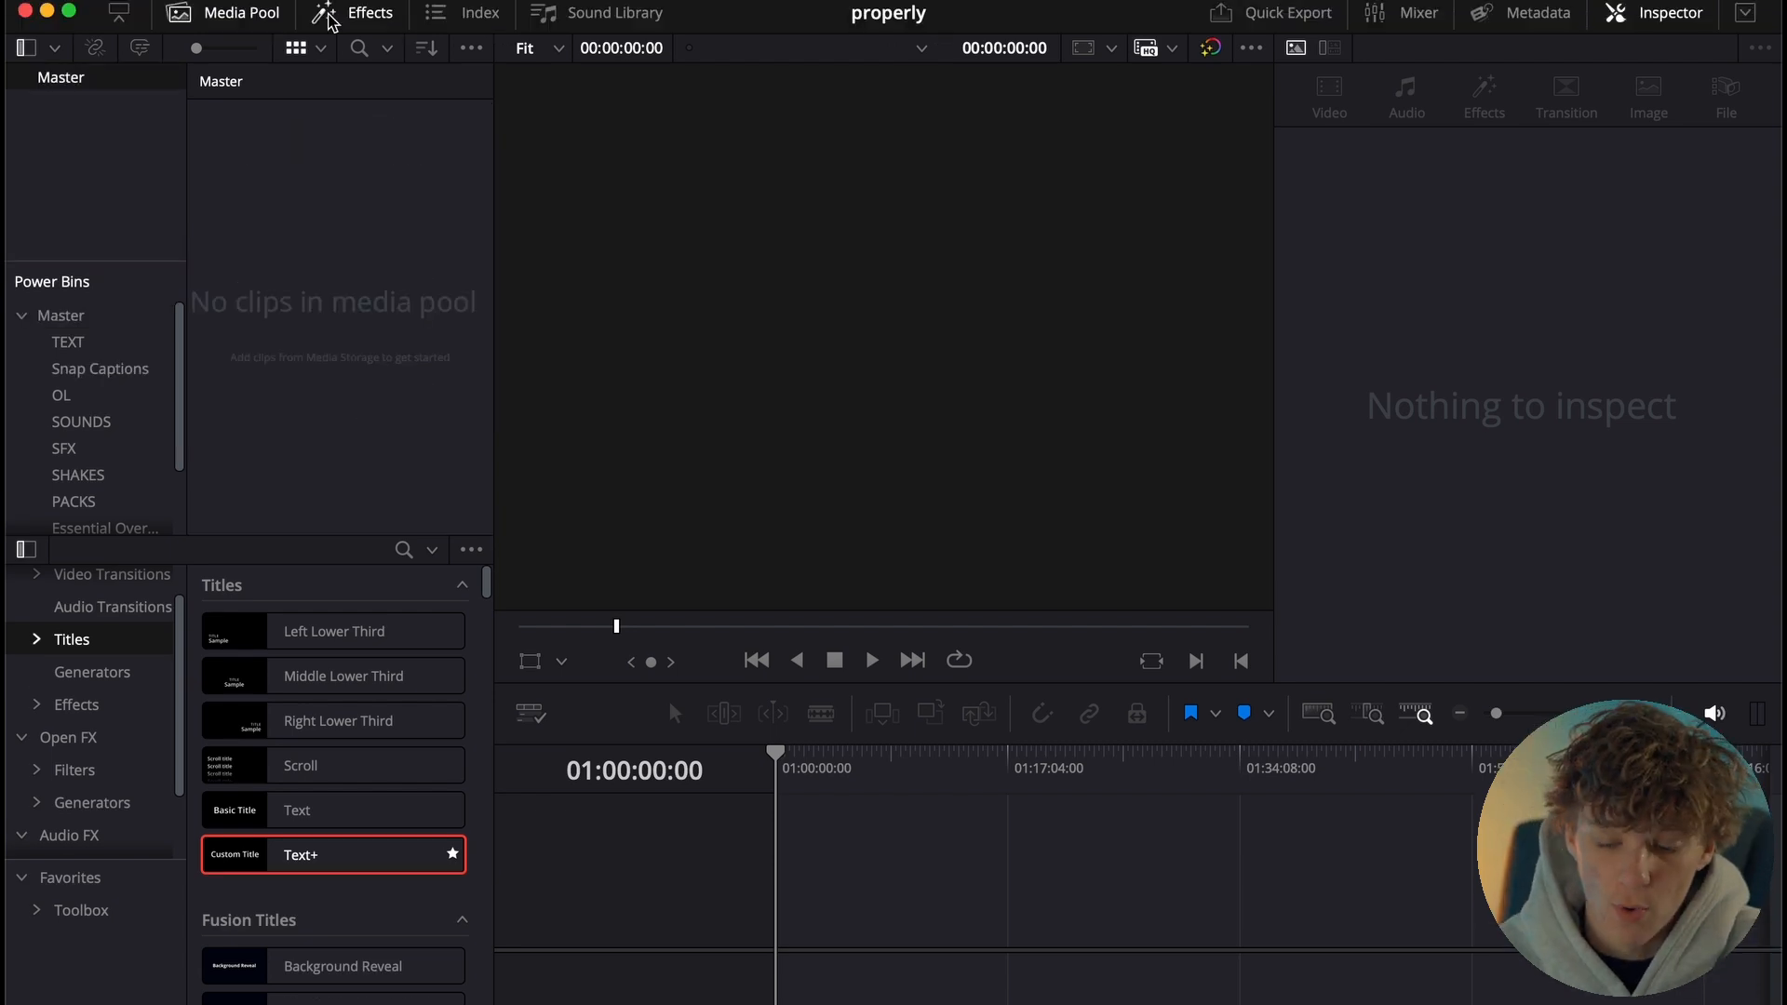
mouse_move(453, 331)
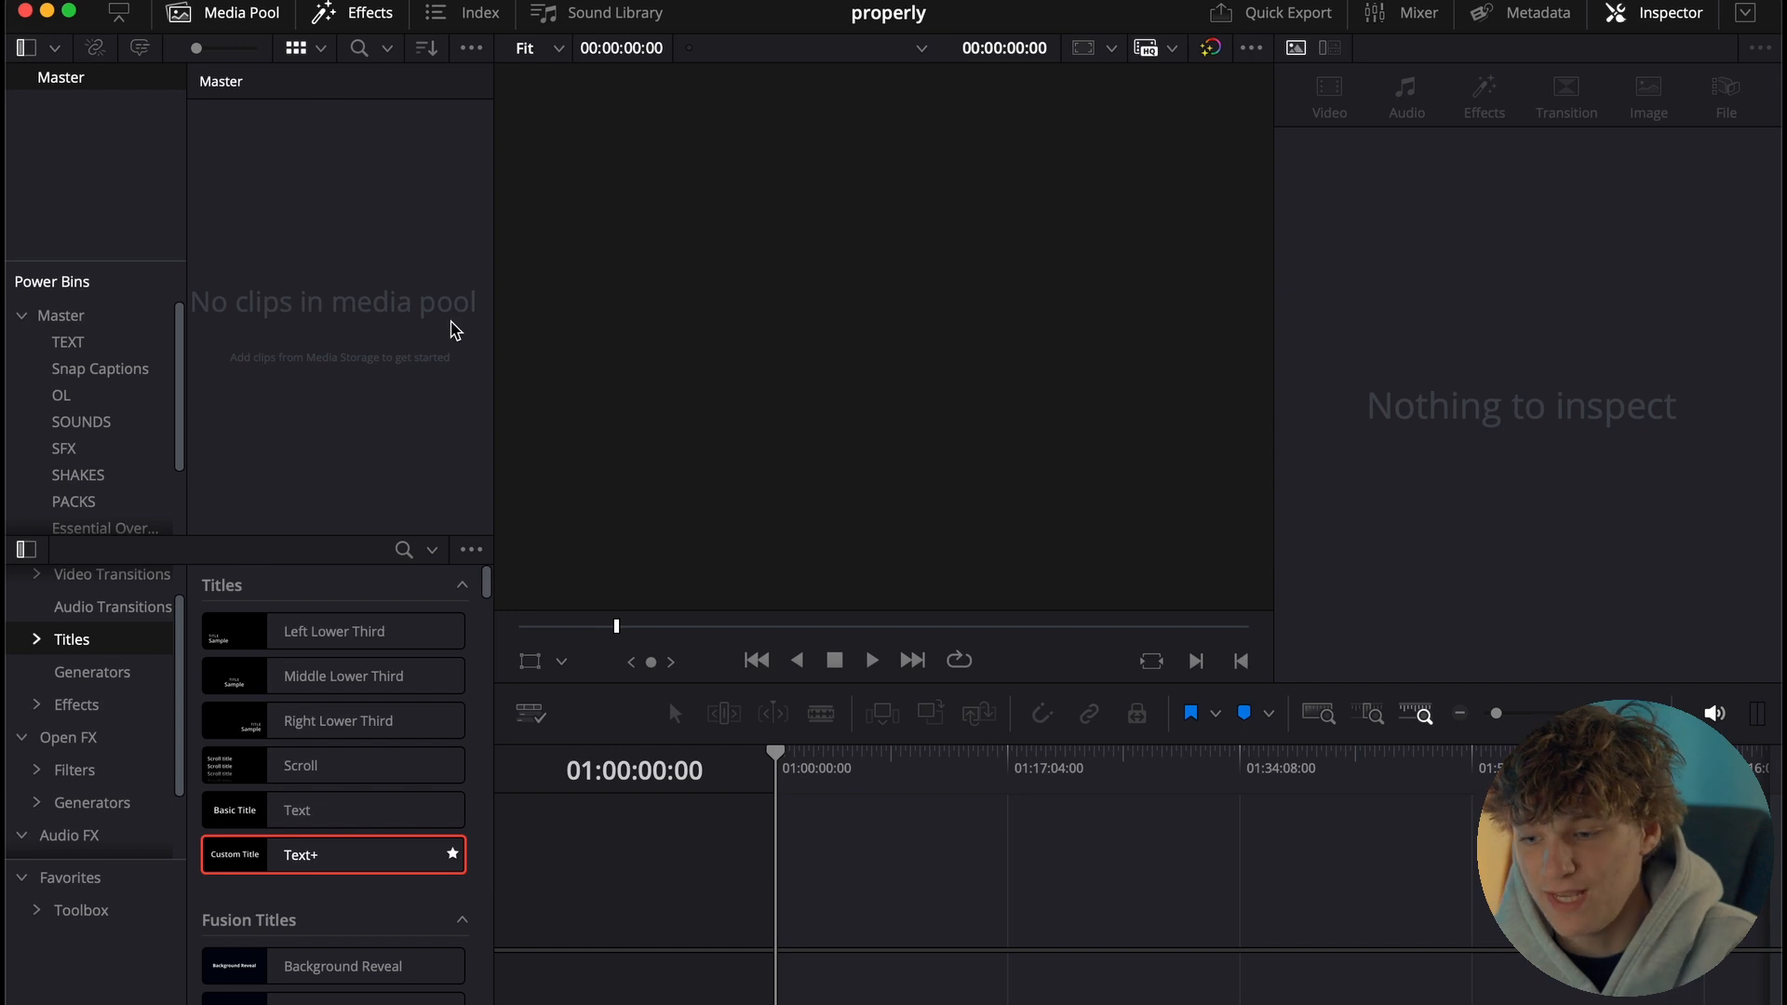
mouse_move(422, 103)
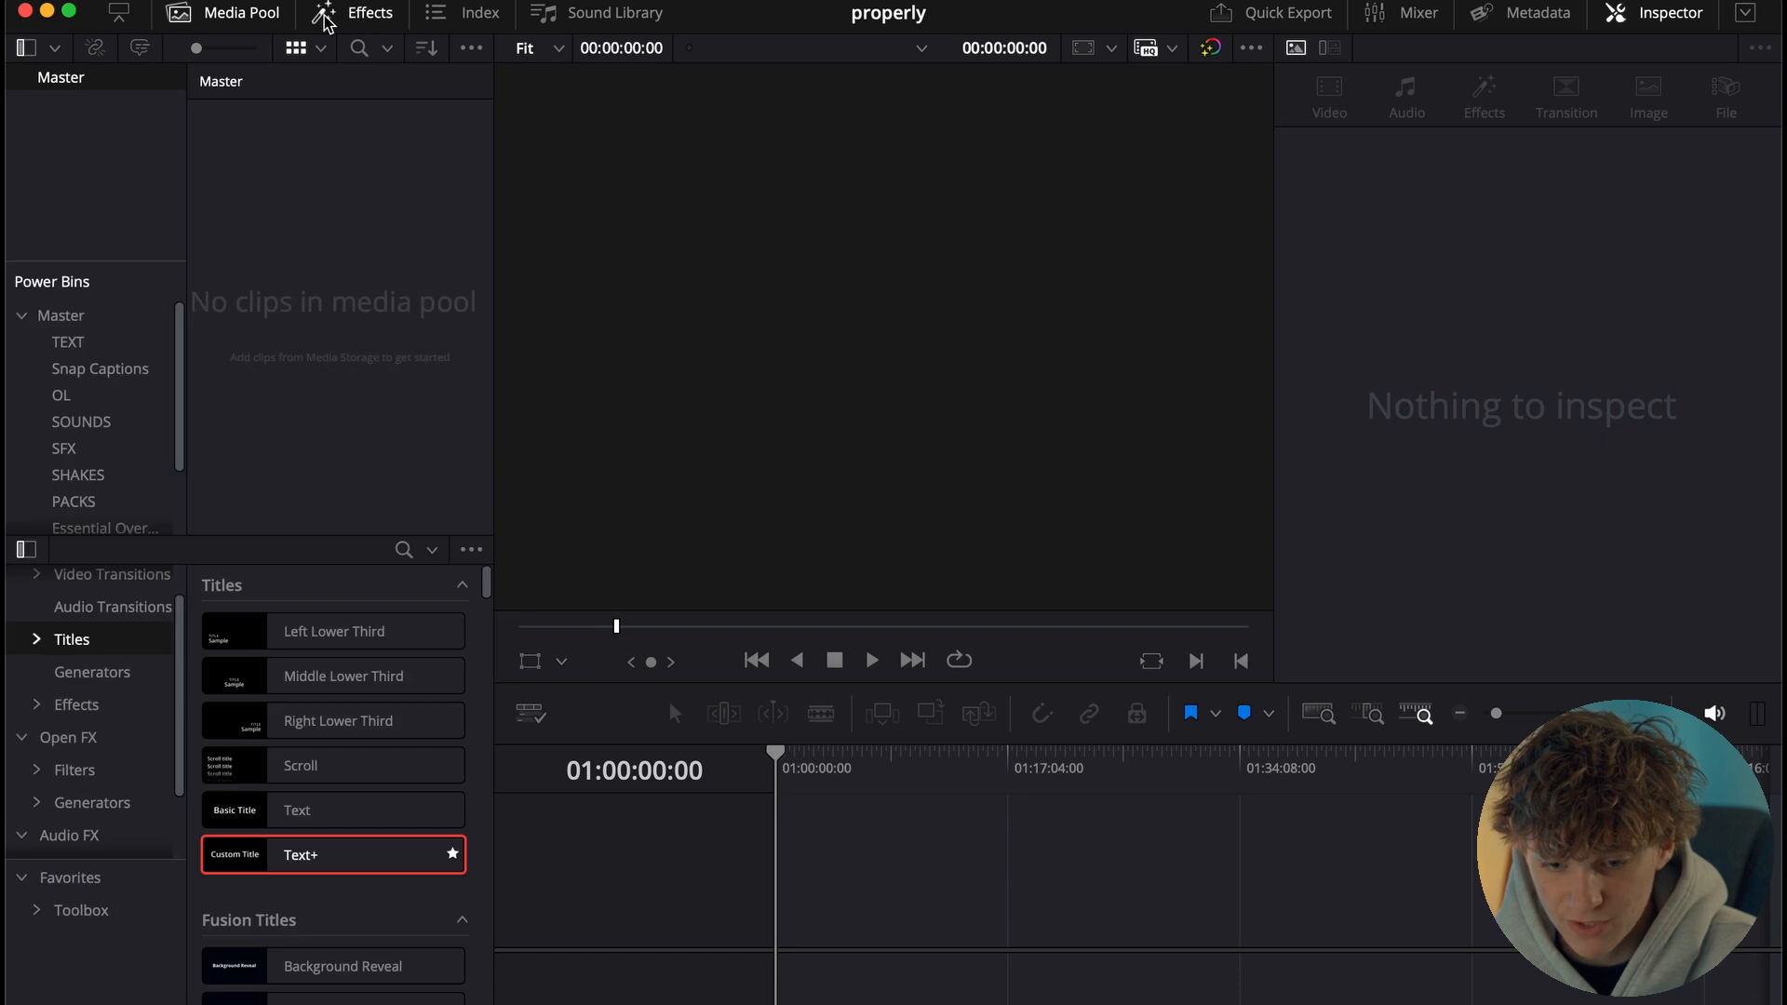
mouse_move(493, 133)
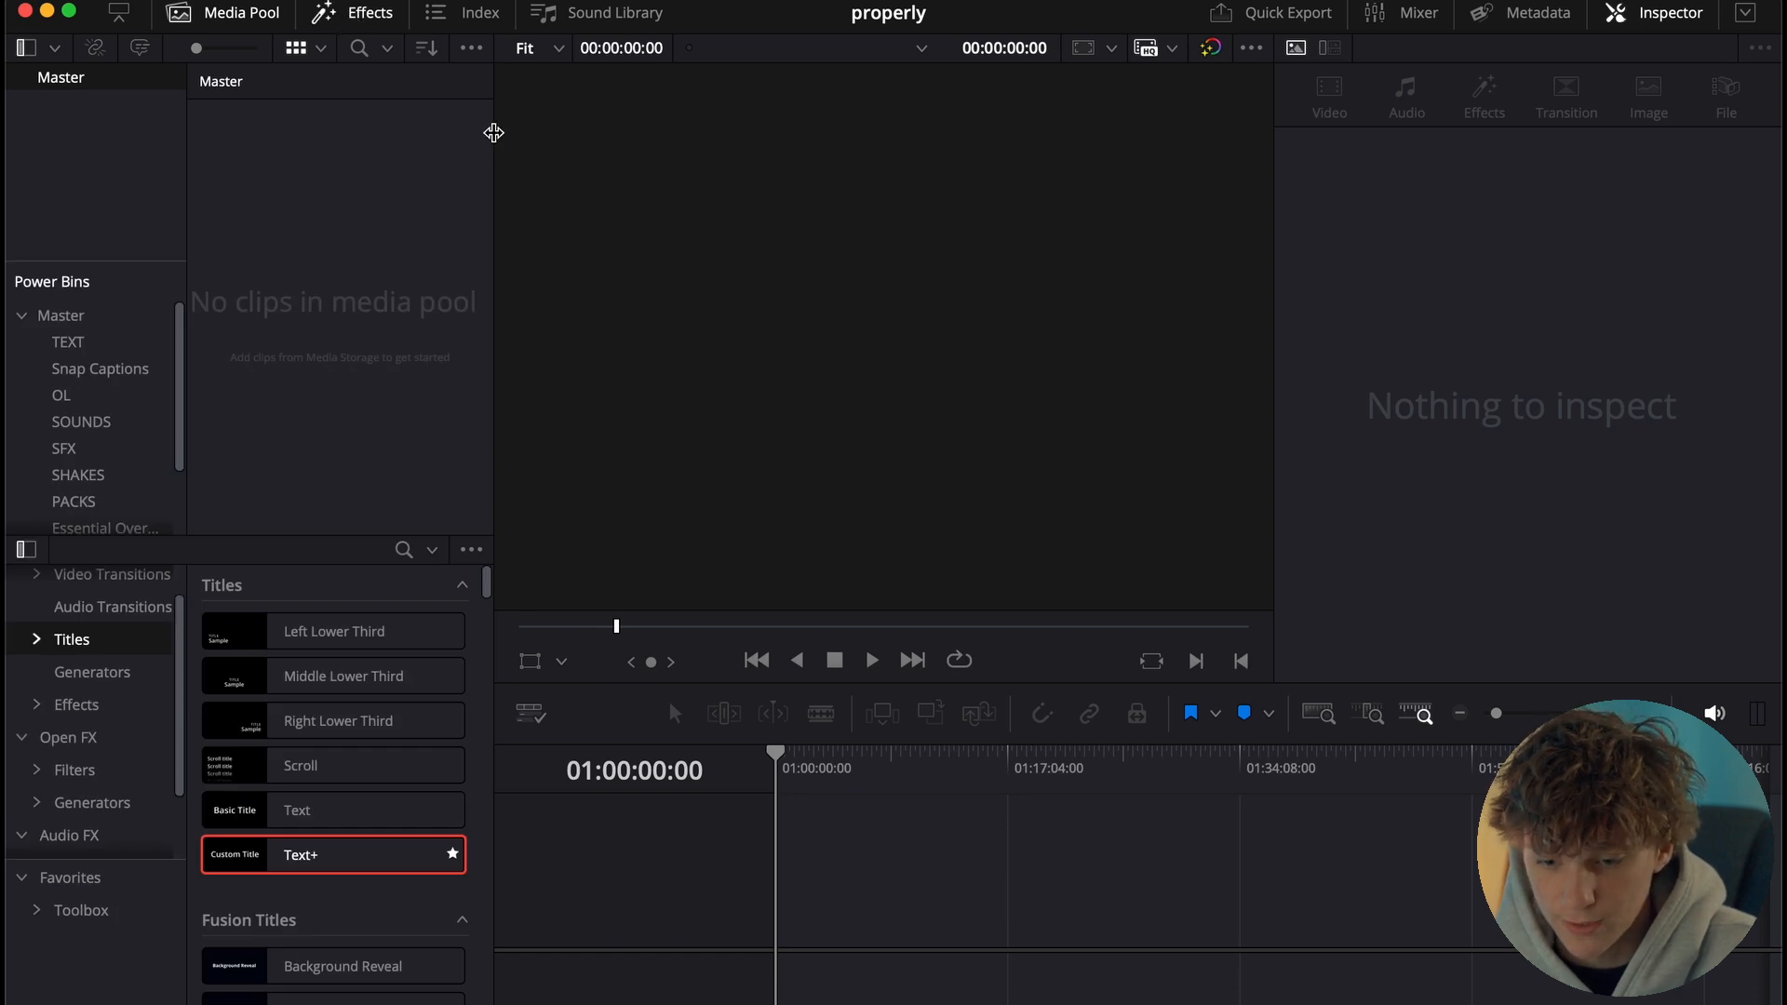
mouse_move(1105, 920)
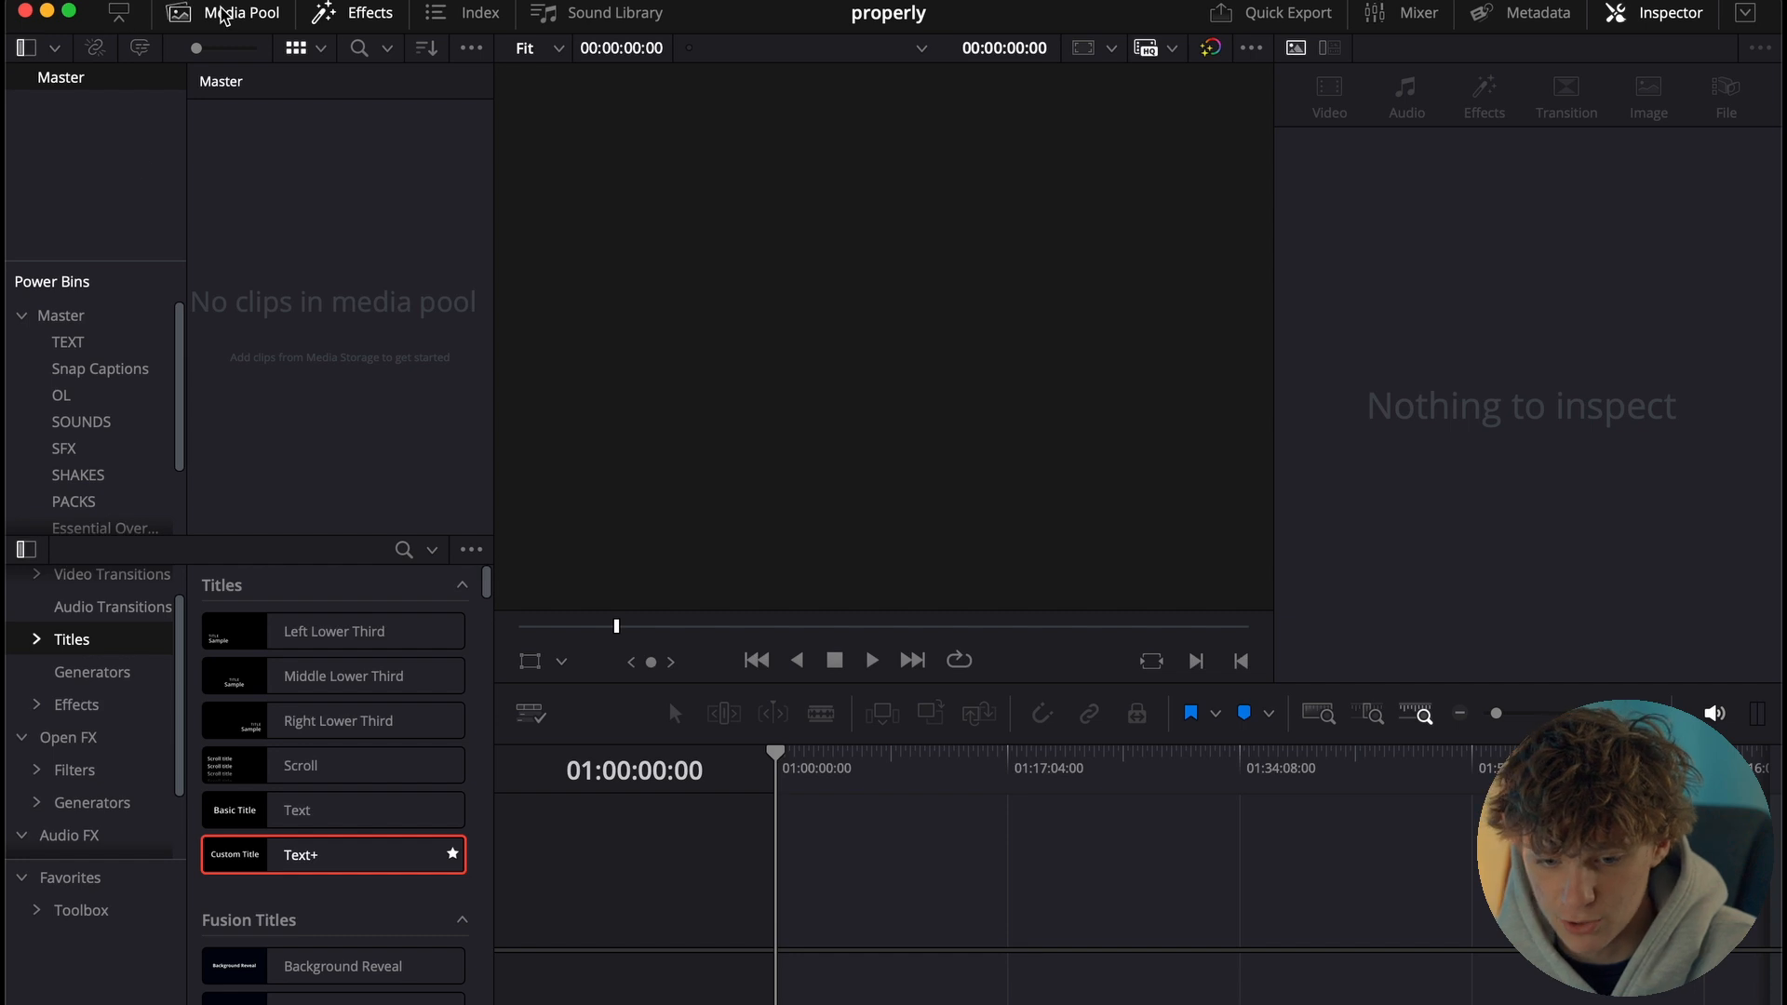
left_click(240, 12)
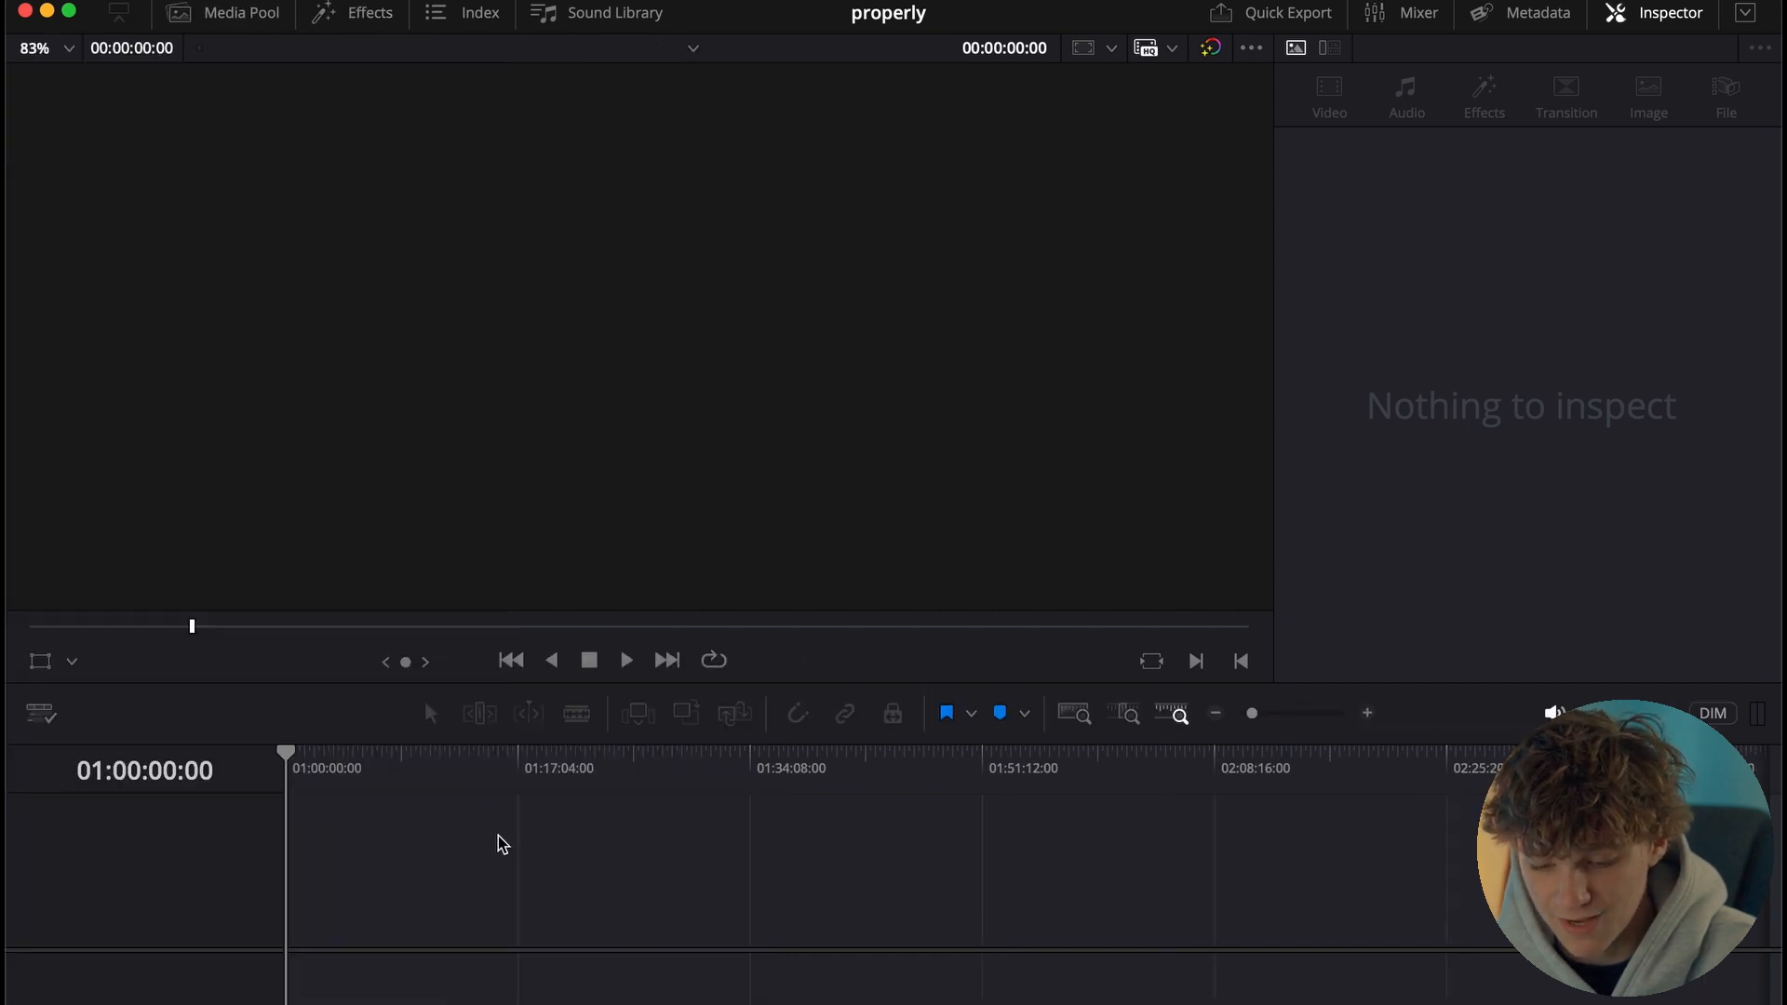
mouse_move(345, 46)
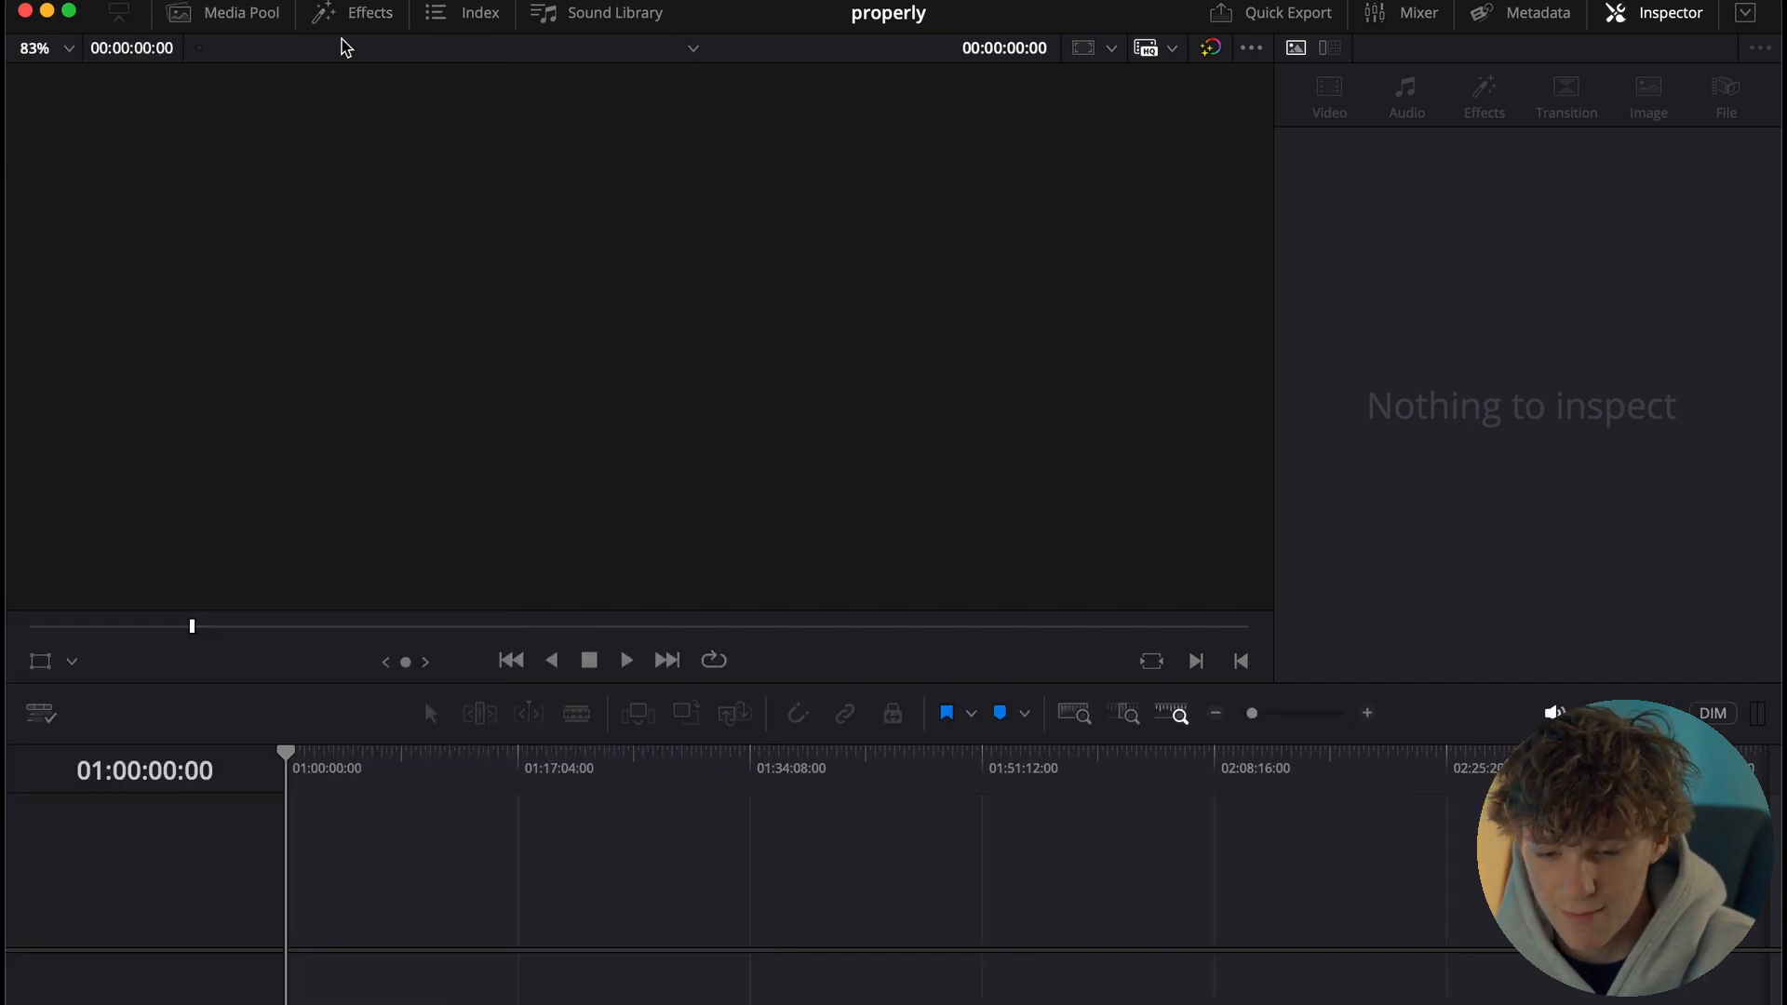
left_click(241, 12)
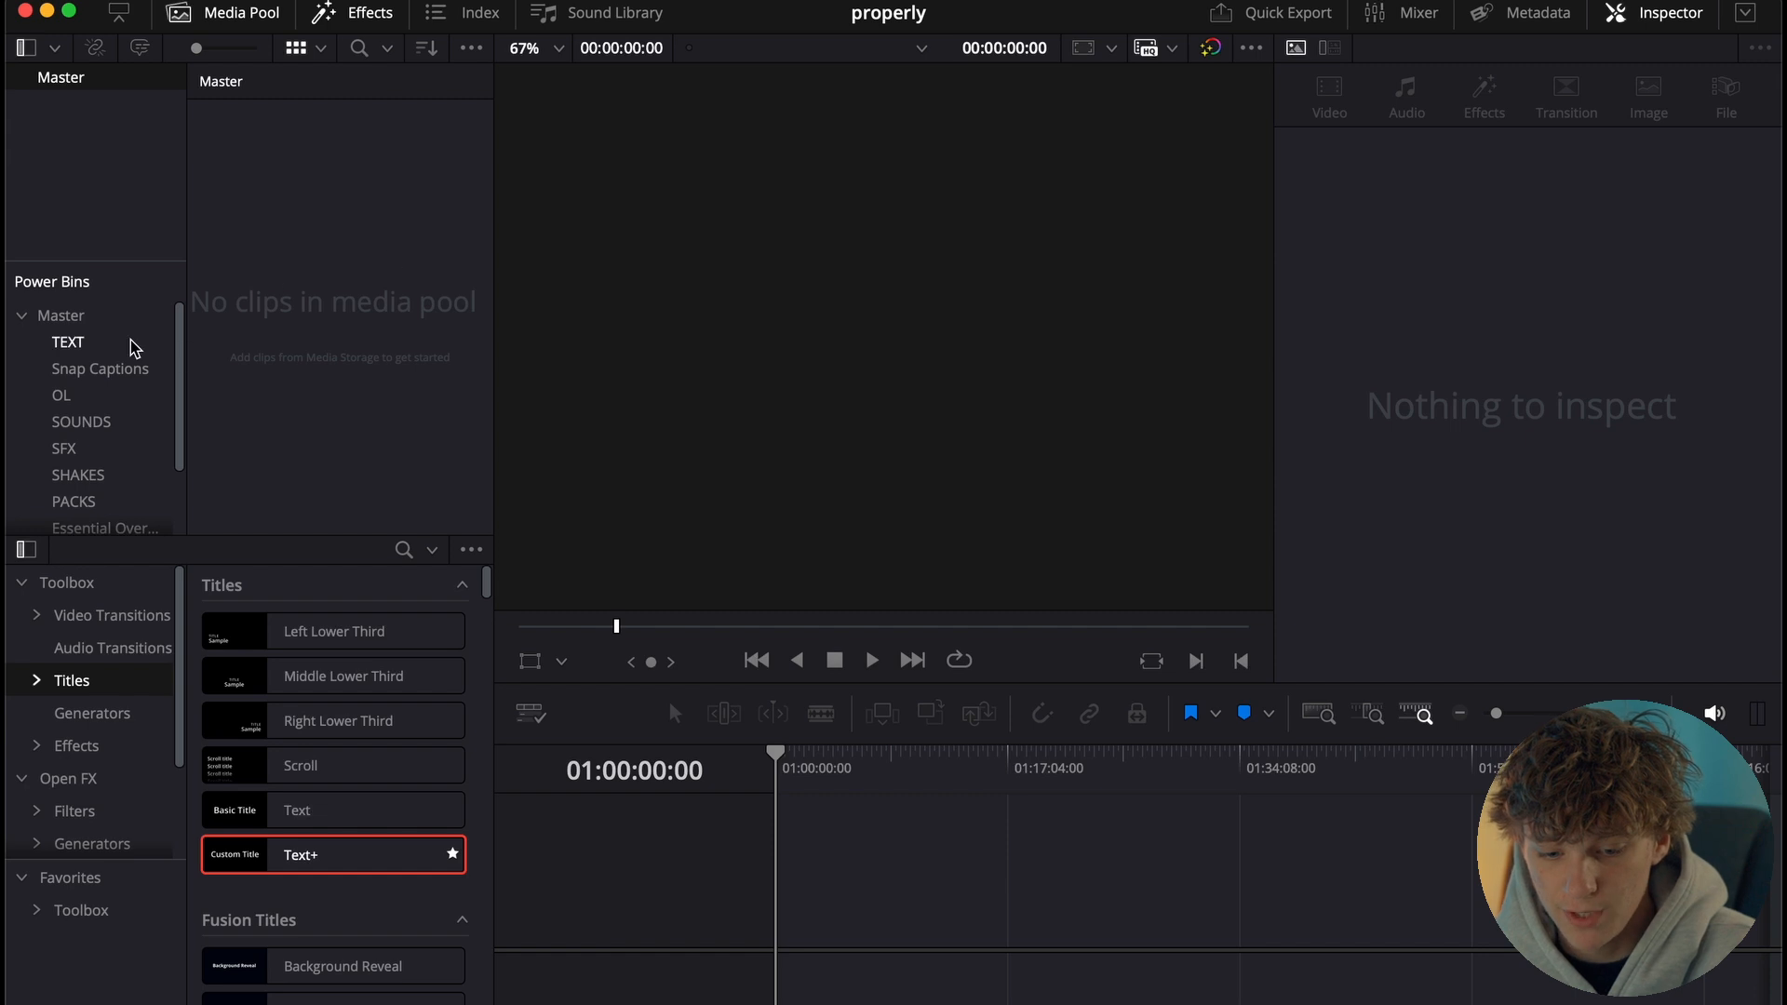
scroll("down", 3)
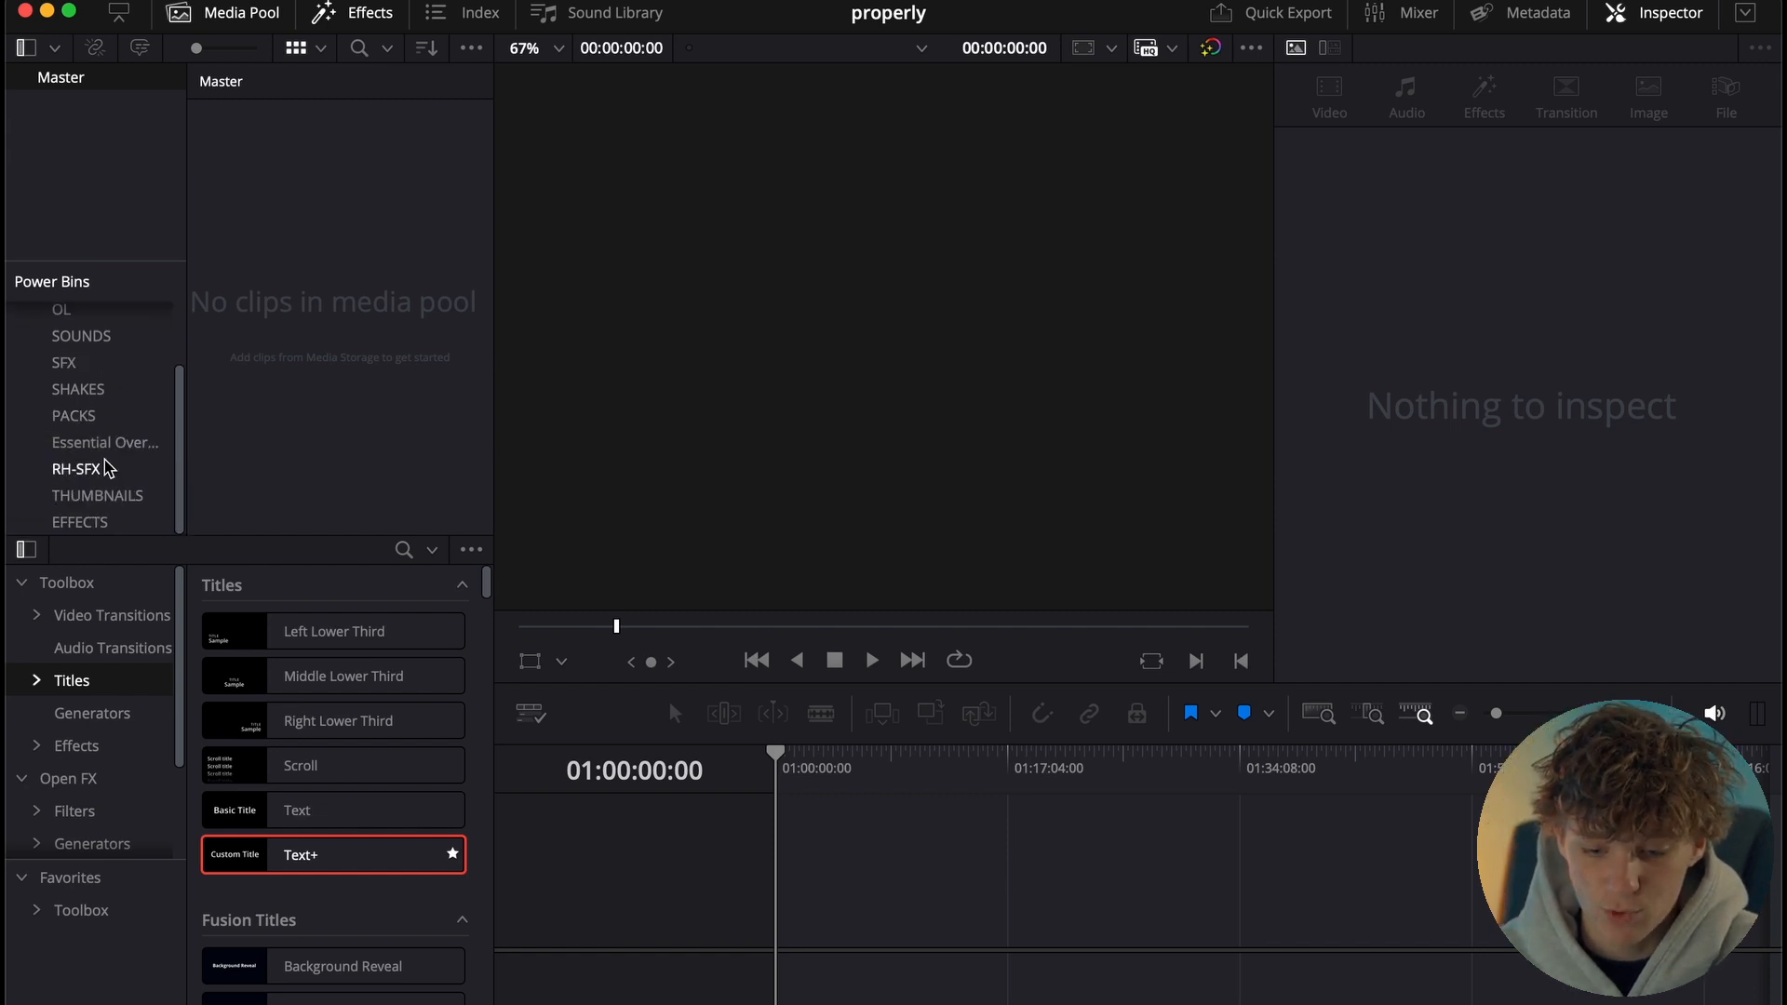
mouse_move(268, 11)
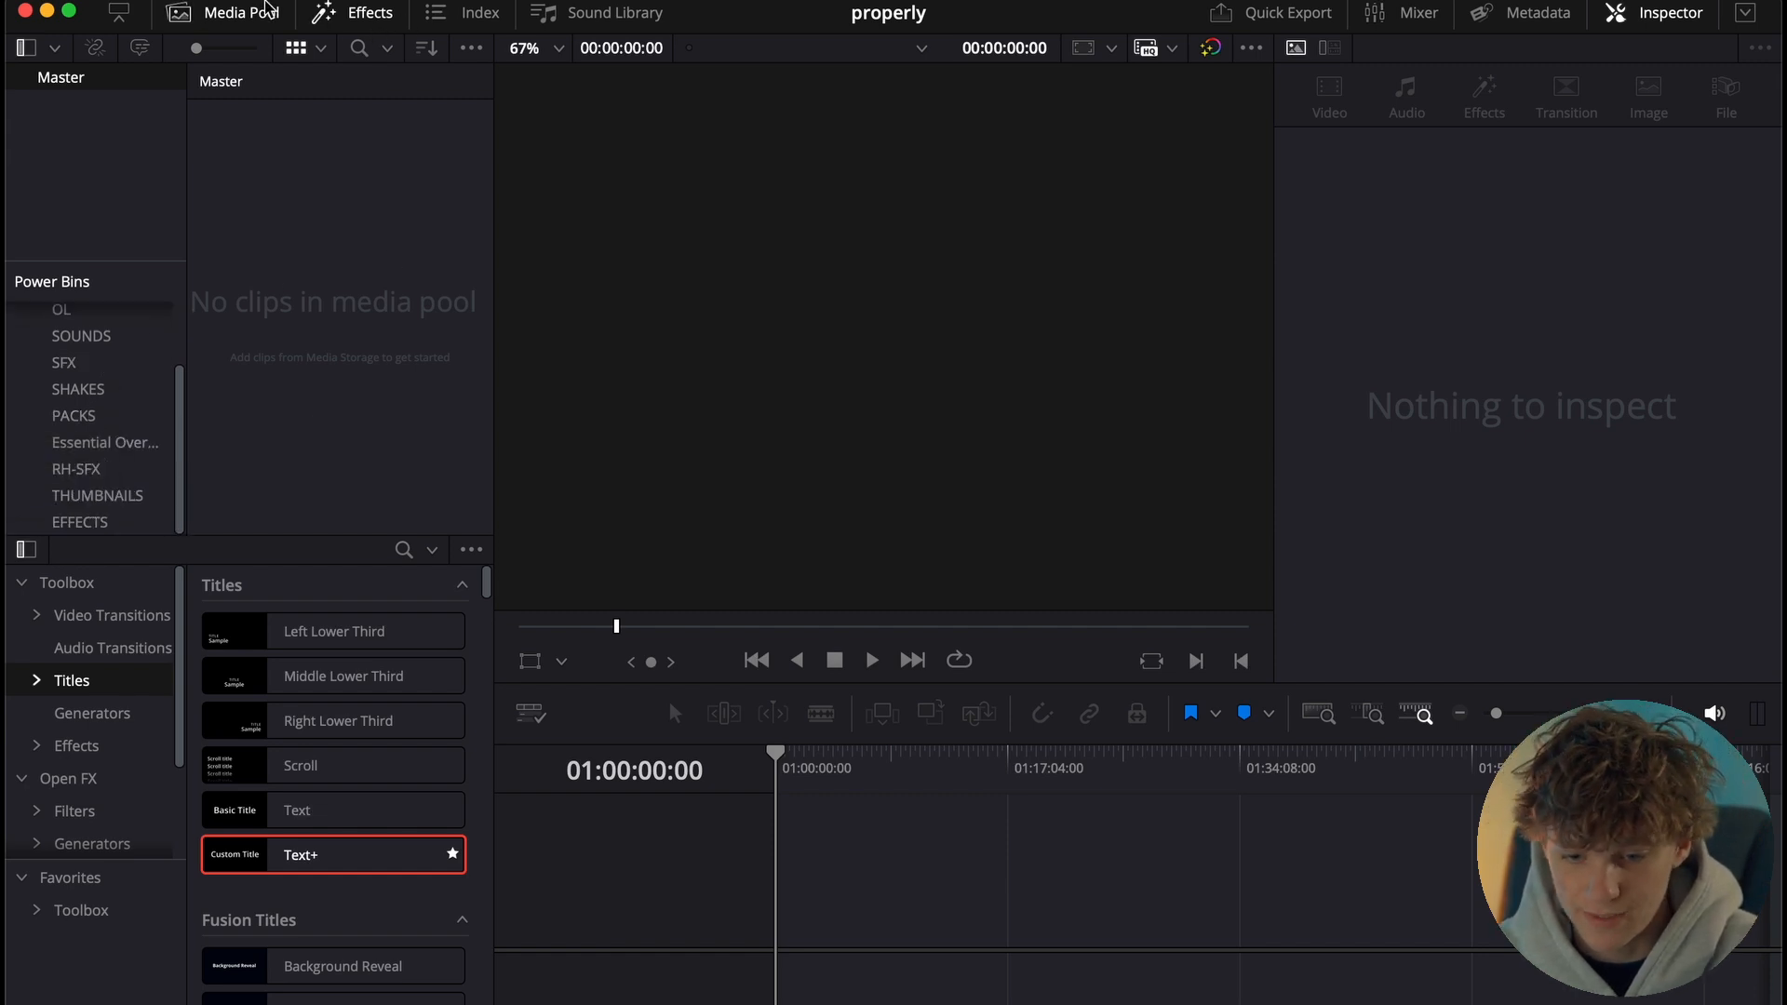
mouse_move(299, 536)
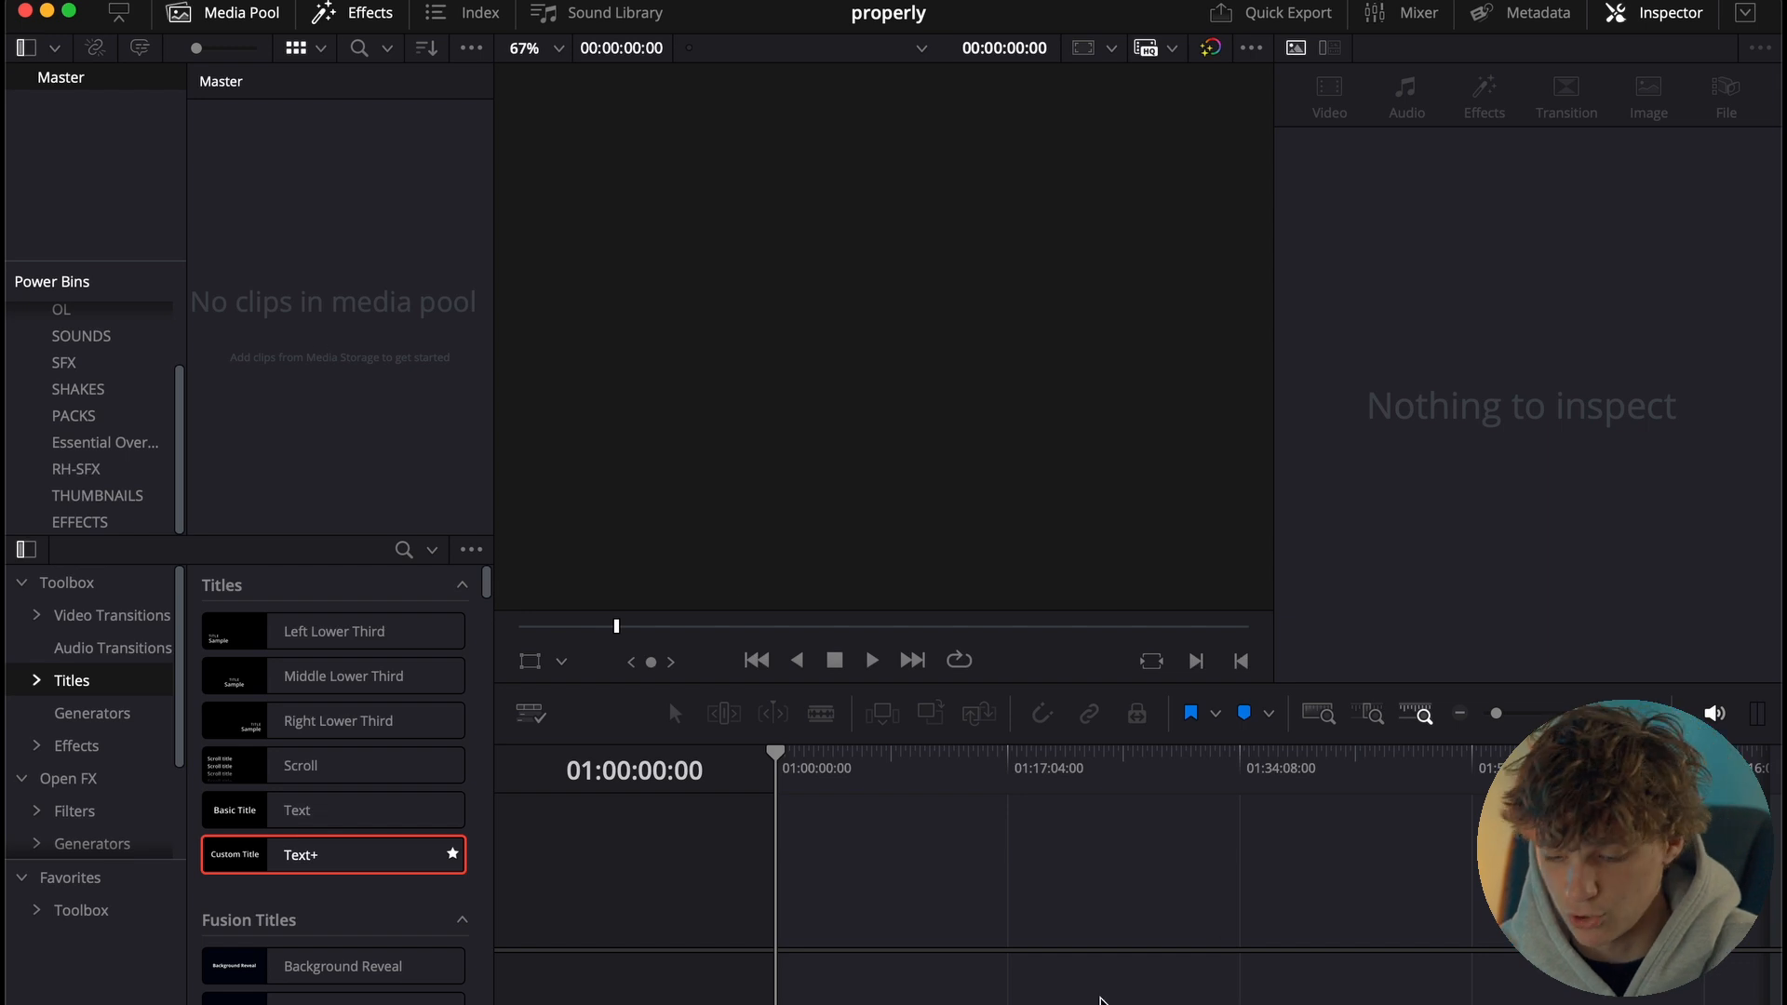
mouse_move(890, 915)
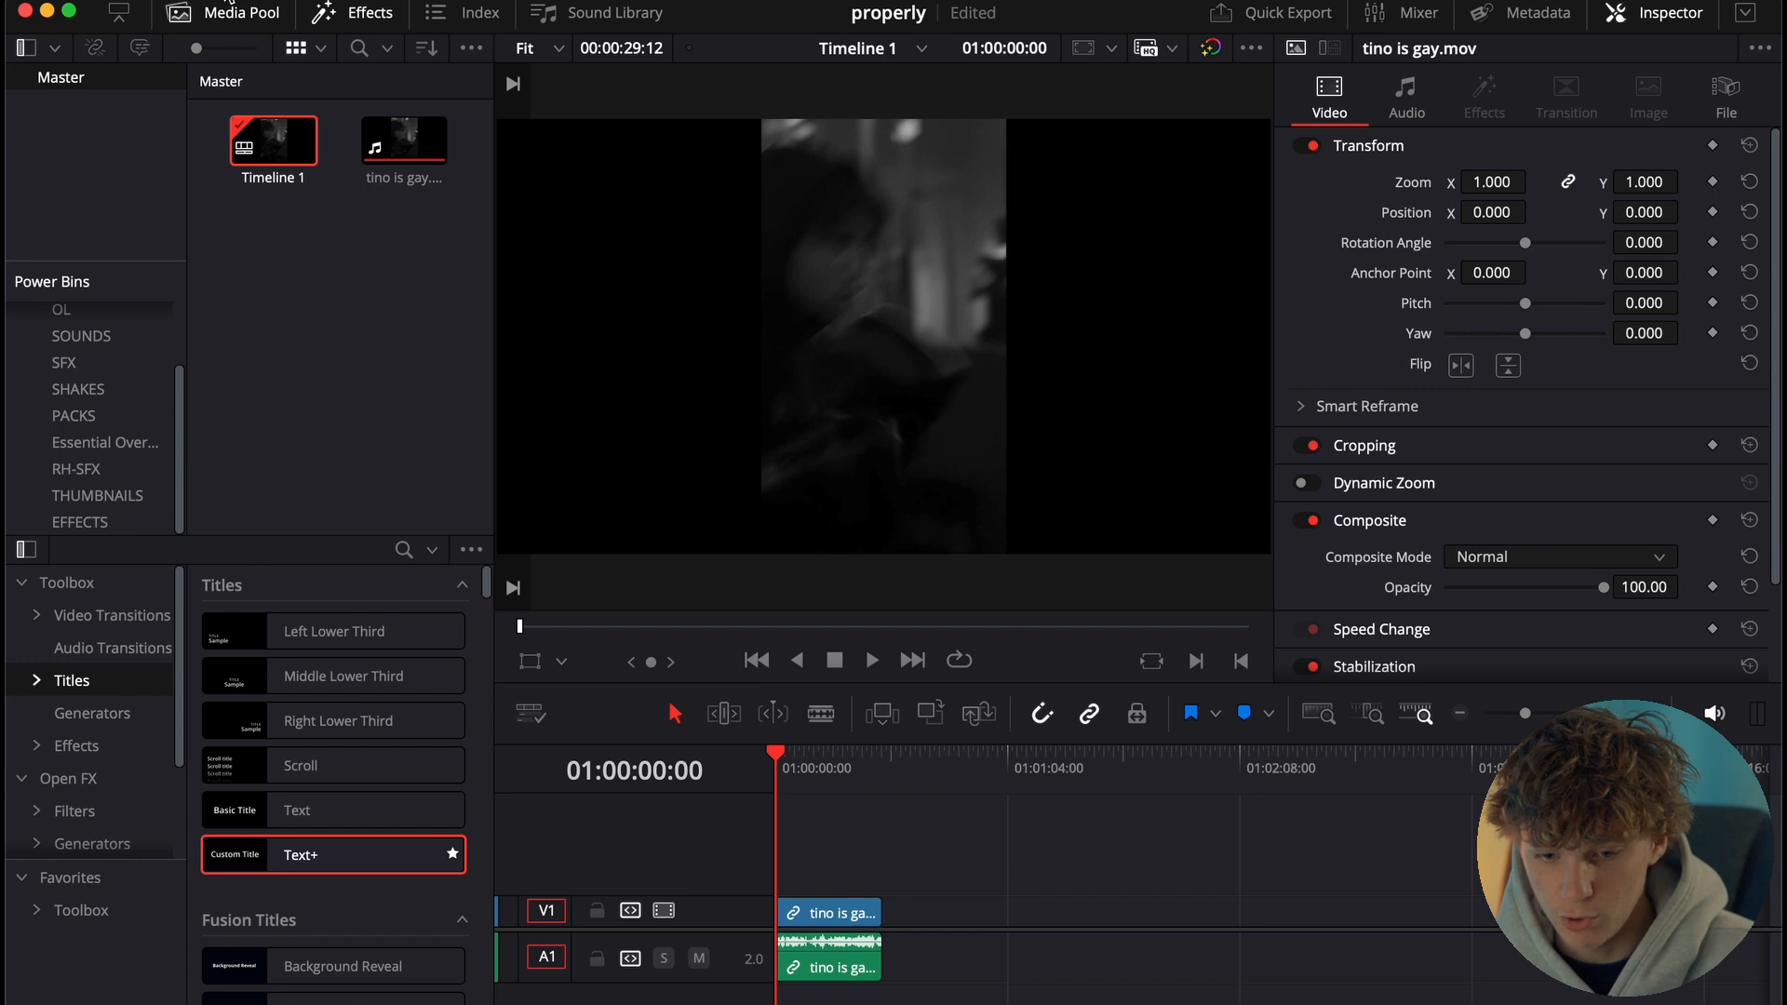
Set the project's timeline resolution to vertical 1080 x 1920 in Project Settings
left_click(176, 12)
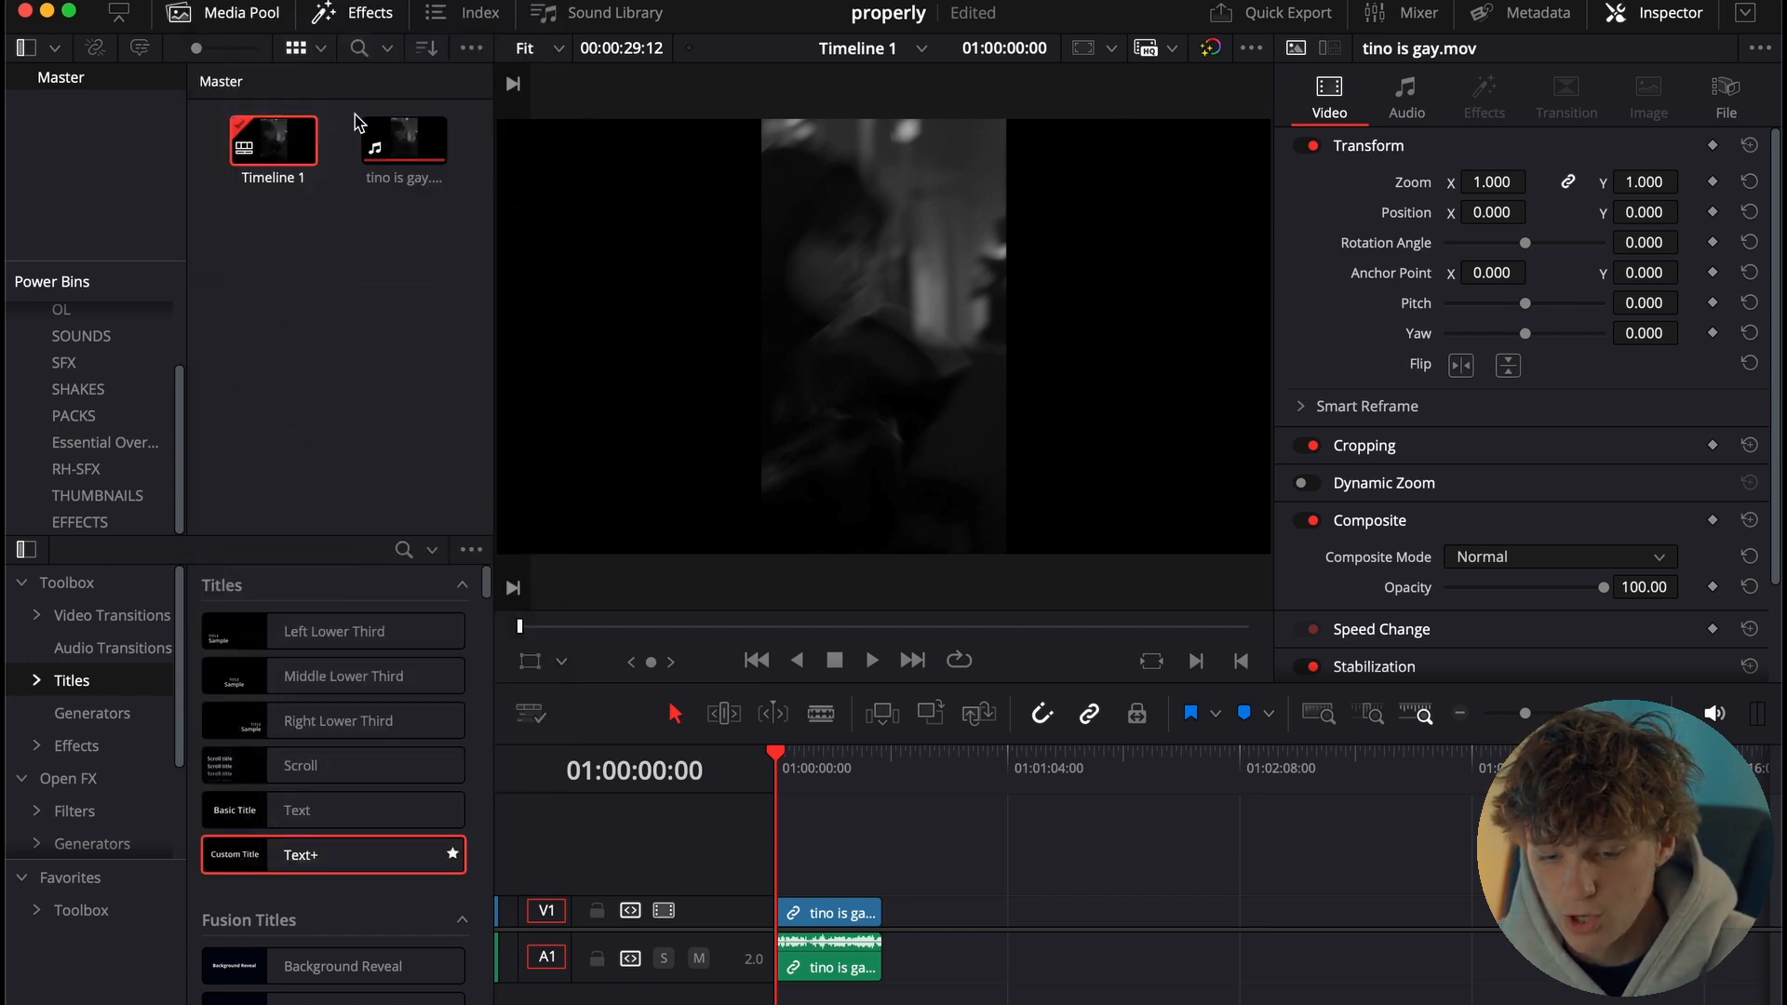
mouse_move(707, 426)
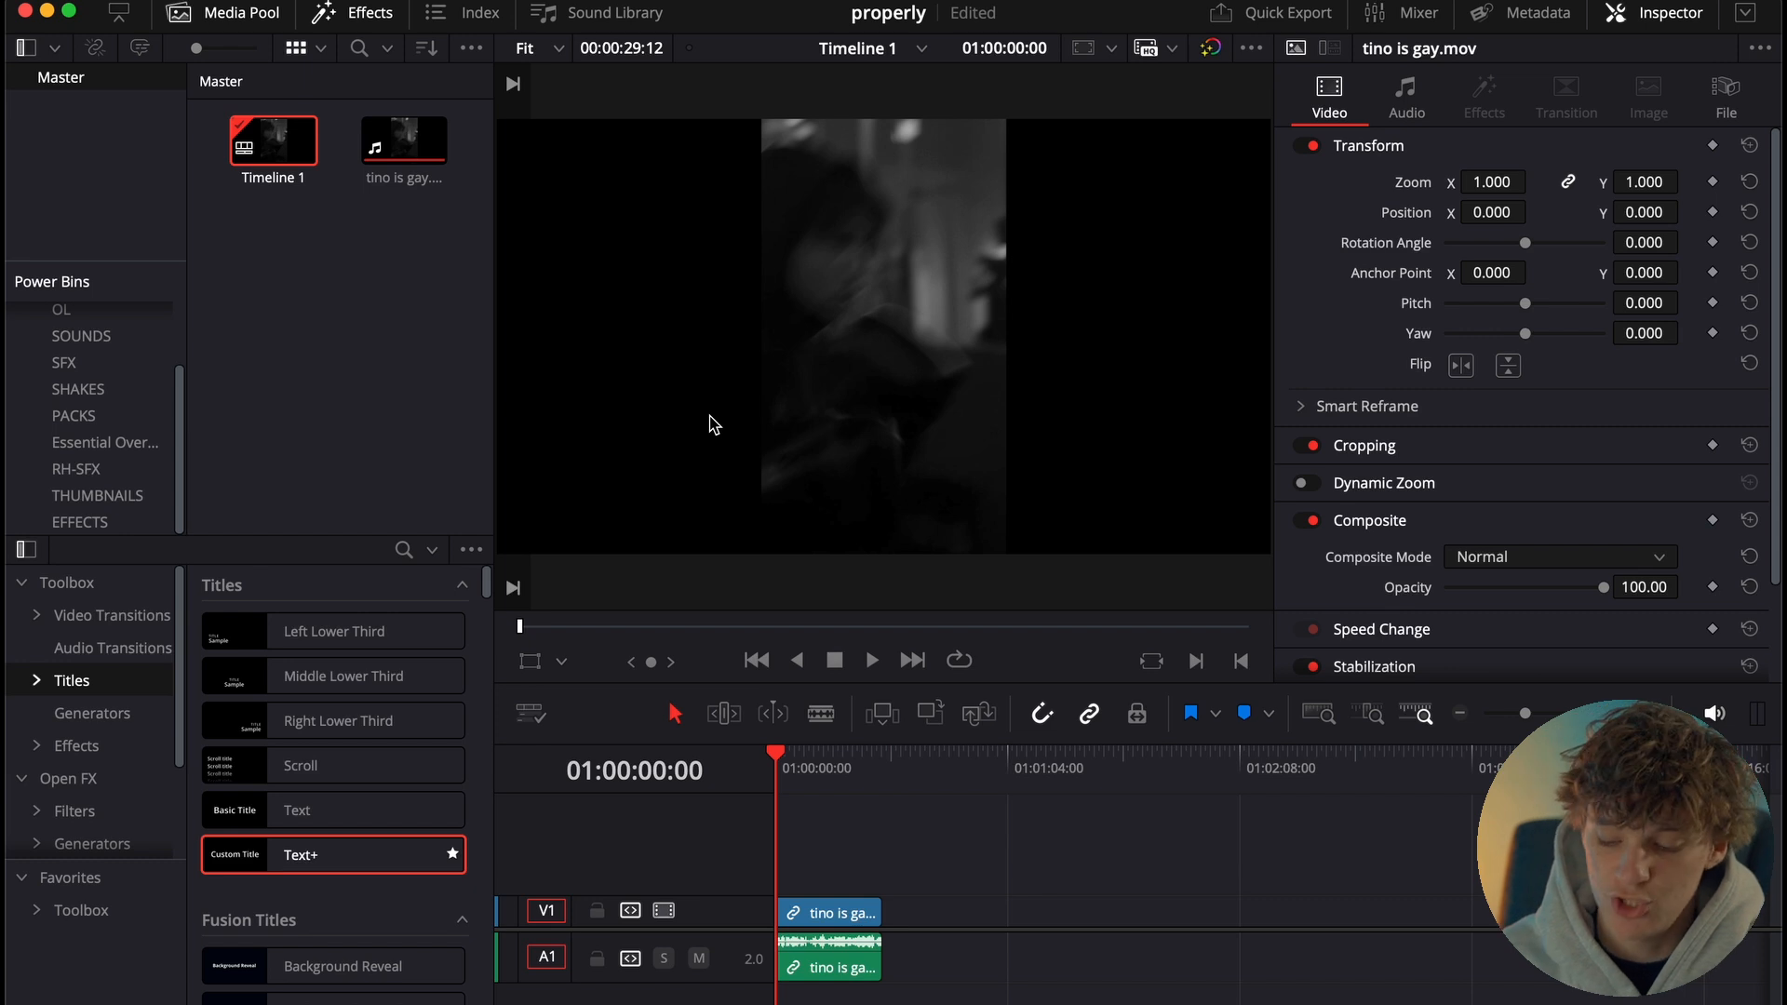
mouse_move(832, 887)
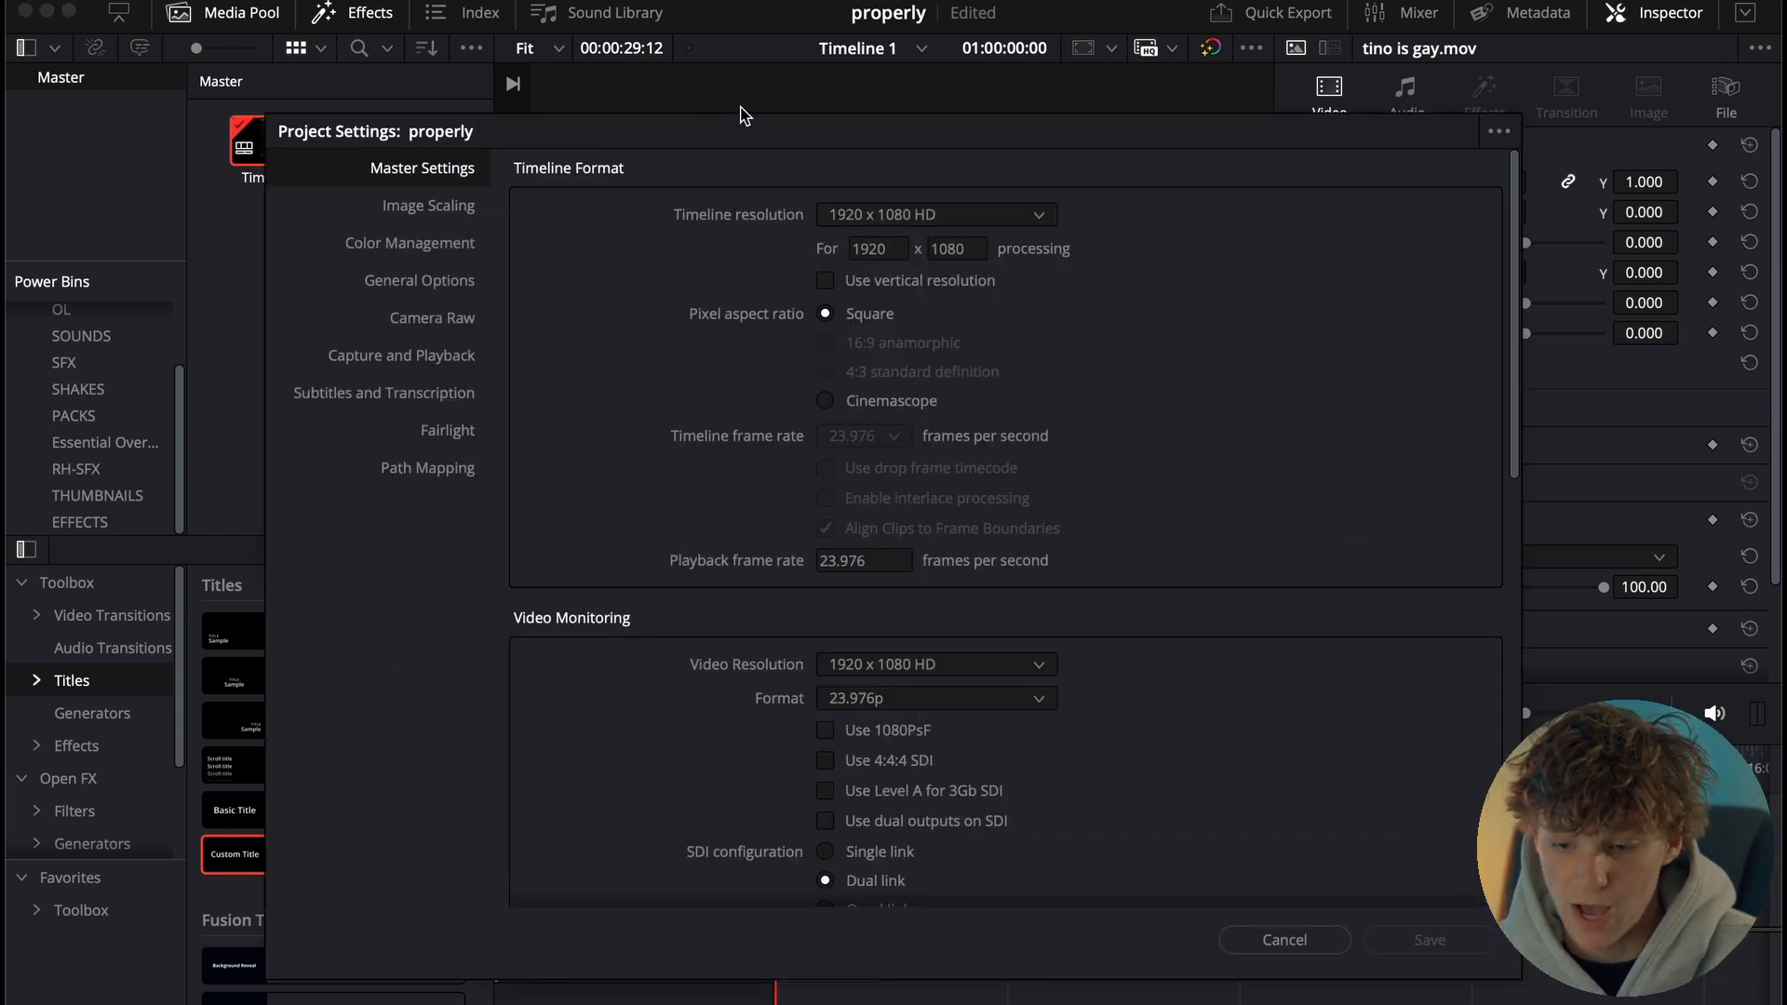
mouse_move(873, 290)
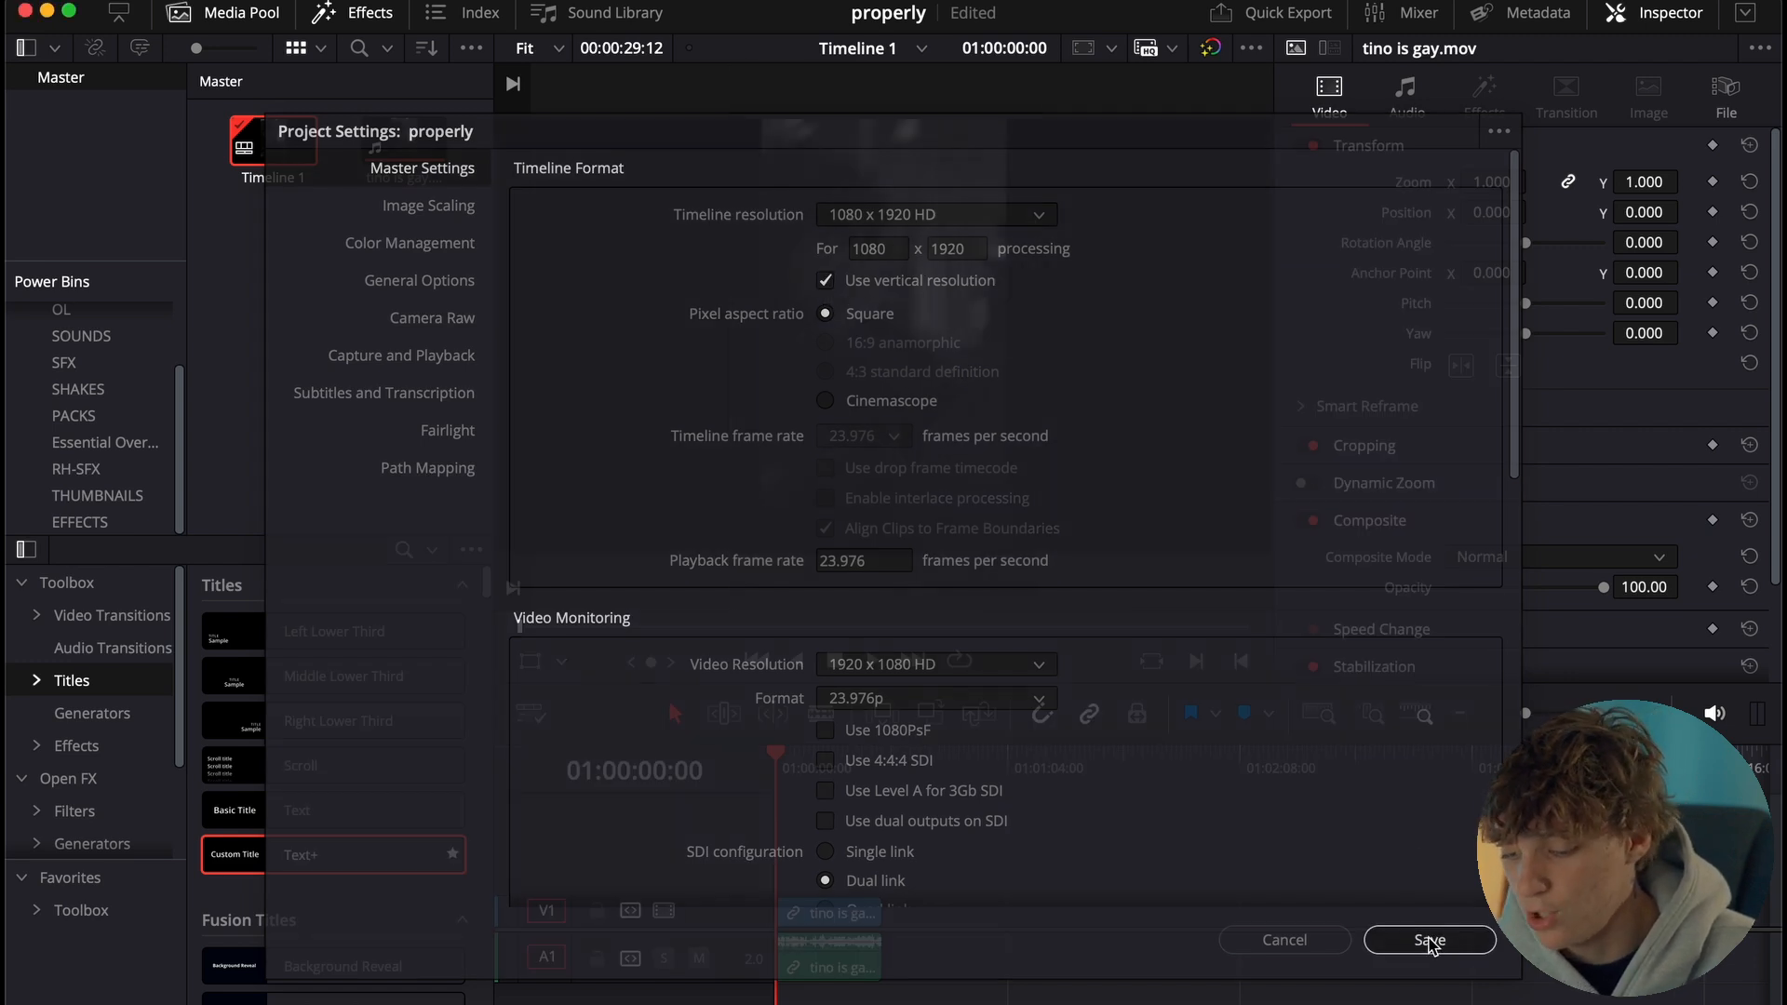
left_click(1427, 941)
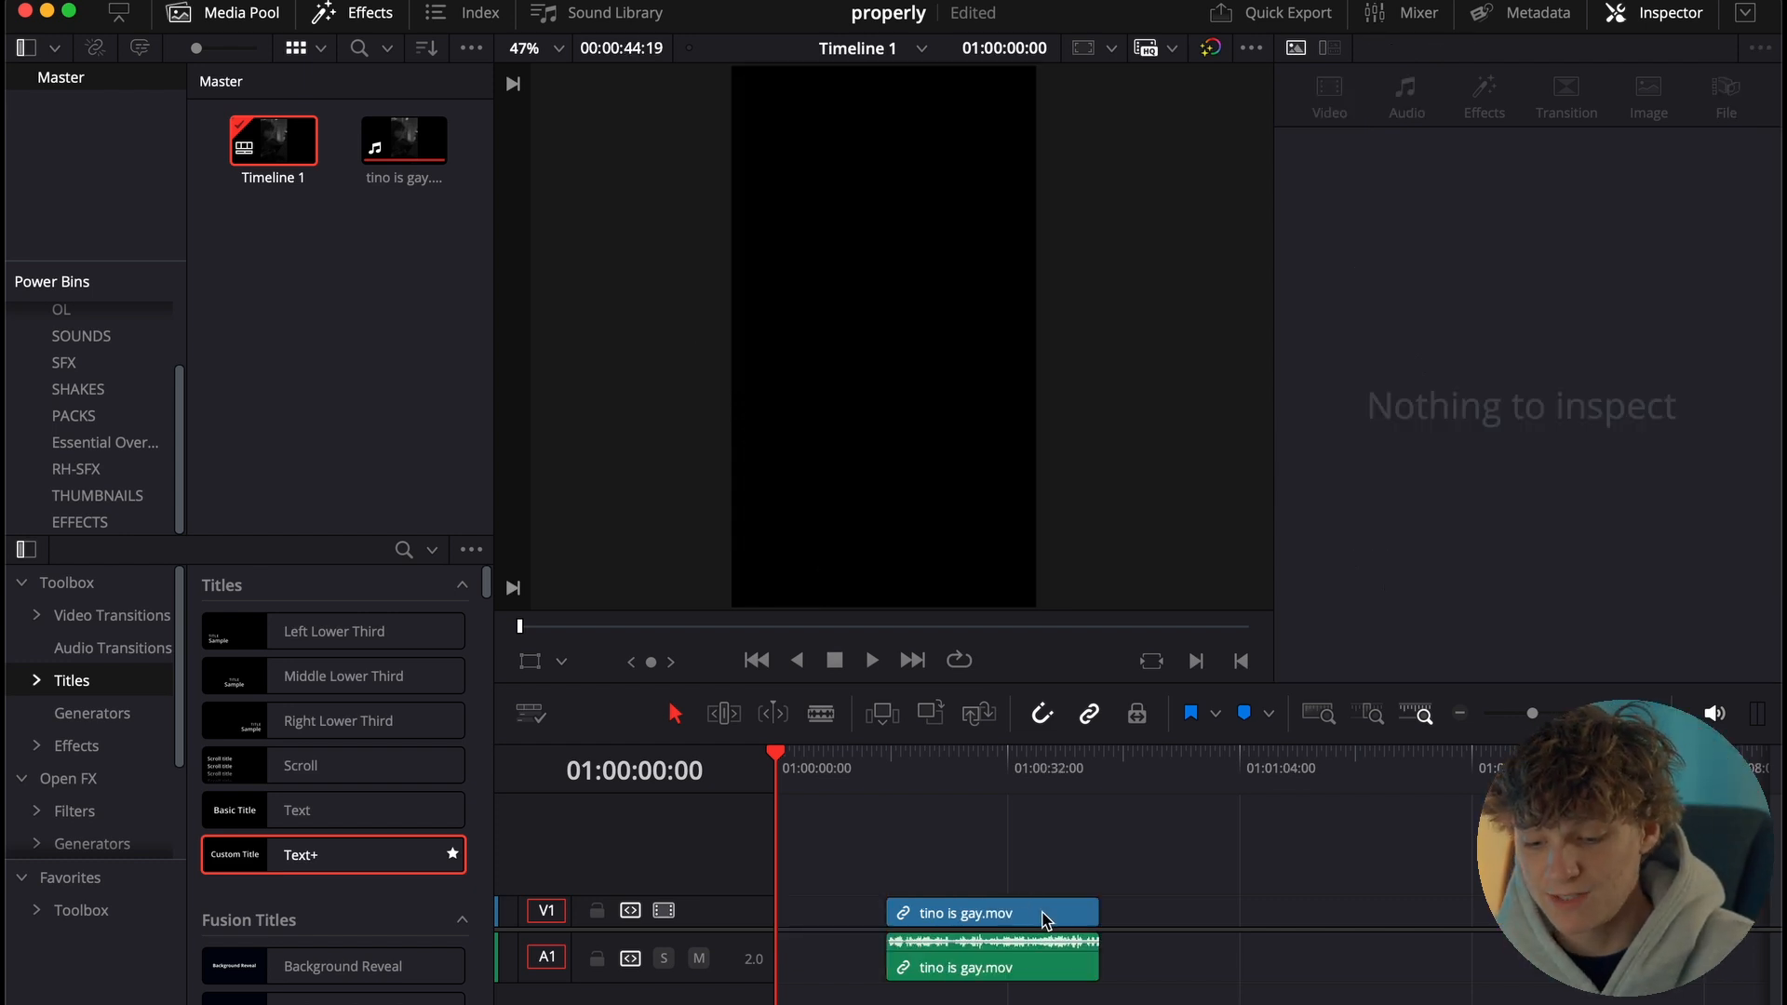
Check the blade shortcut in Keyboard Customization, then split the clip at 01:00:05:14
left_click(878, 910)
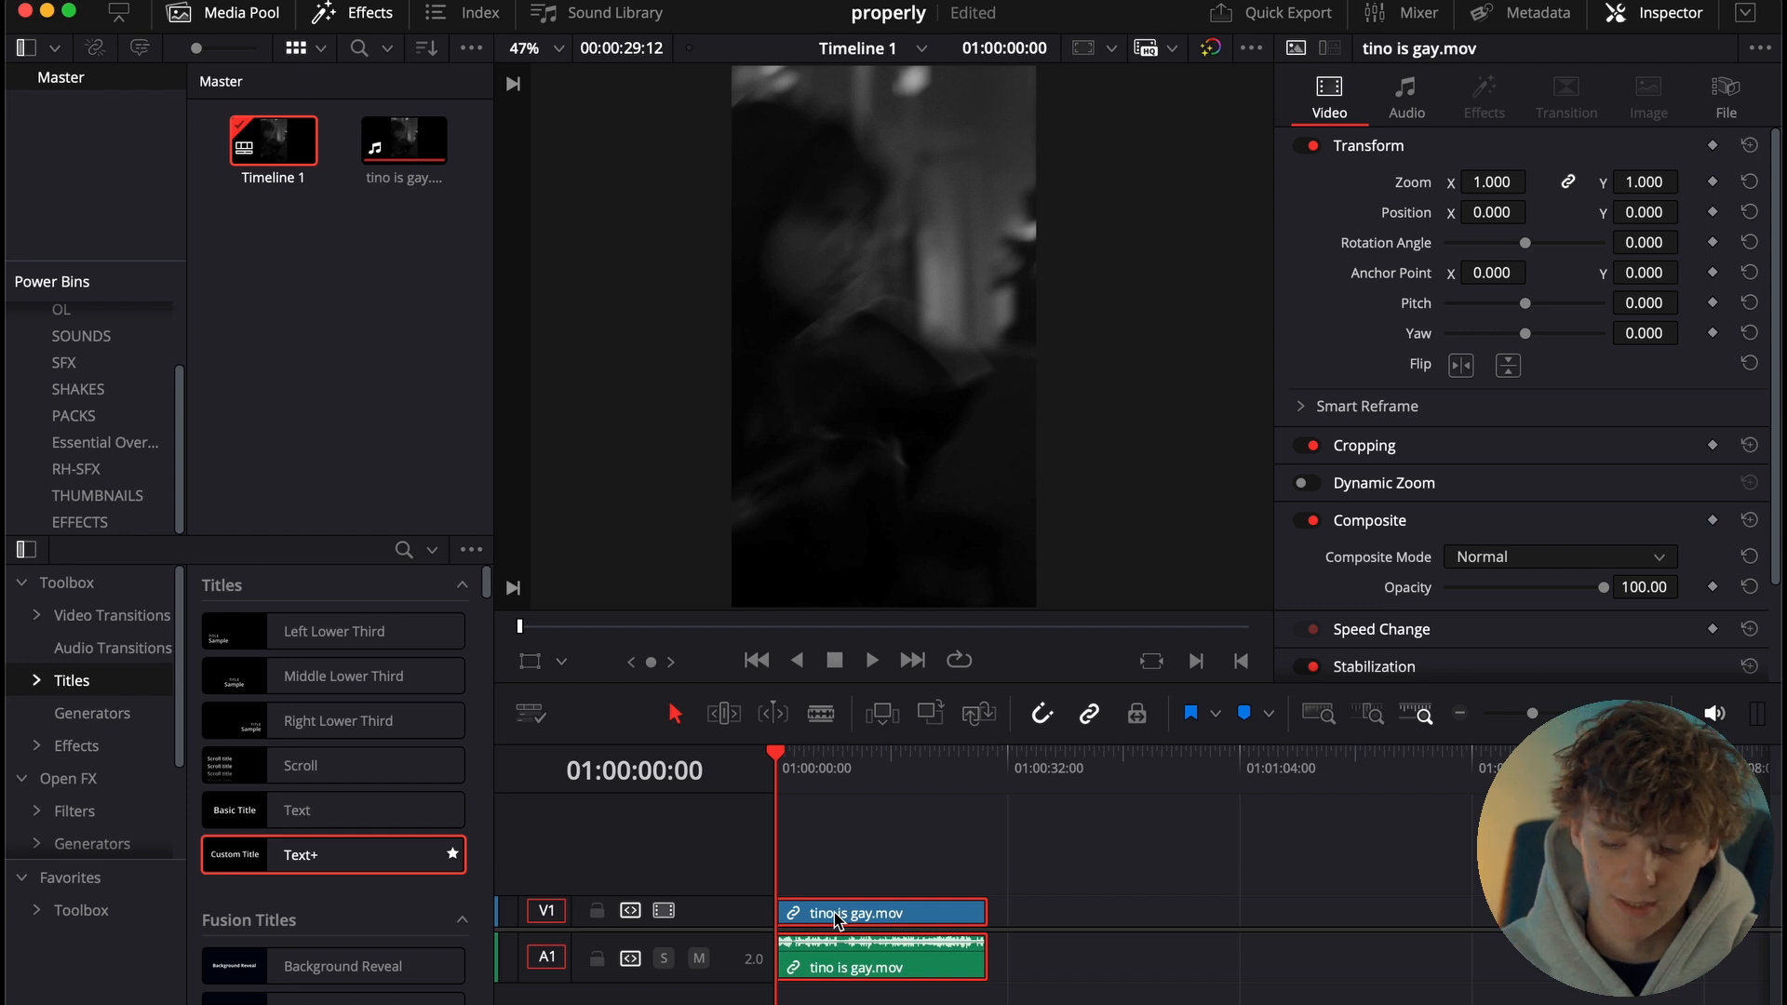
left_click(23, 12)
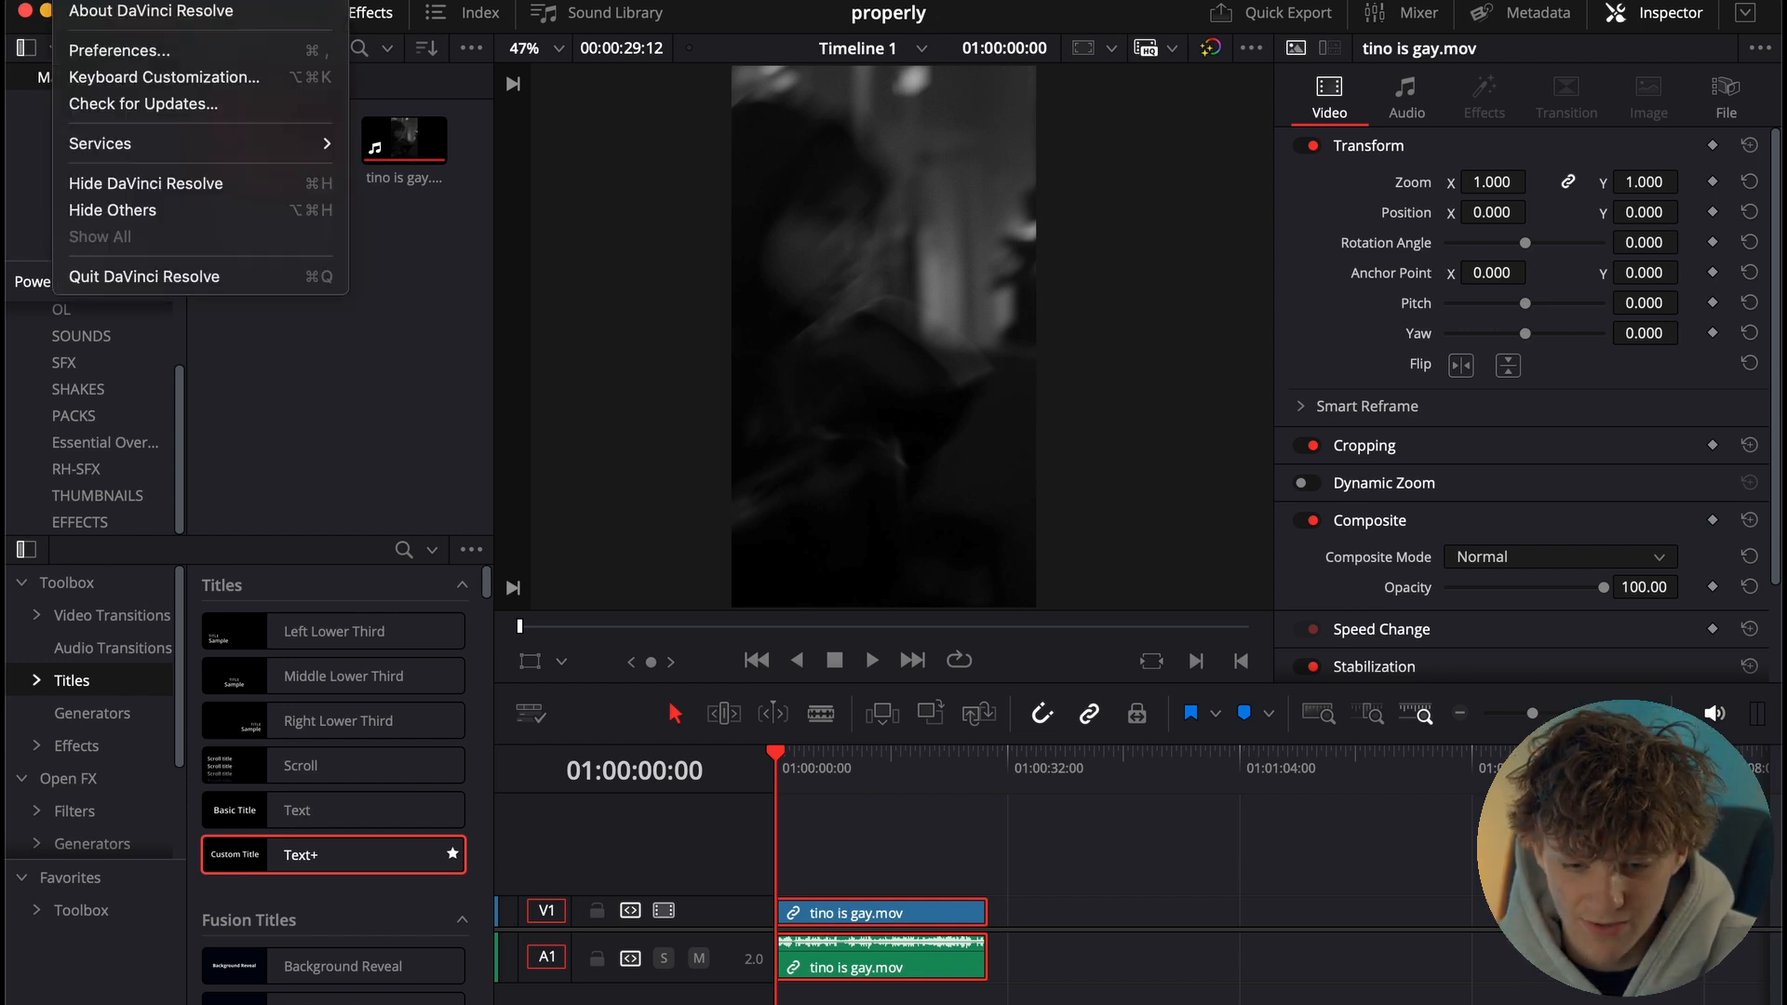
left_click(164, 78)
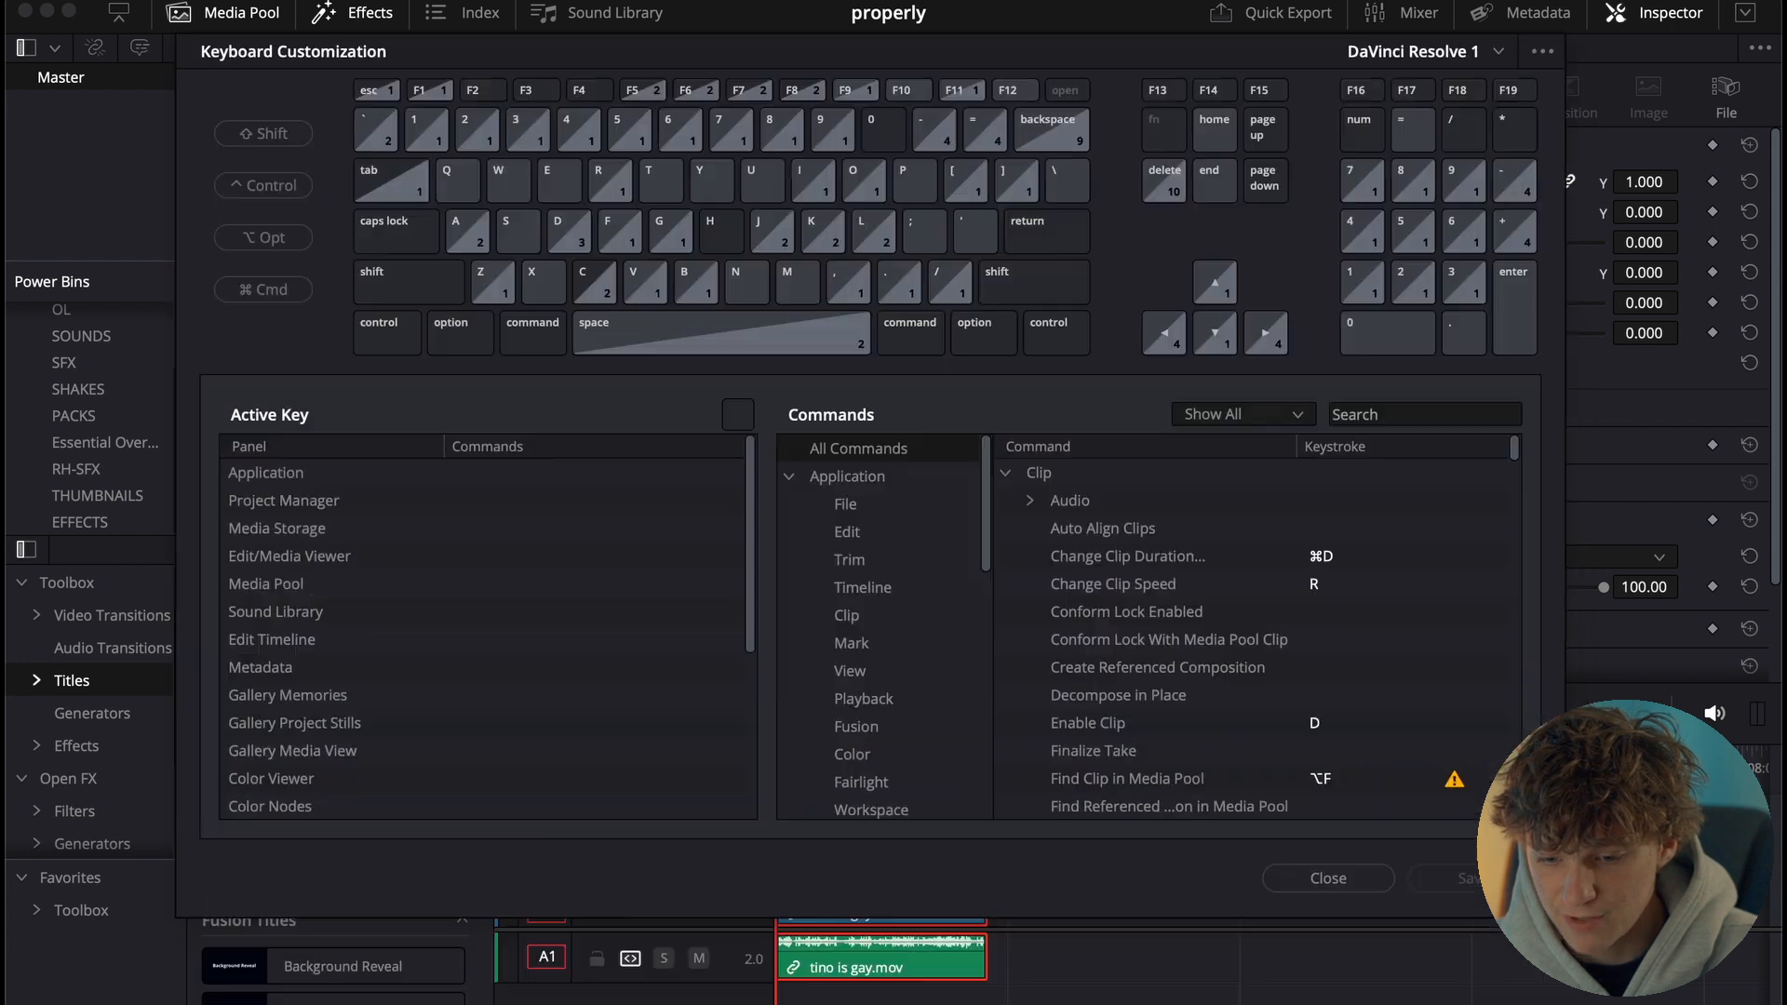
left_click(1326, 878)
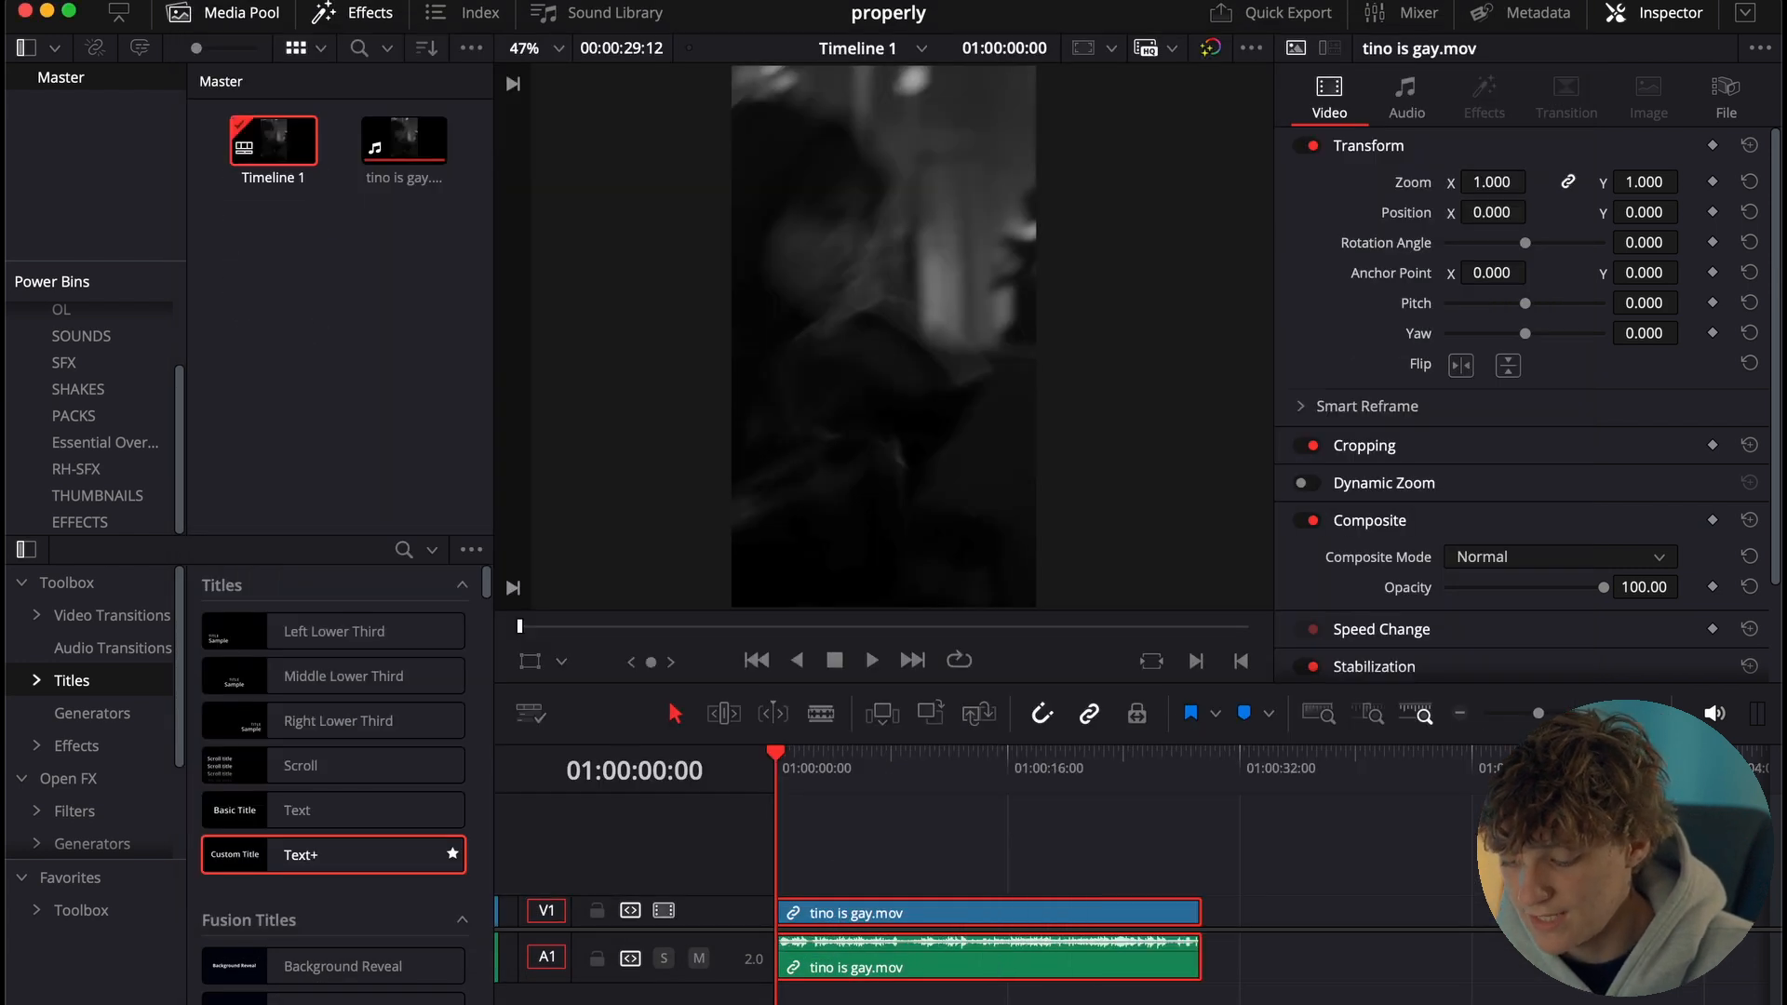
left_click(858, 770)
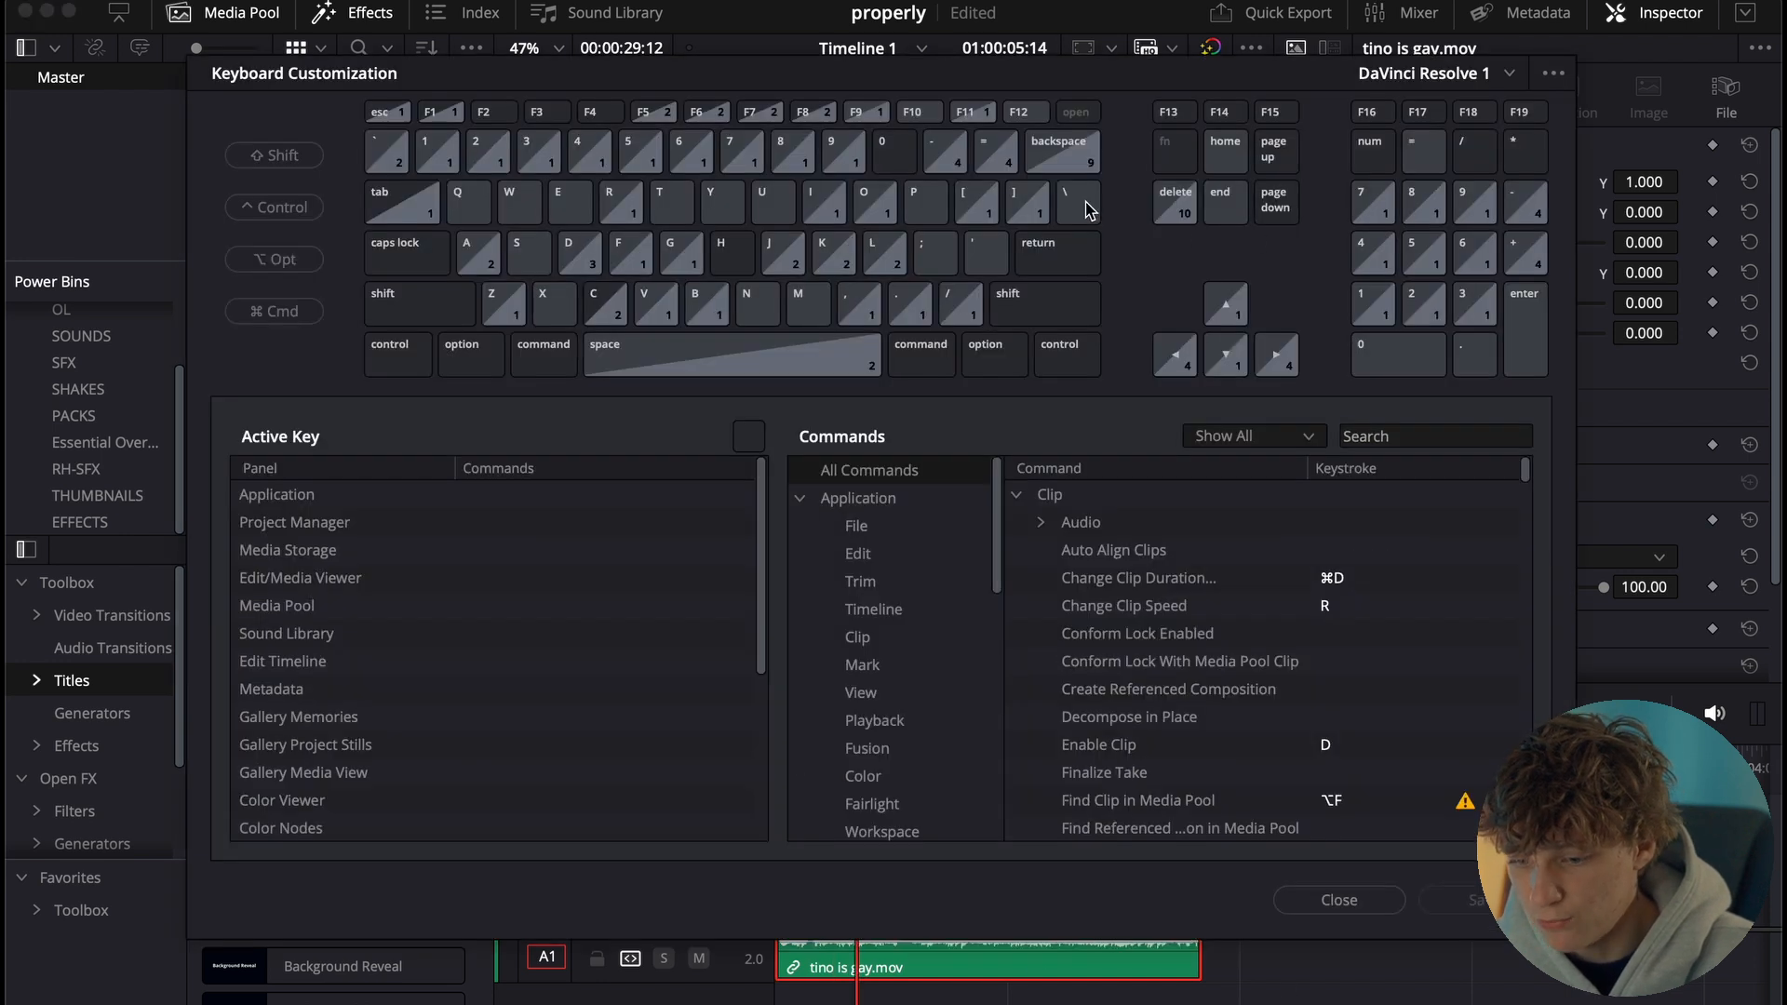
mouse_move(1101, 211)
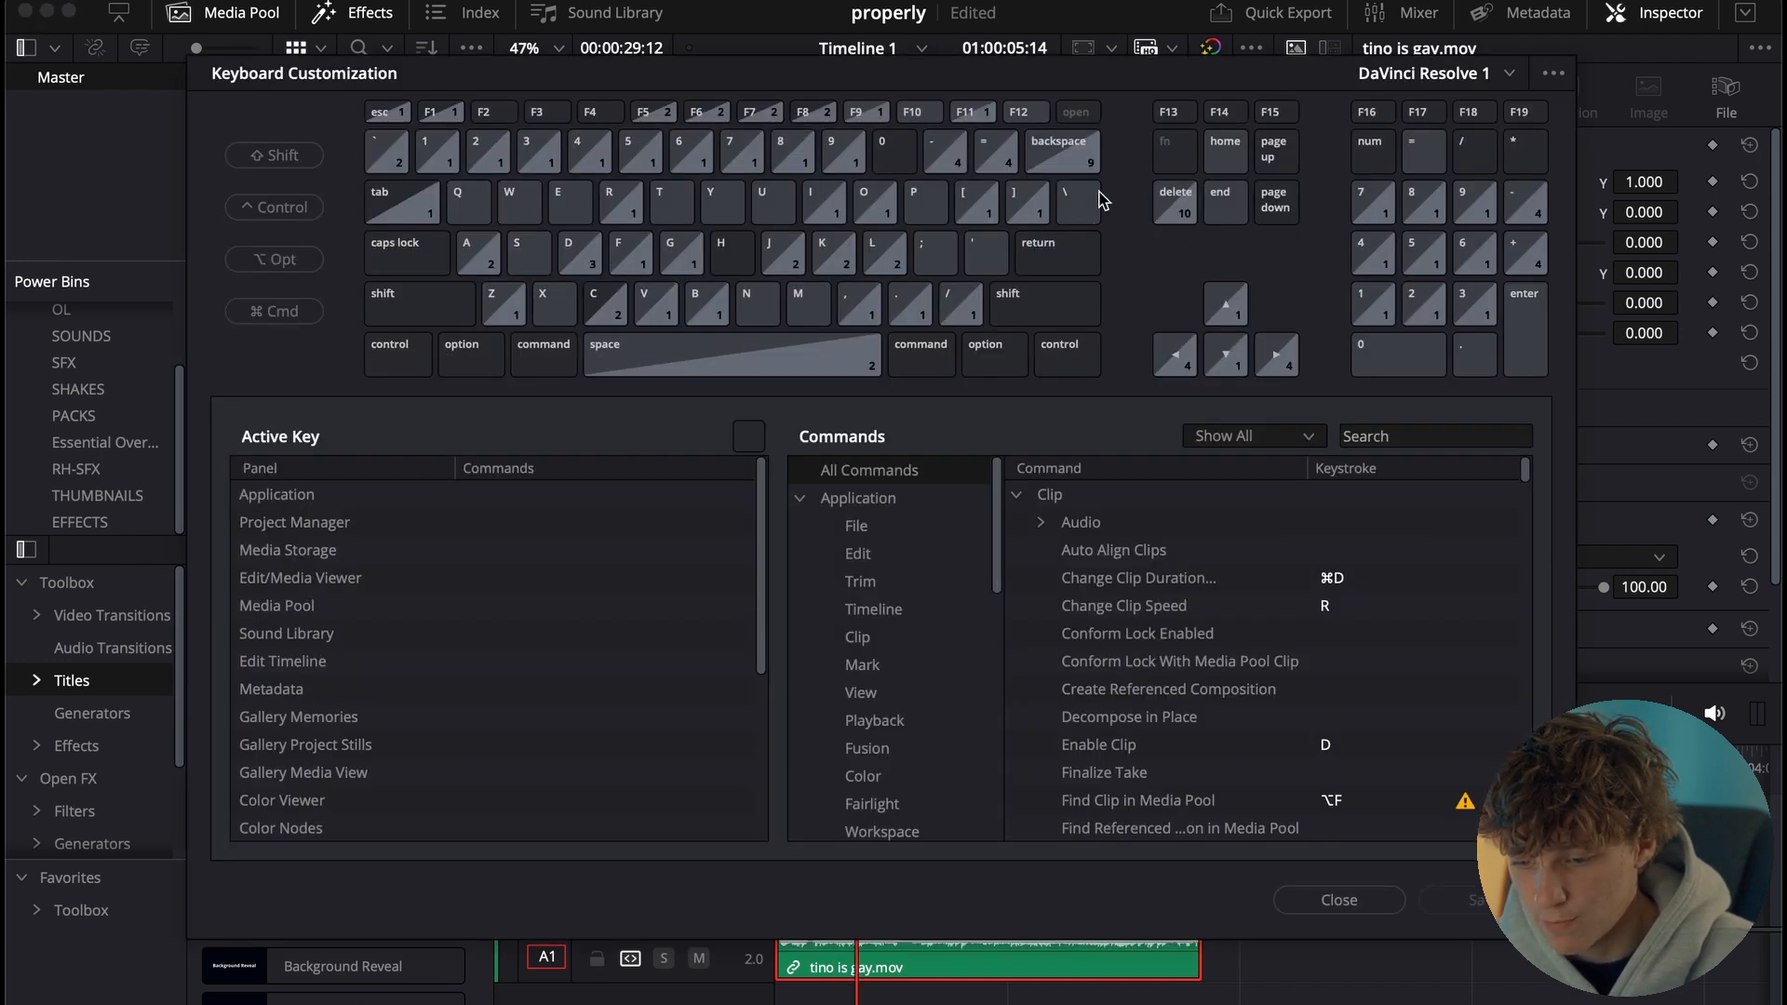
left_click(1339, 899)
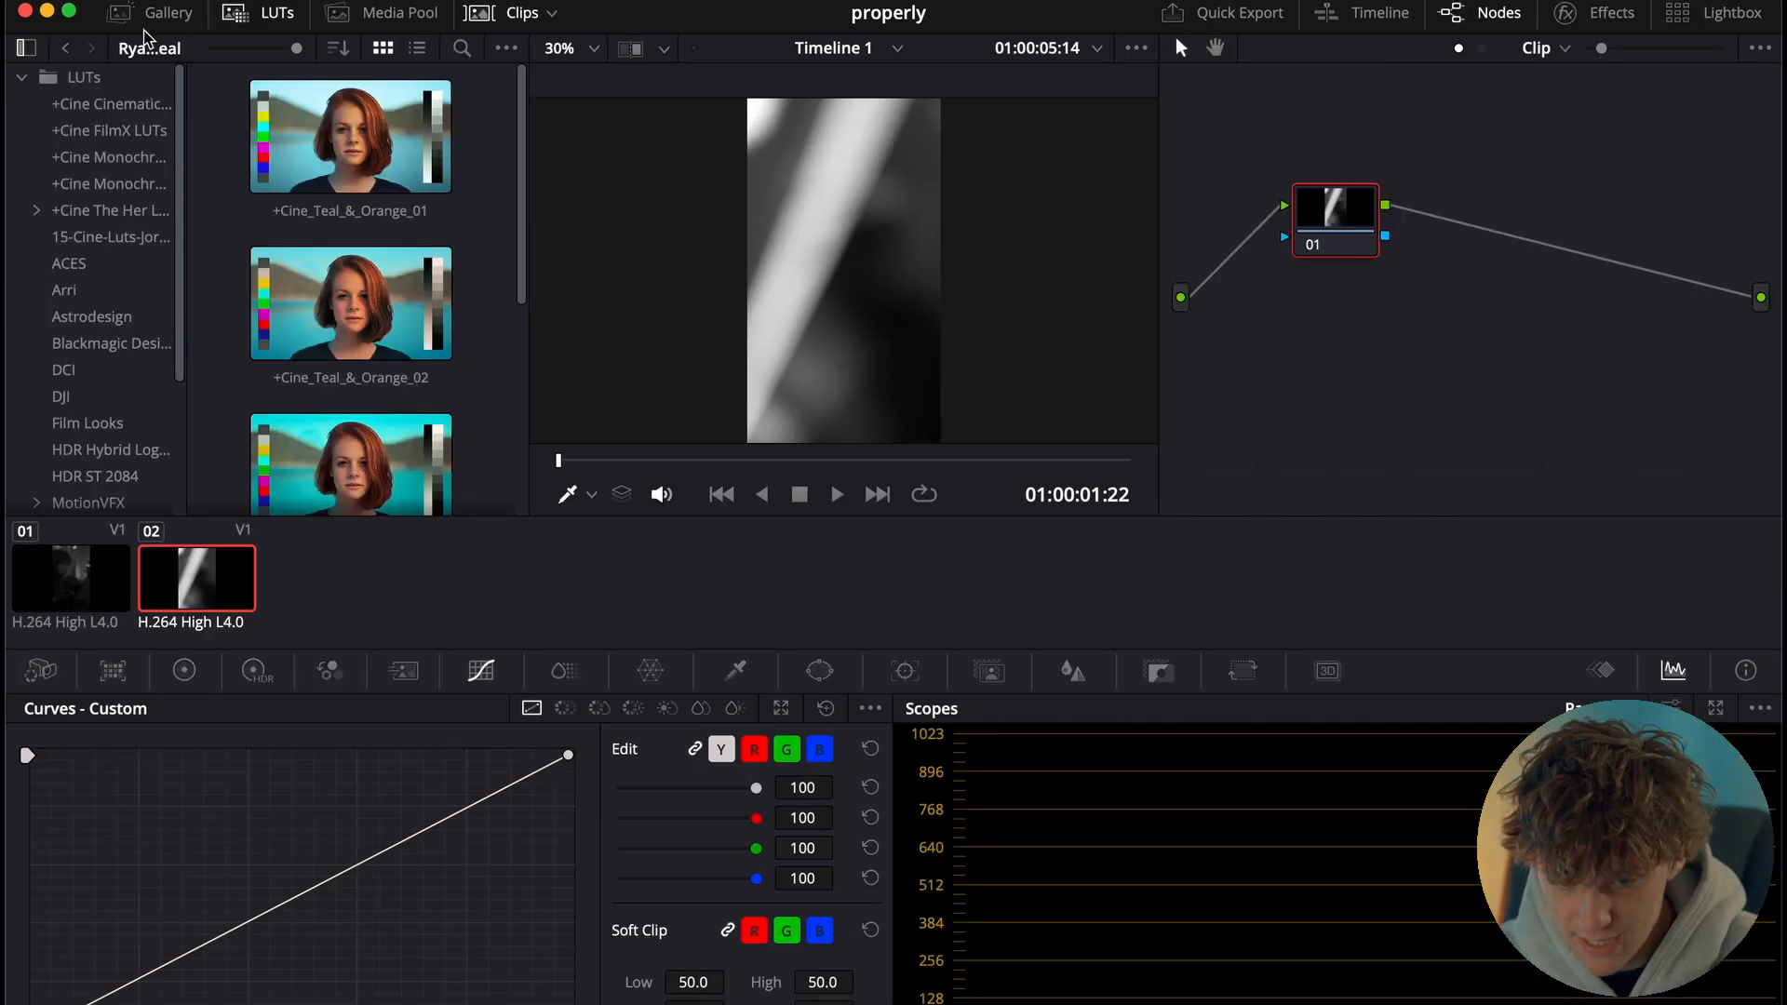
Grab the second clip's grade as still 1.2.1 into the Stills 1 album
left_click(168, 13)
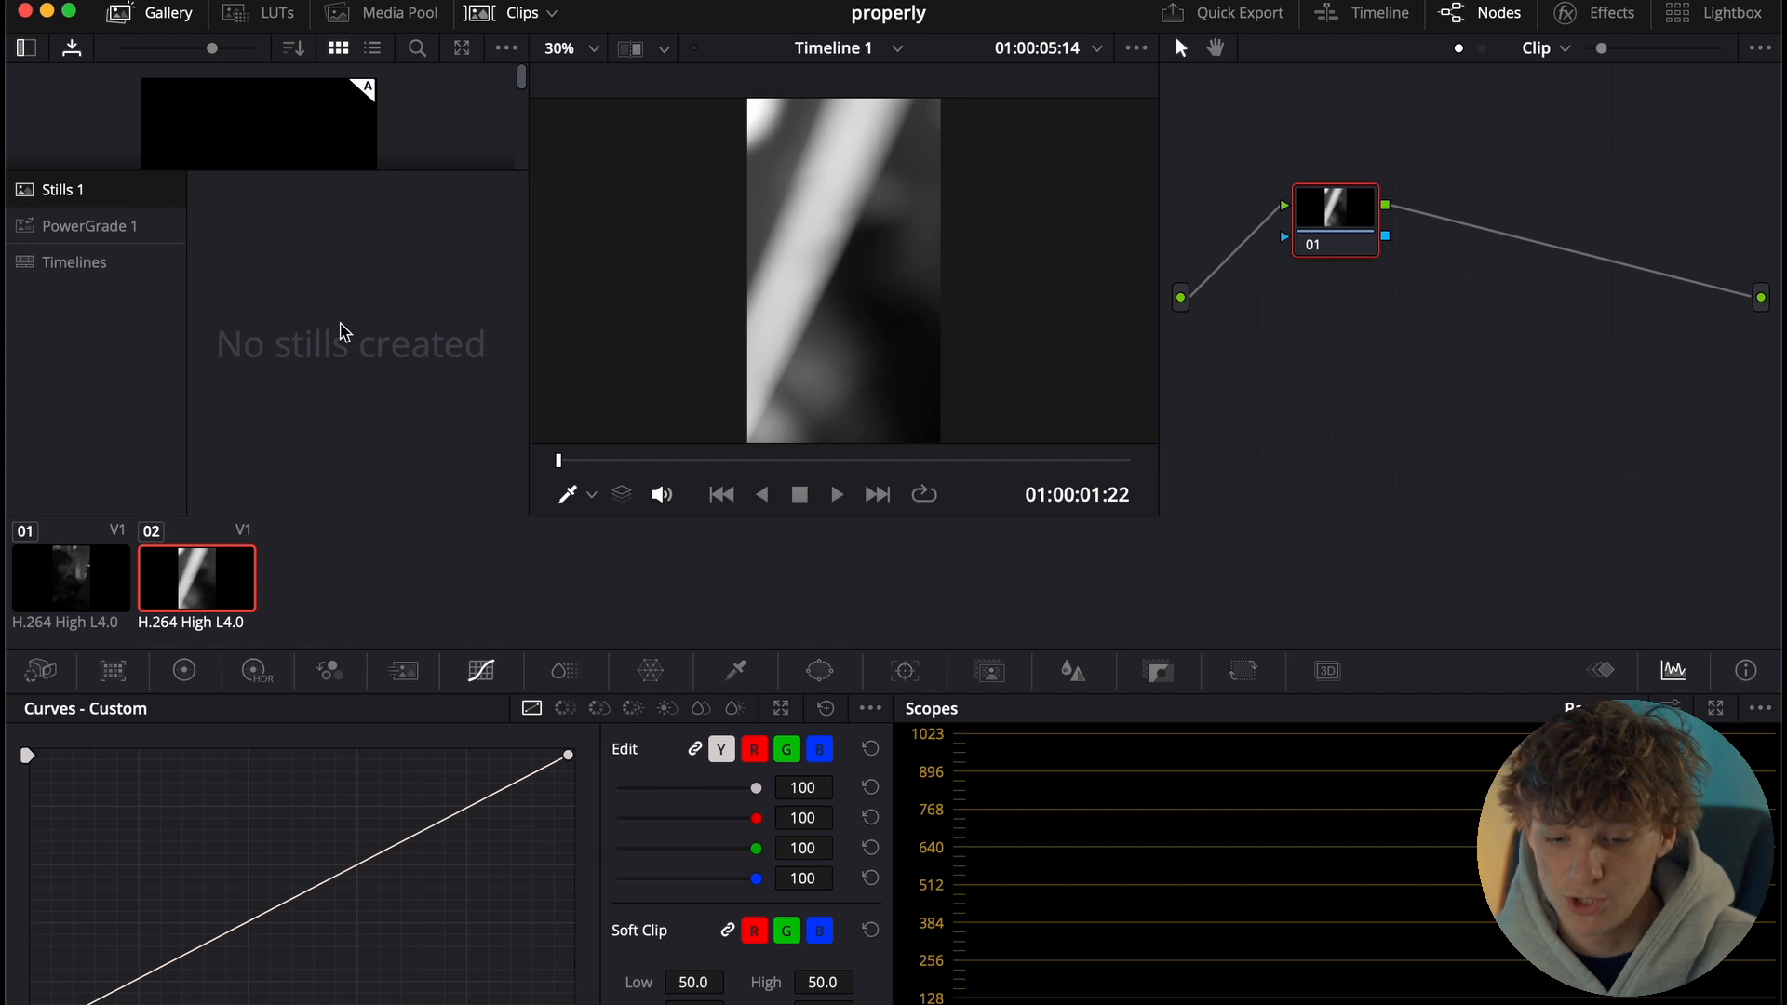
left_click(81, 226)
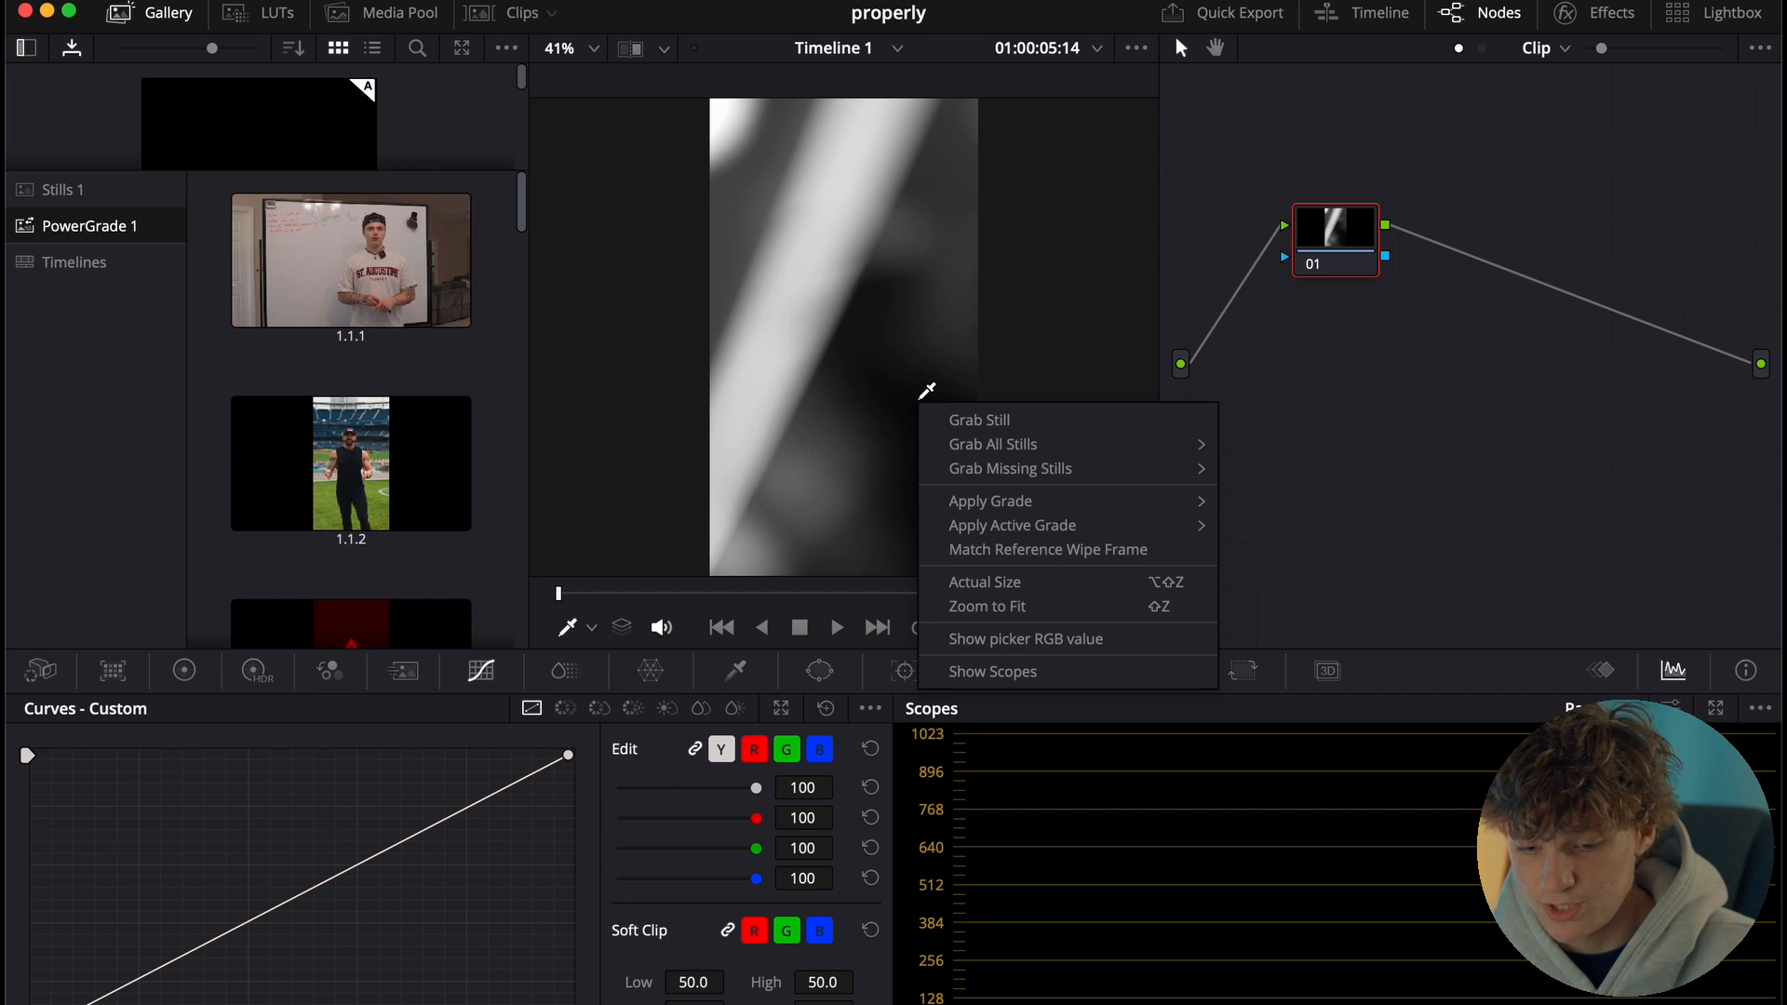
mouse_move(978, 420)
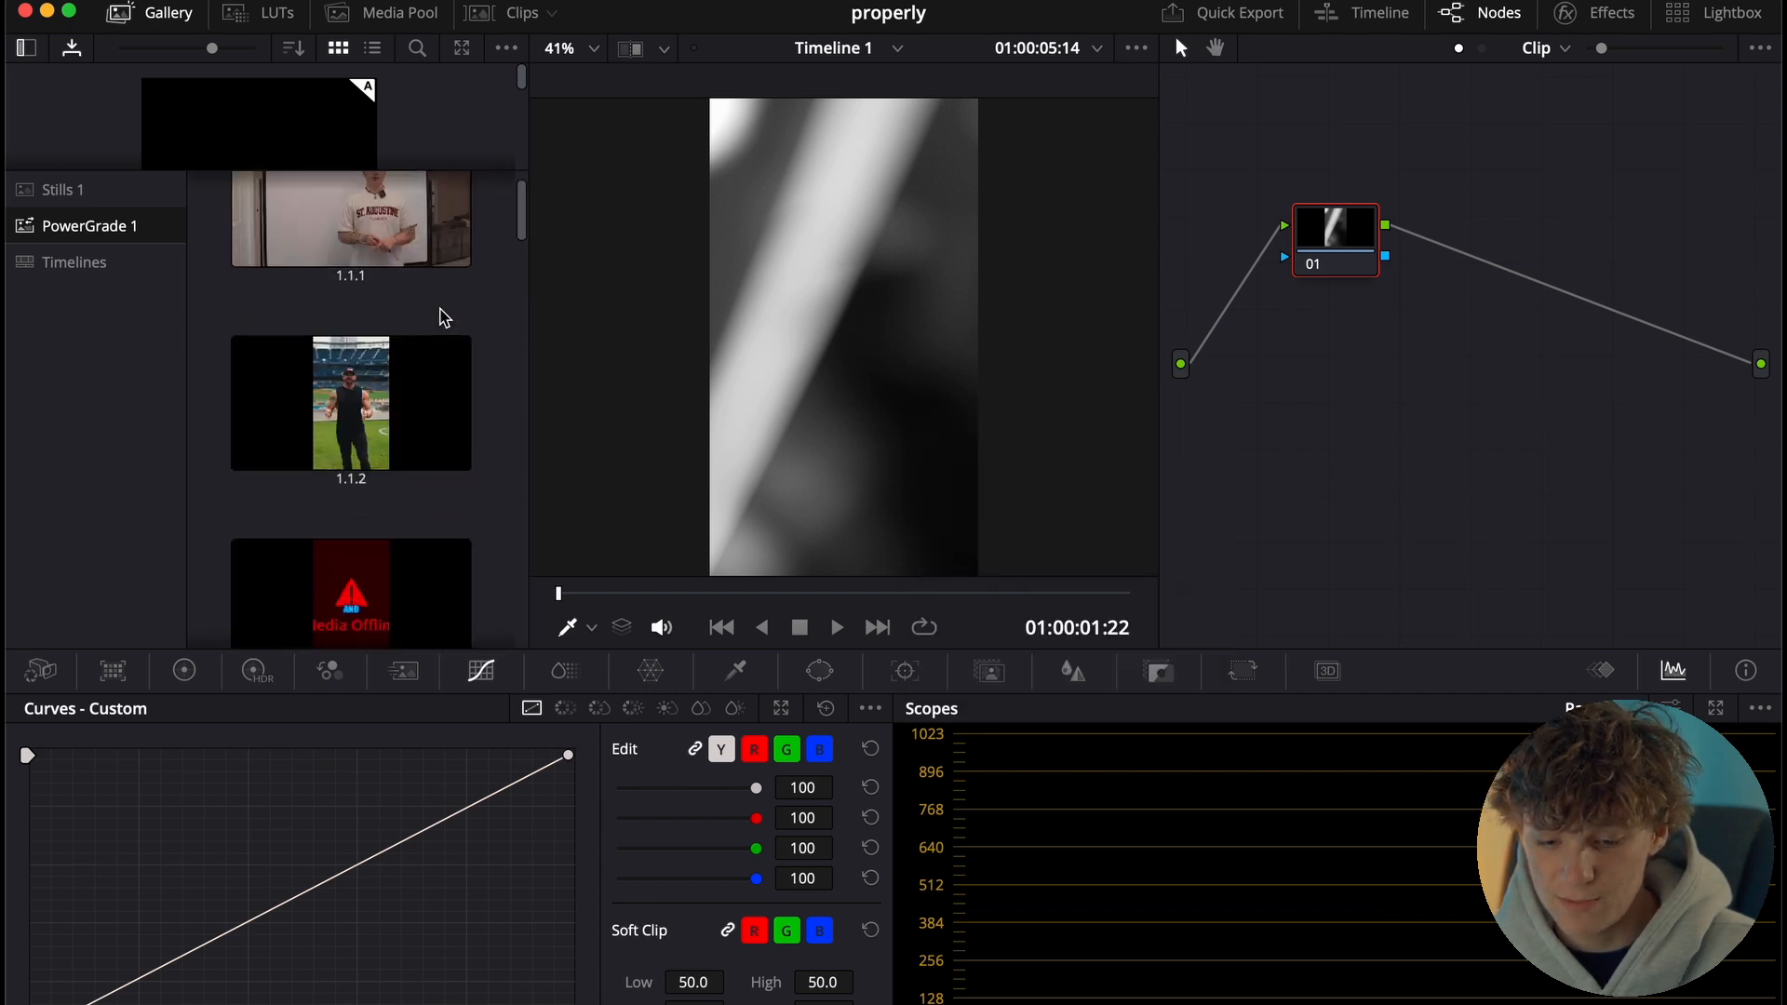
left_click(60, 189)
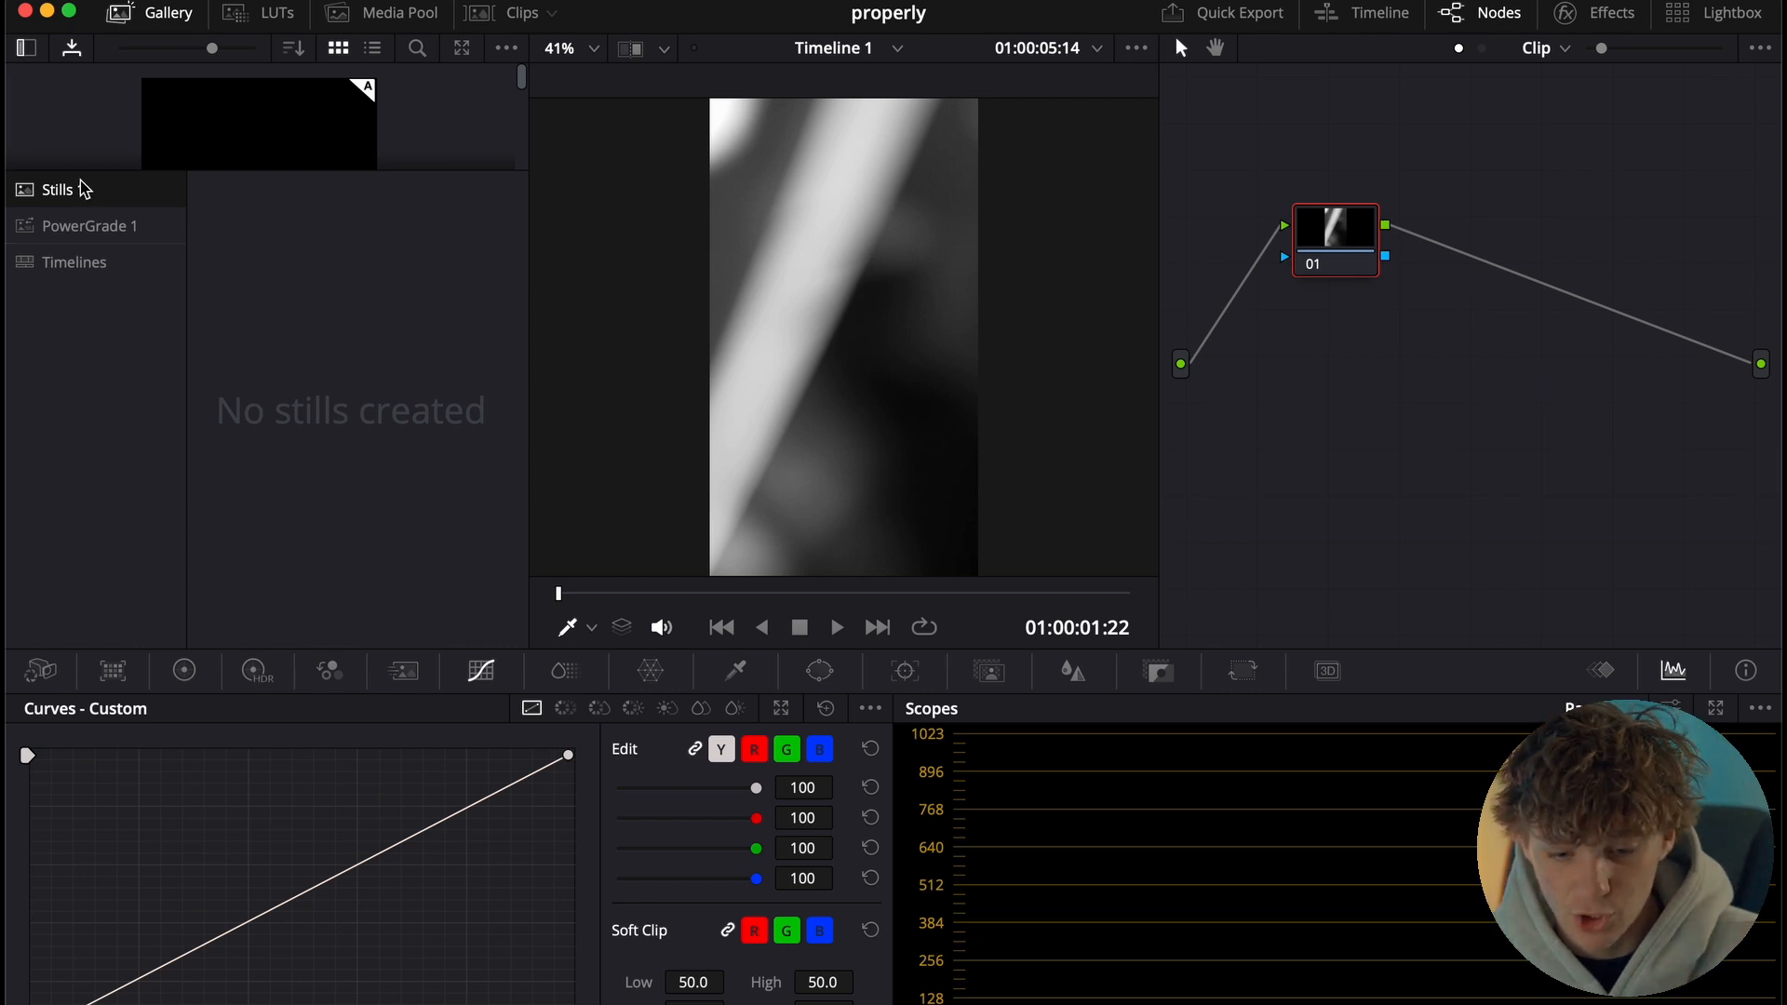
right_click(778, 353)
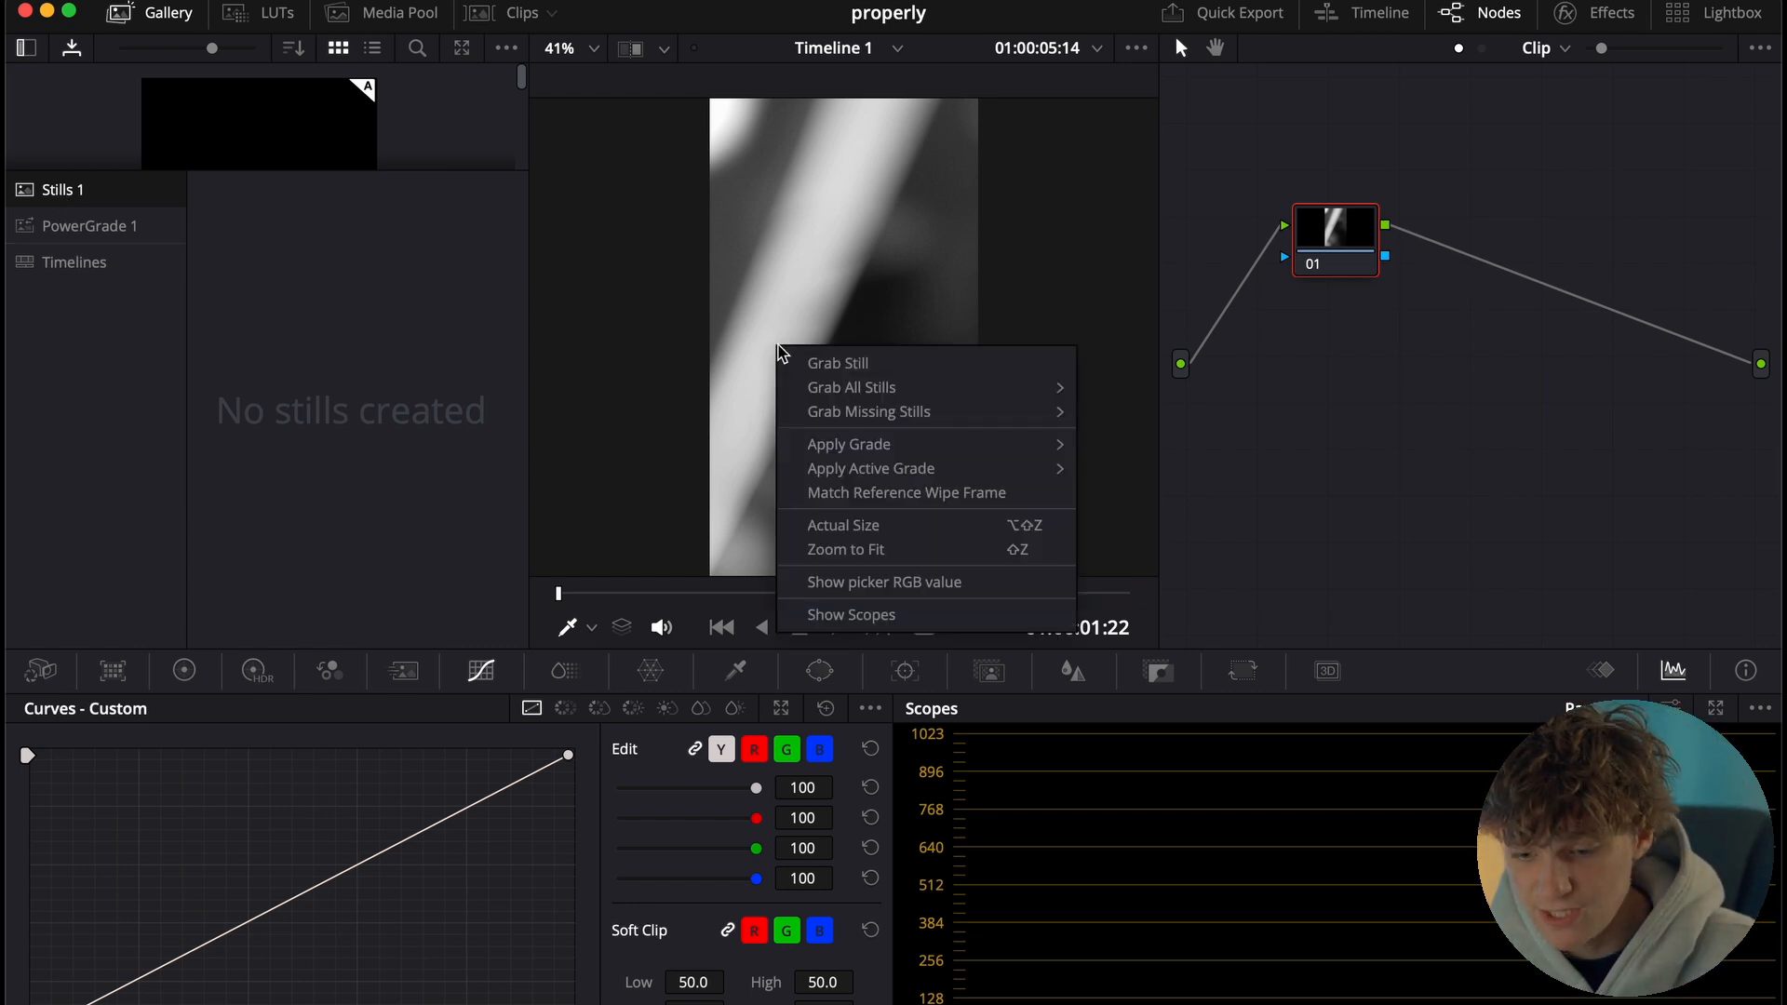
left_click(837, 362)
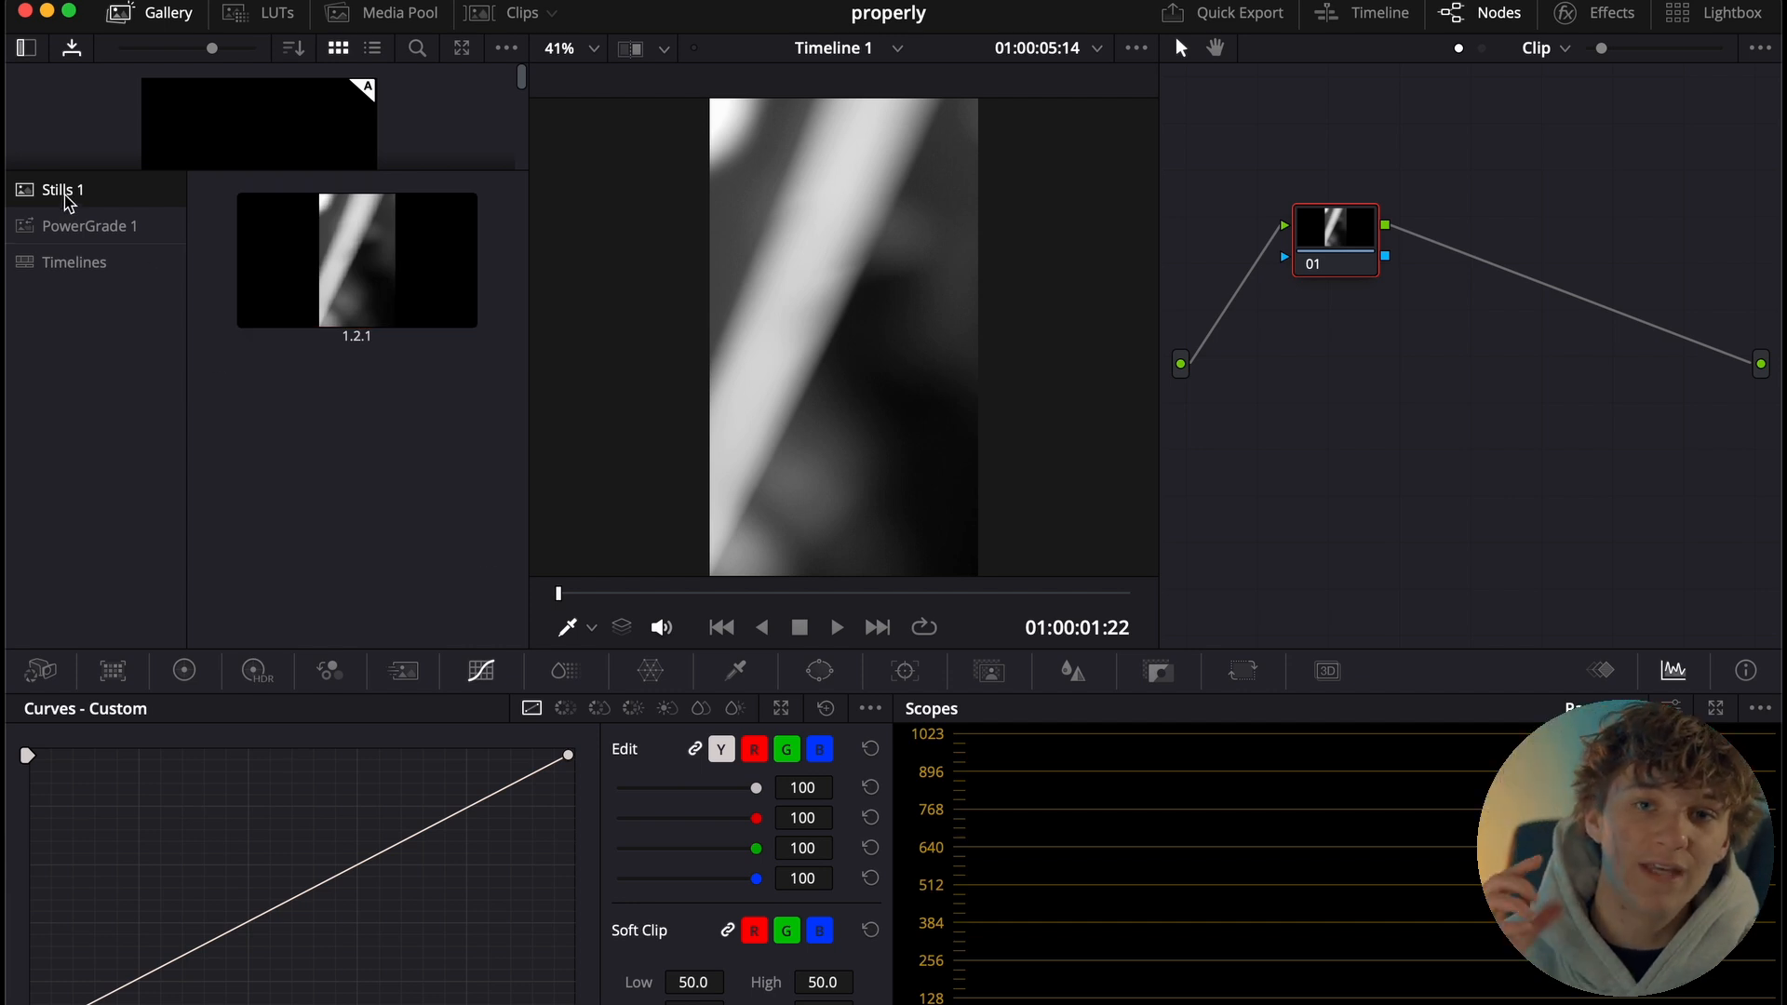
mouse_move(87, 234)
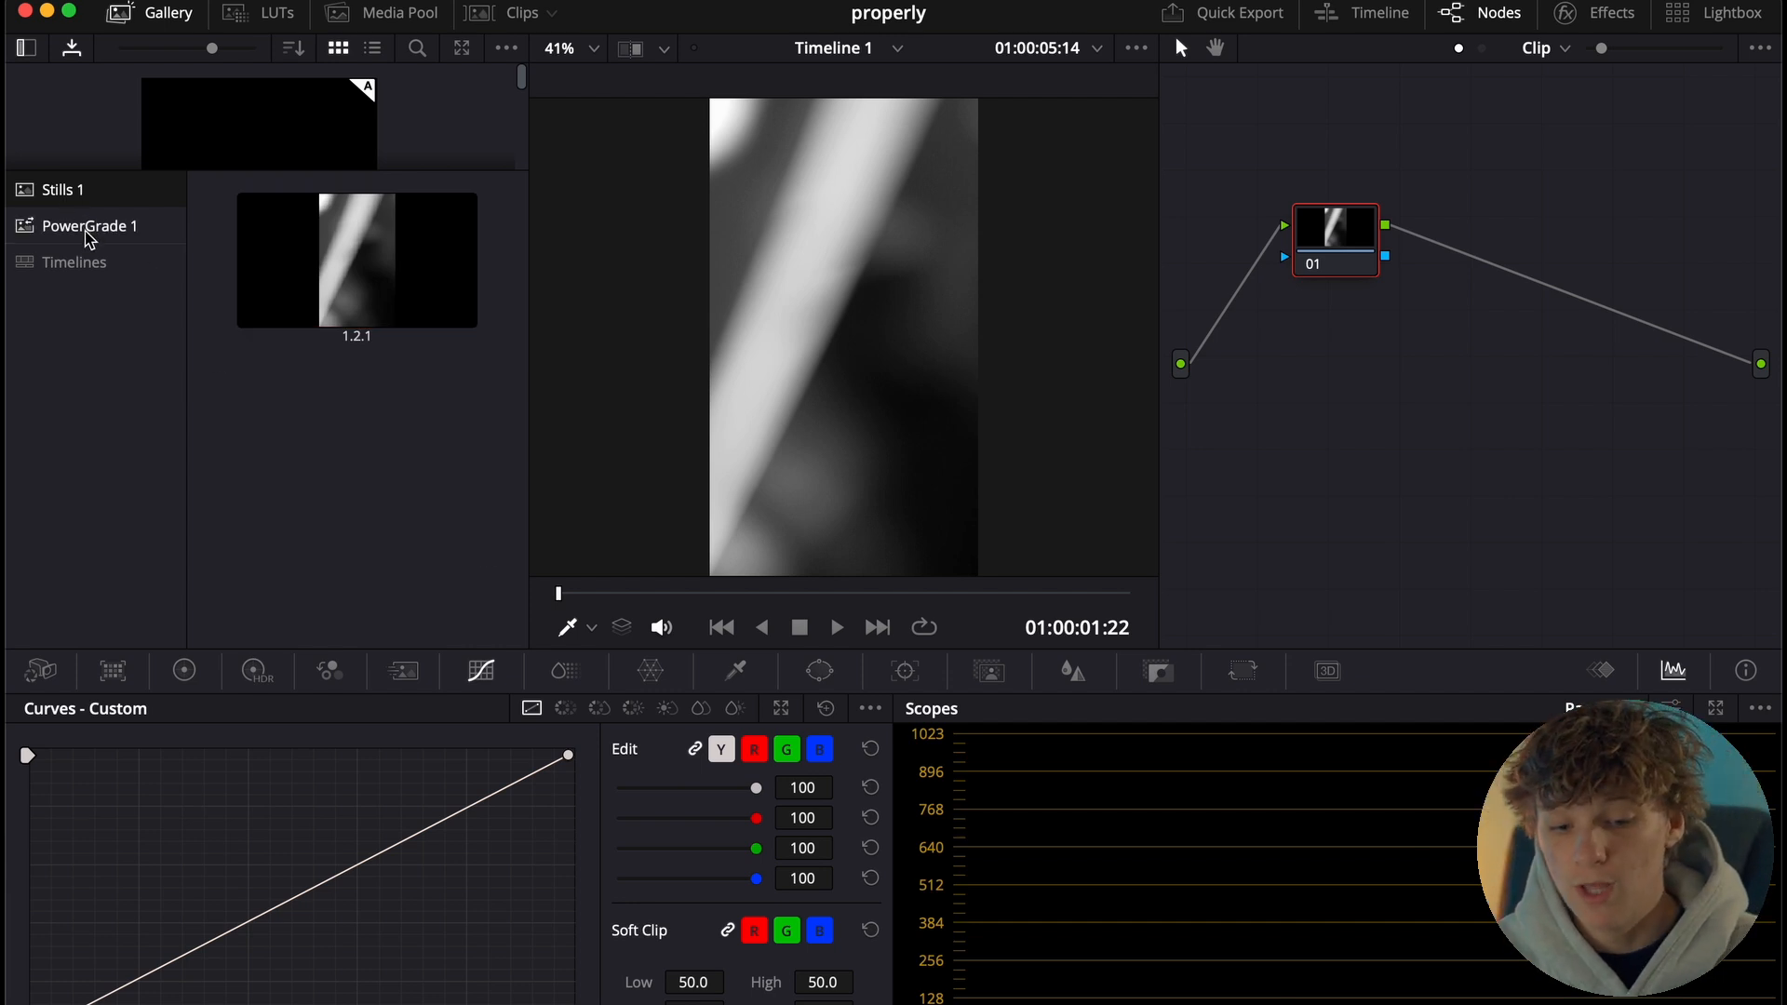
left_click(63, 189)
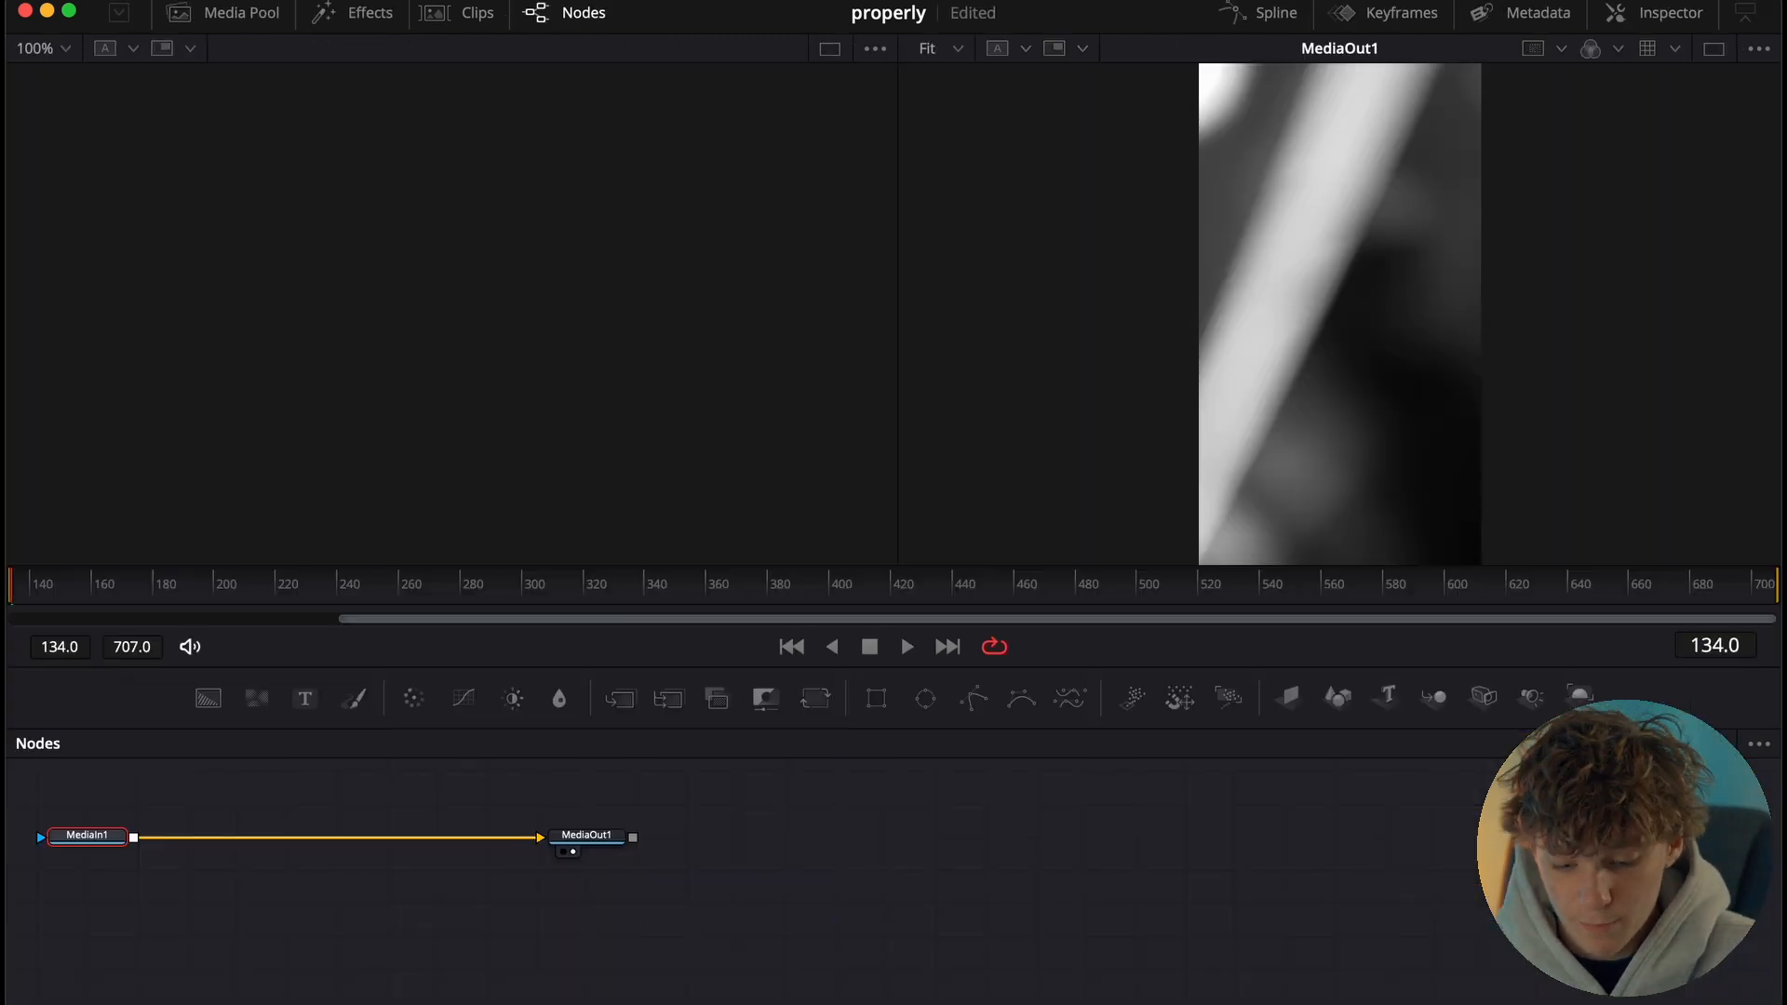
Search 'glo' in the Fusion Nodes panel and add a Glow1 node
left_click(585, 835)
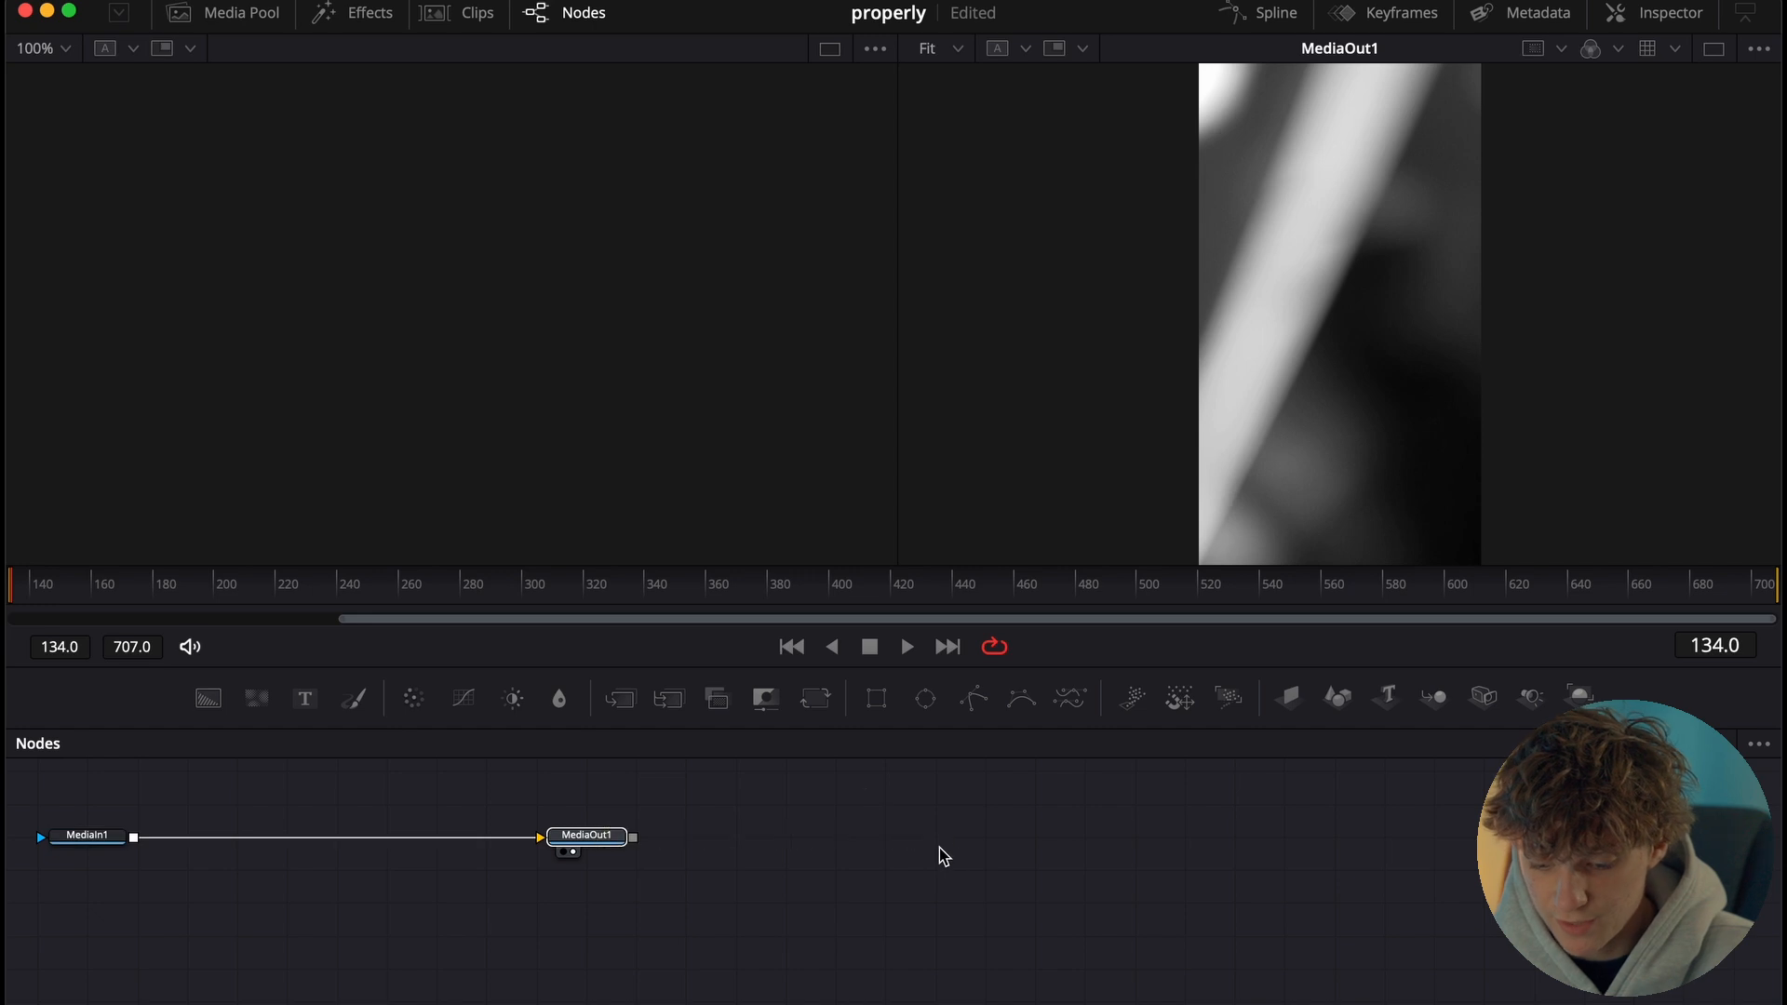
mouse_move(29, 878)
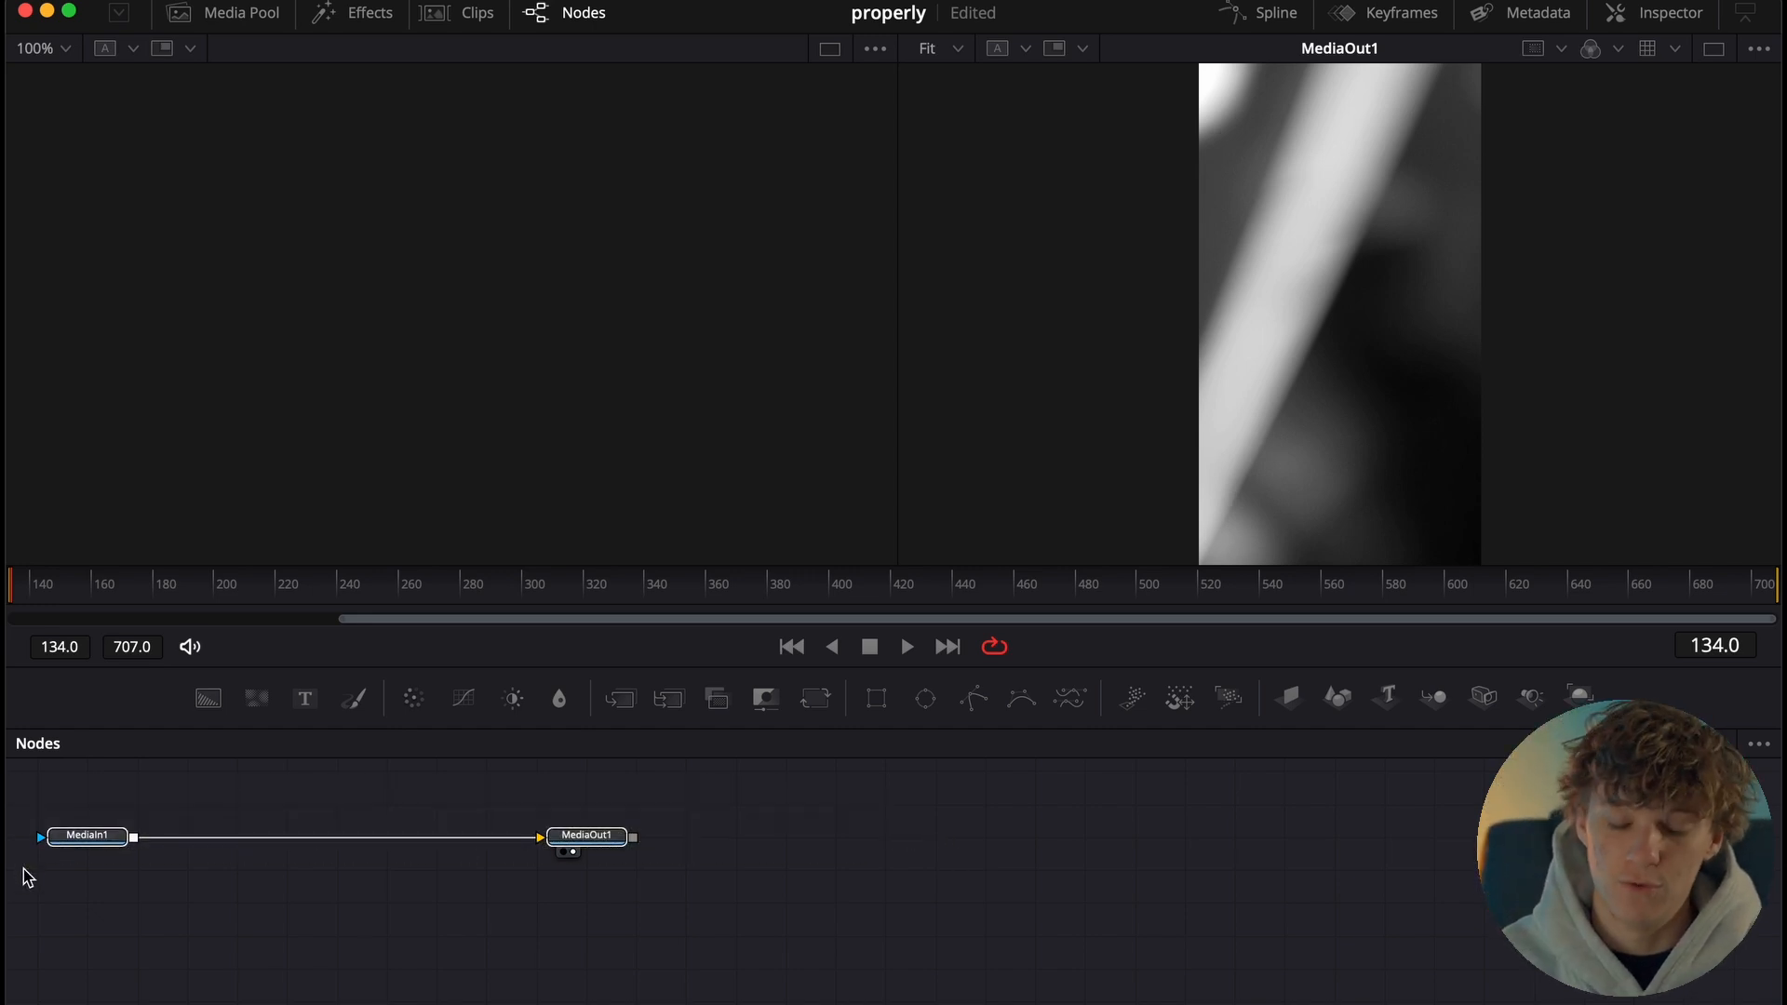
mouse_move(89, 836)
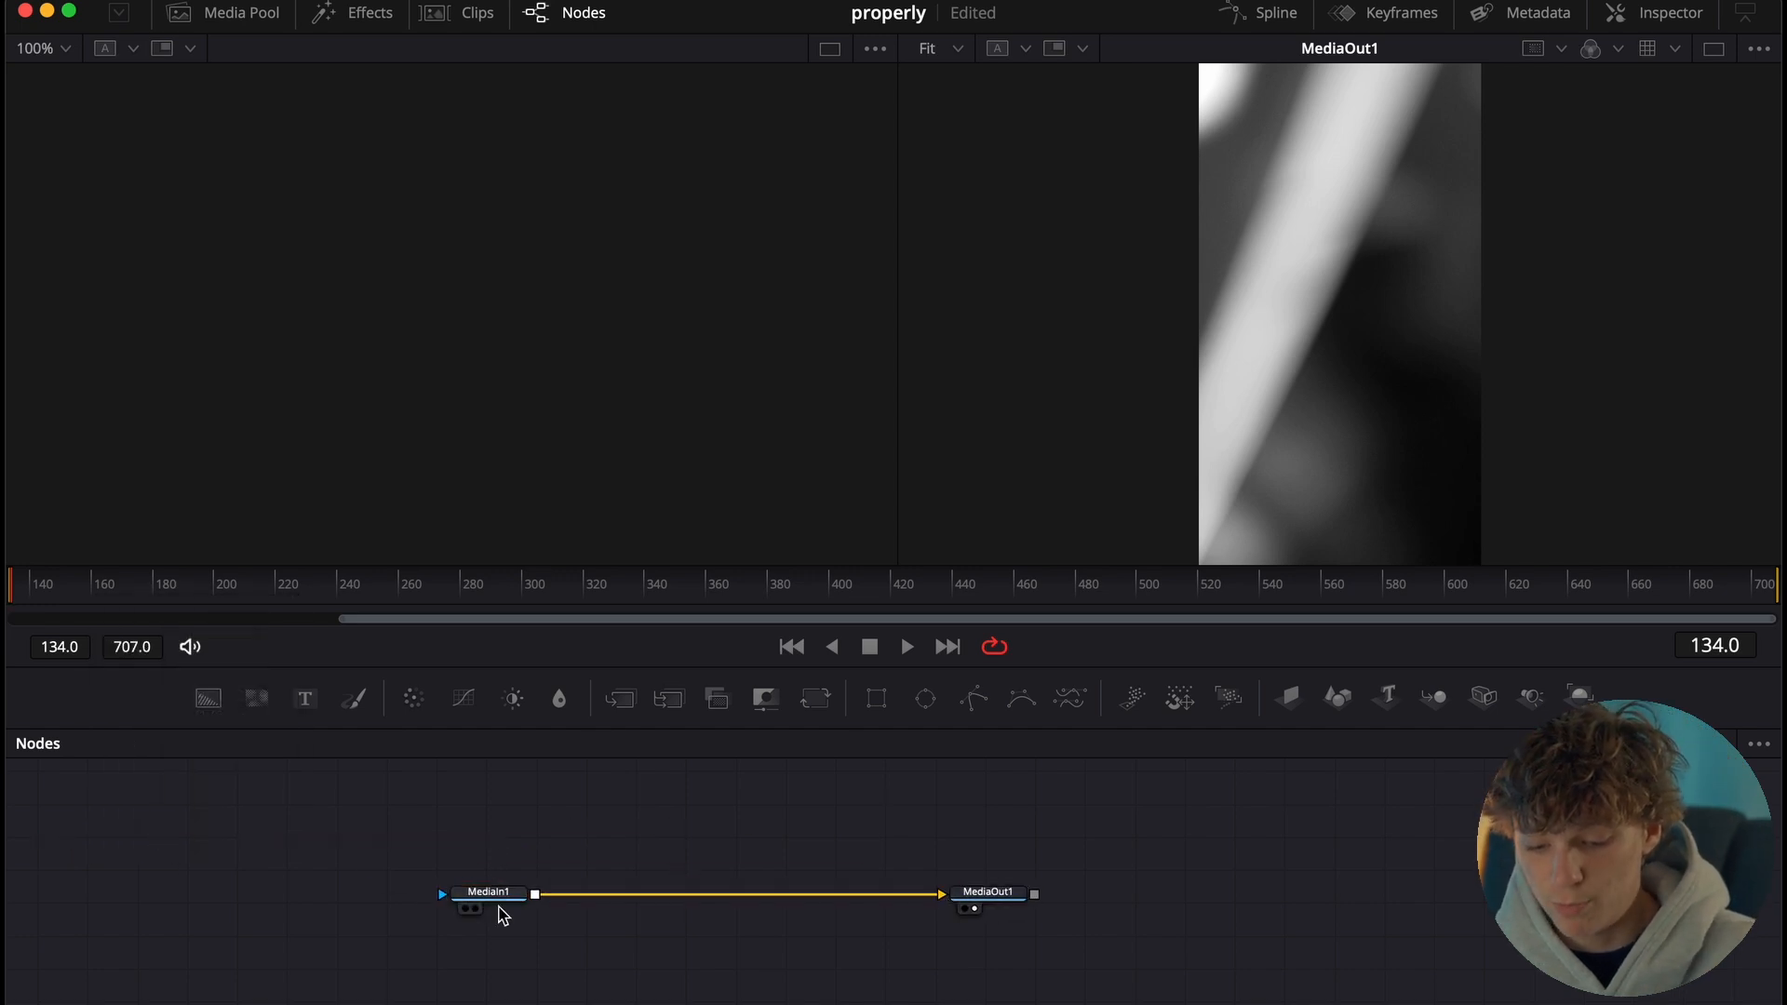
mouse_move(488, 892)
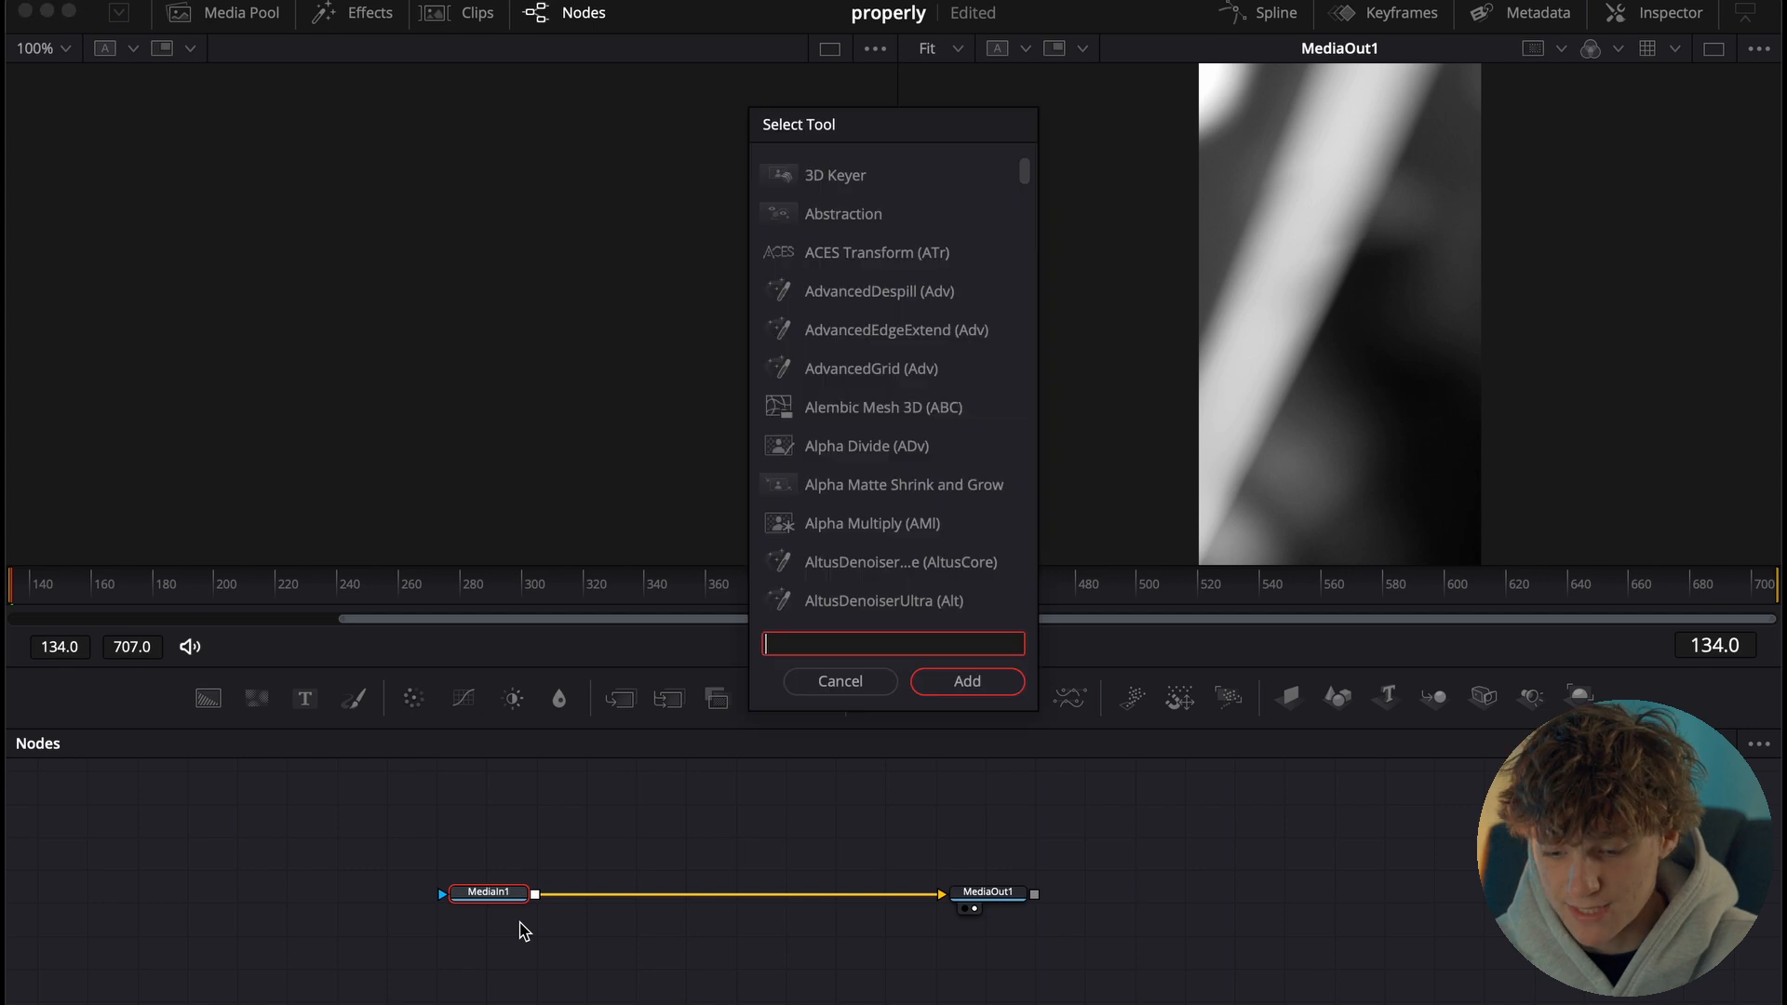
mouse_move(864, 224)
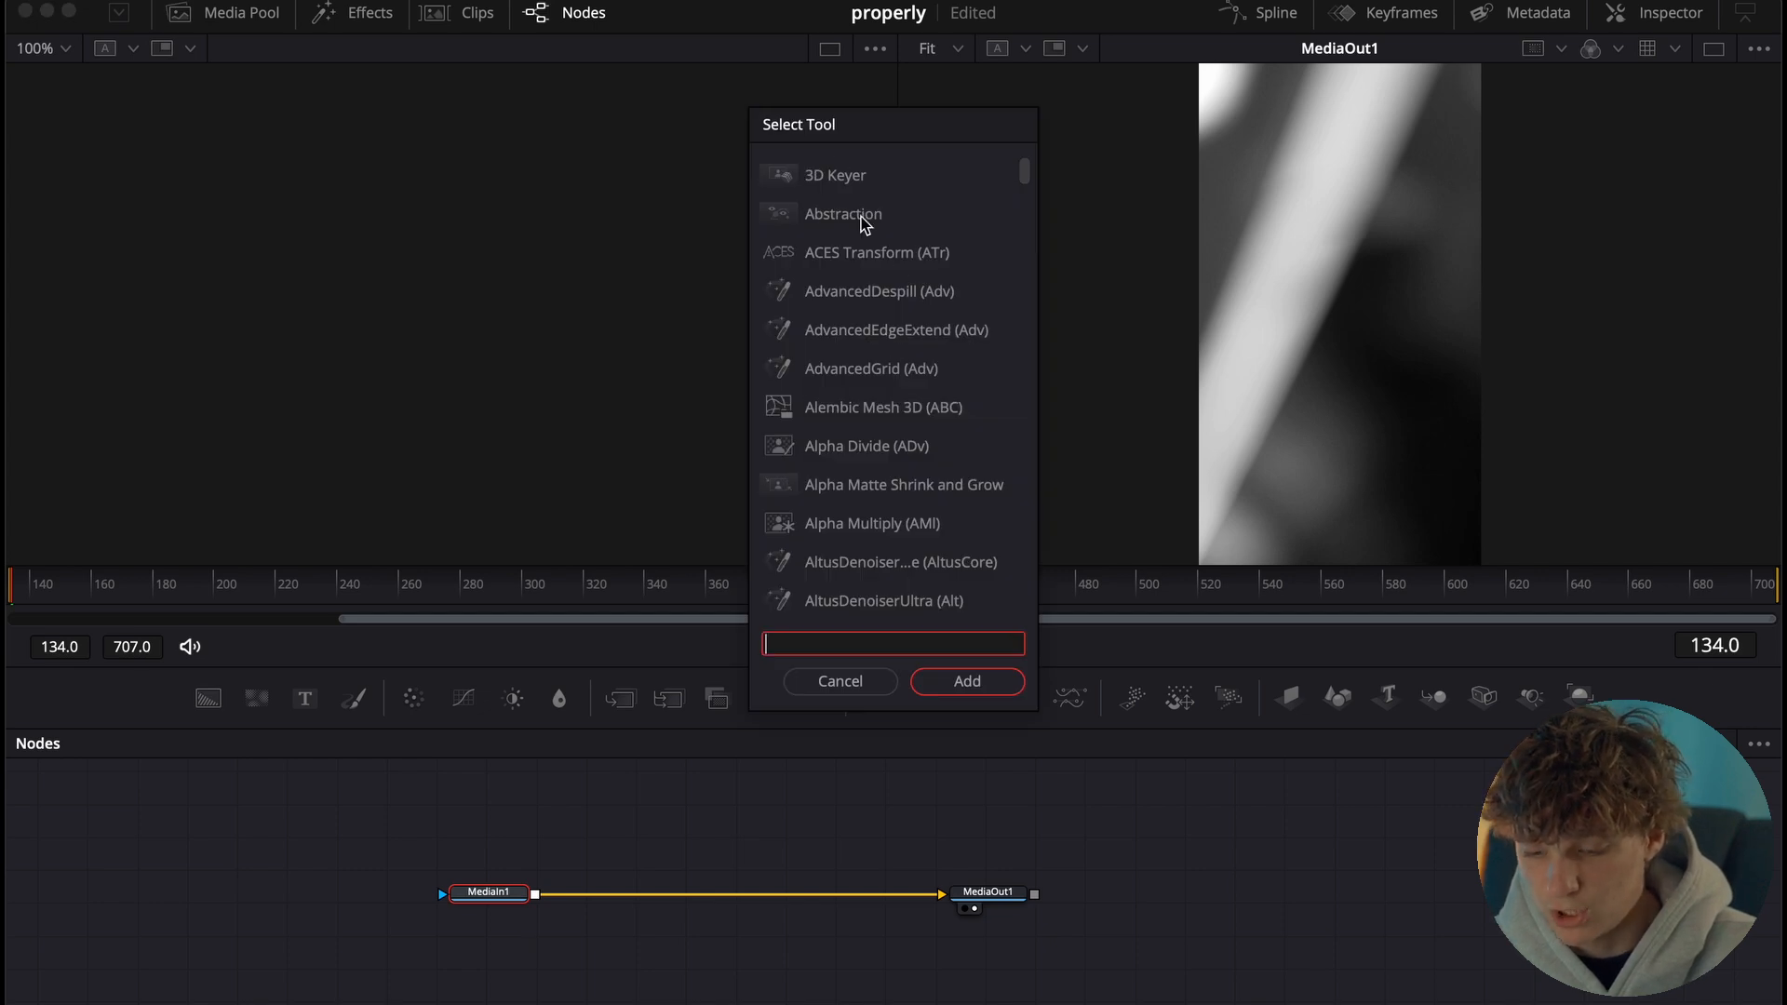
mouse_move(841, 425)
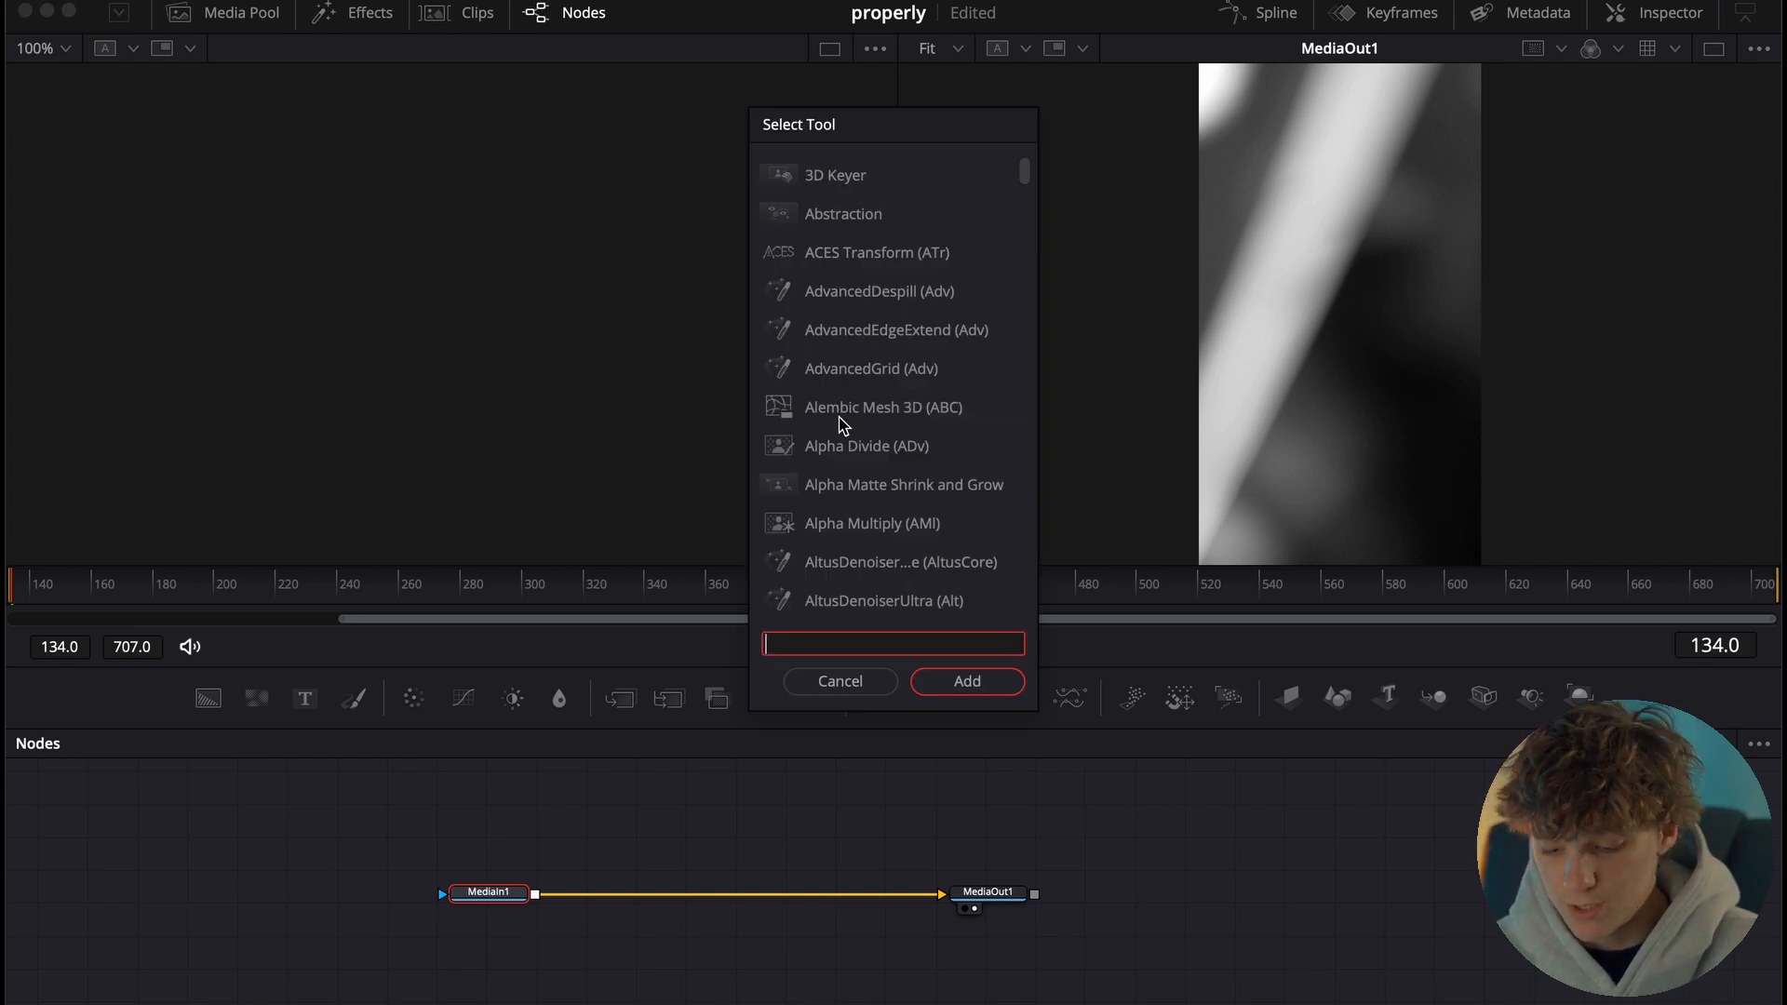
type("glo")
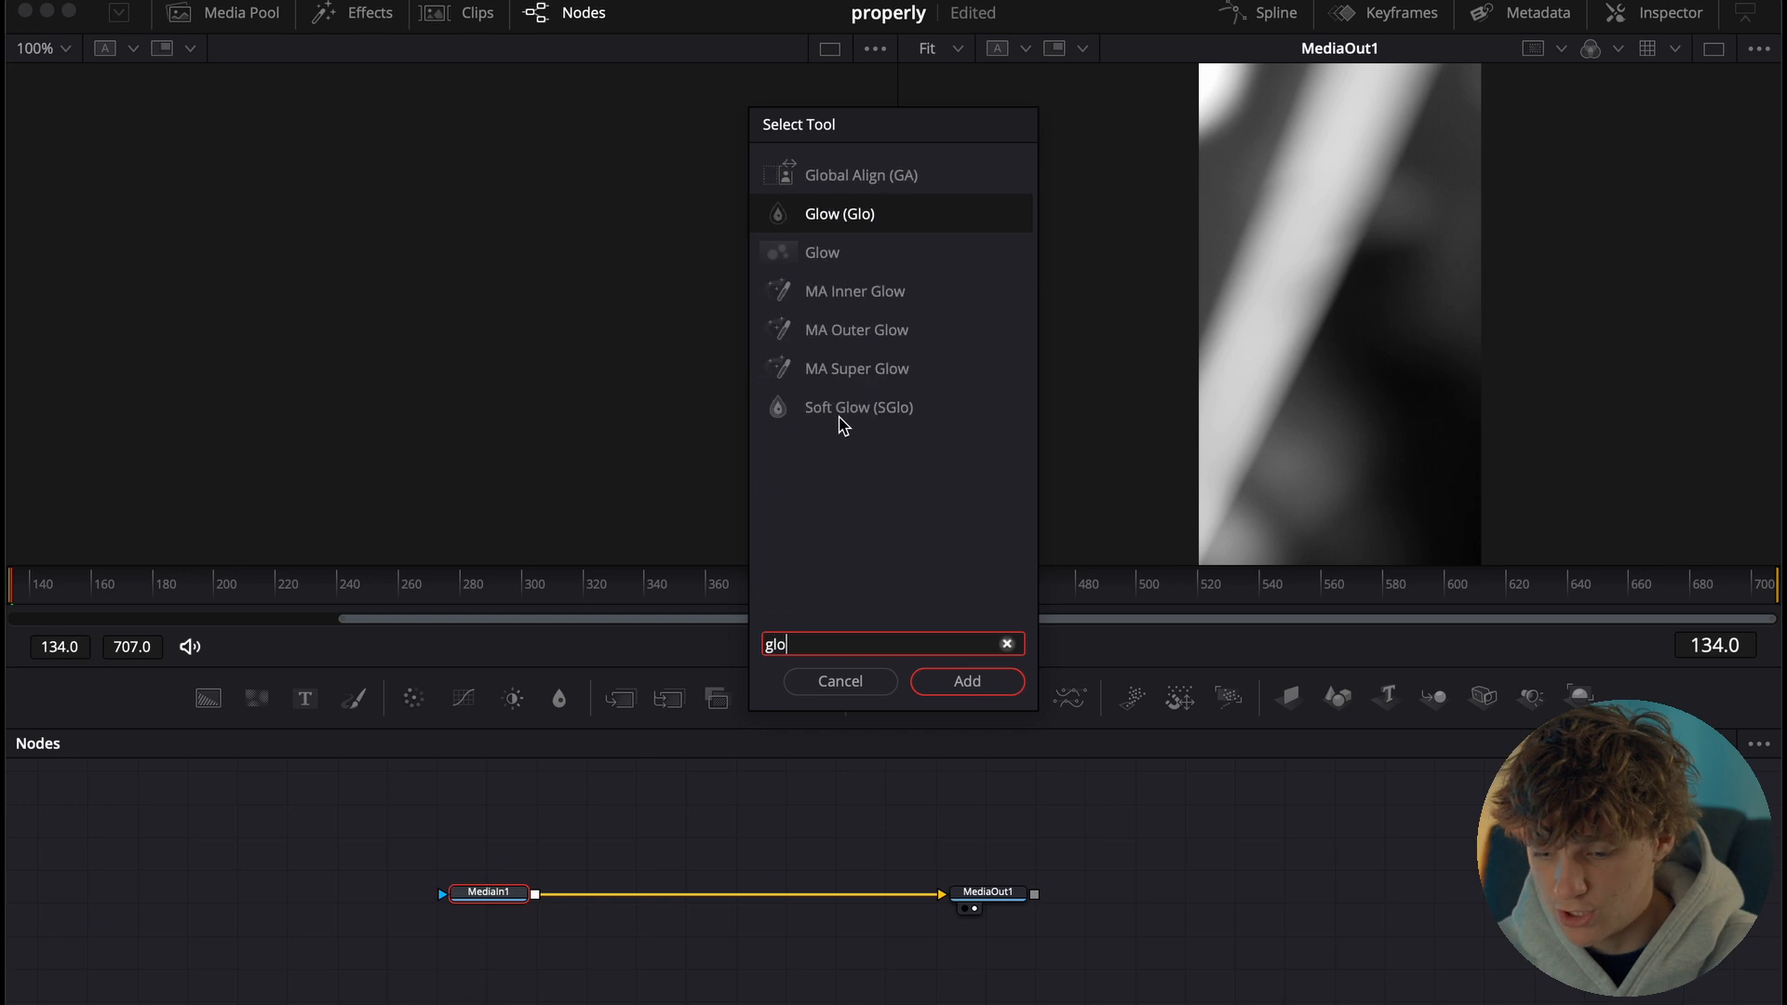
left_click(965, 681)
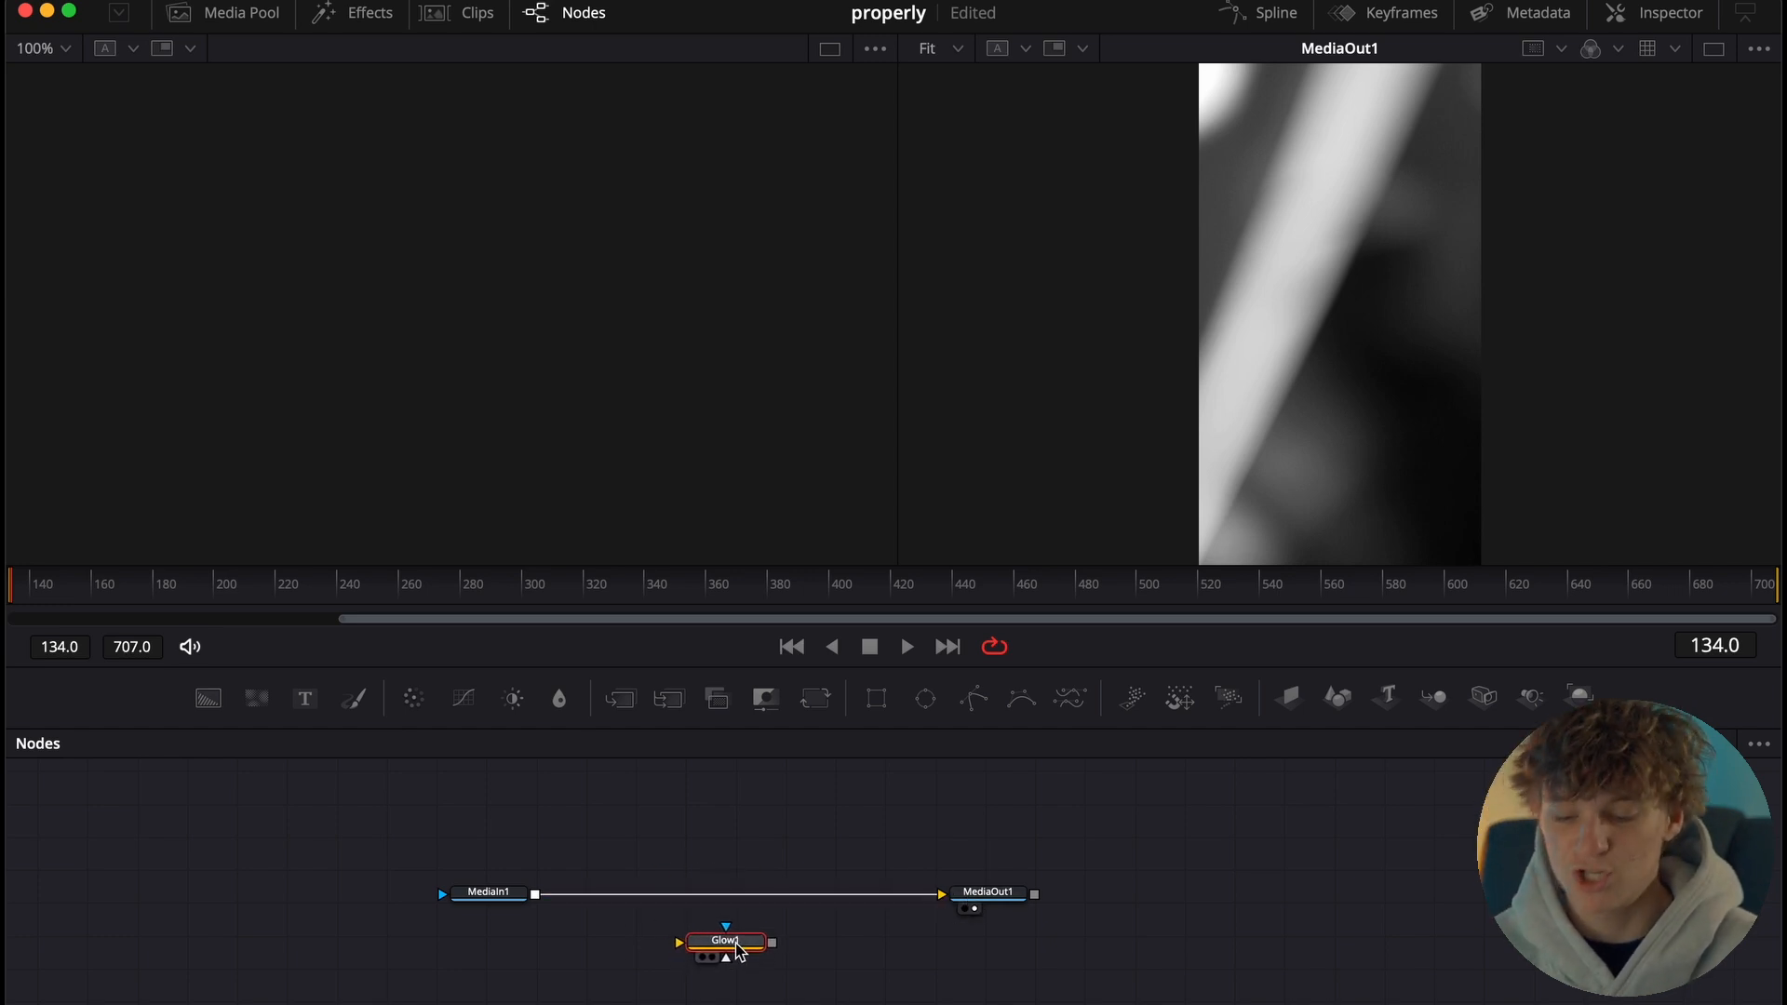
mouse_move(726, 945)
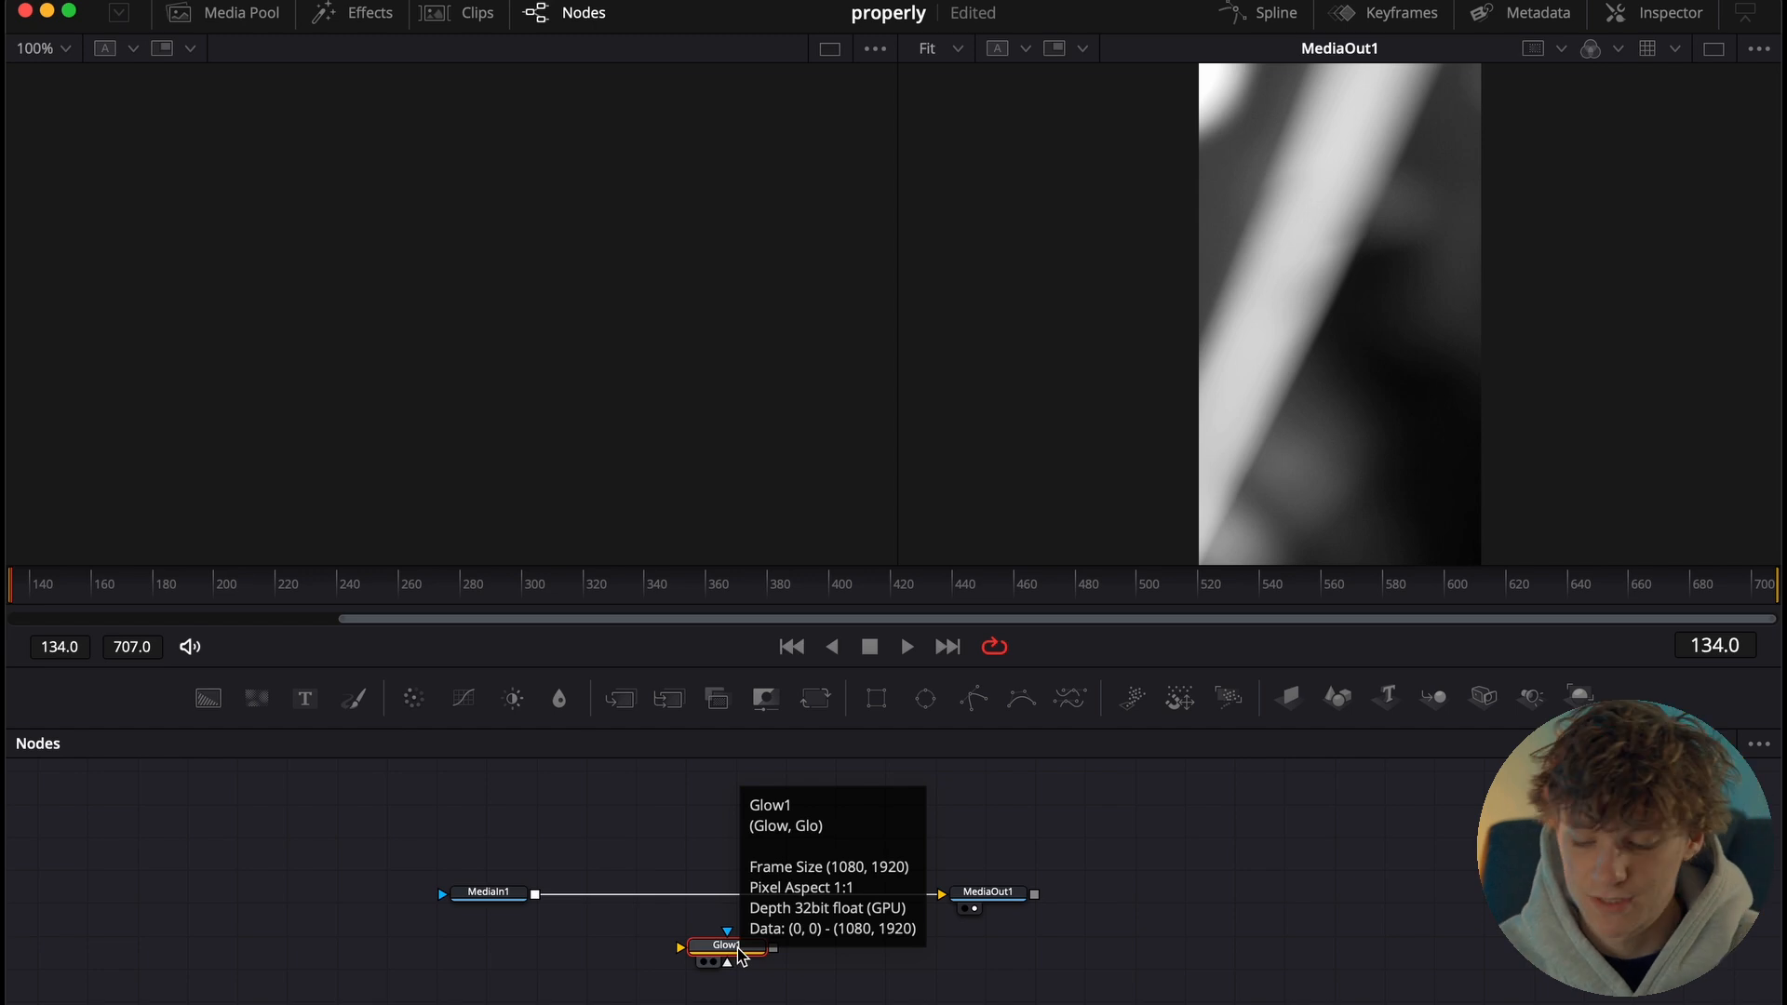